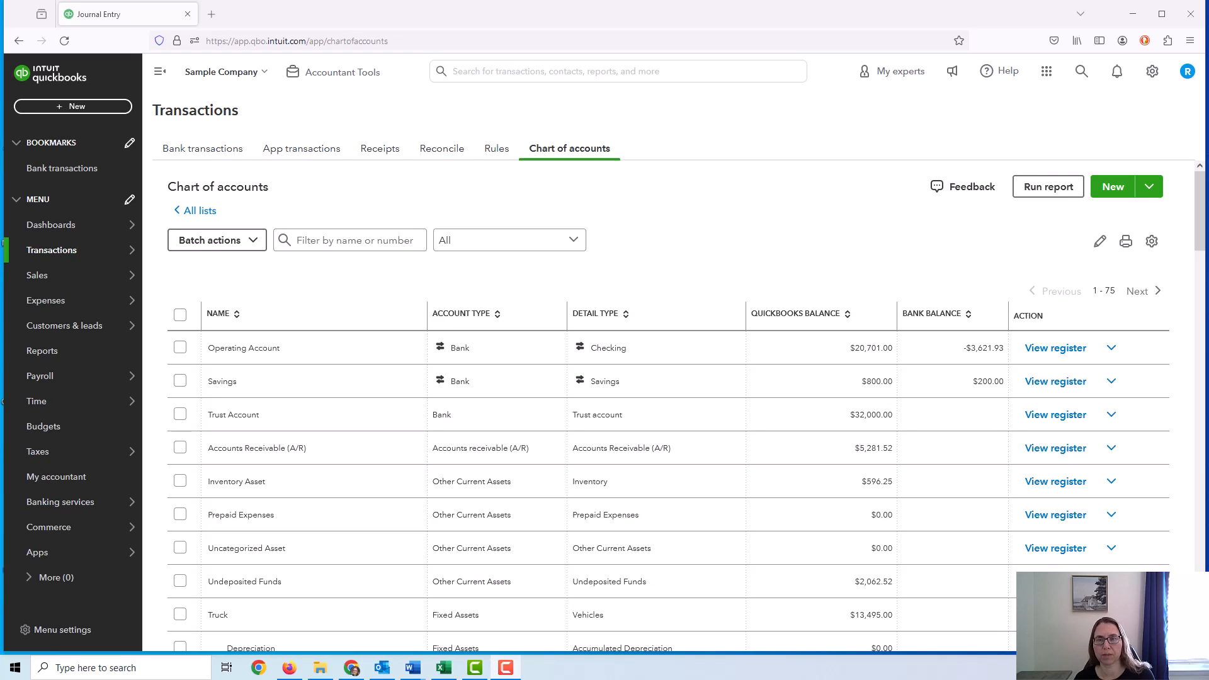
mouse_move(803, 338)
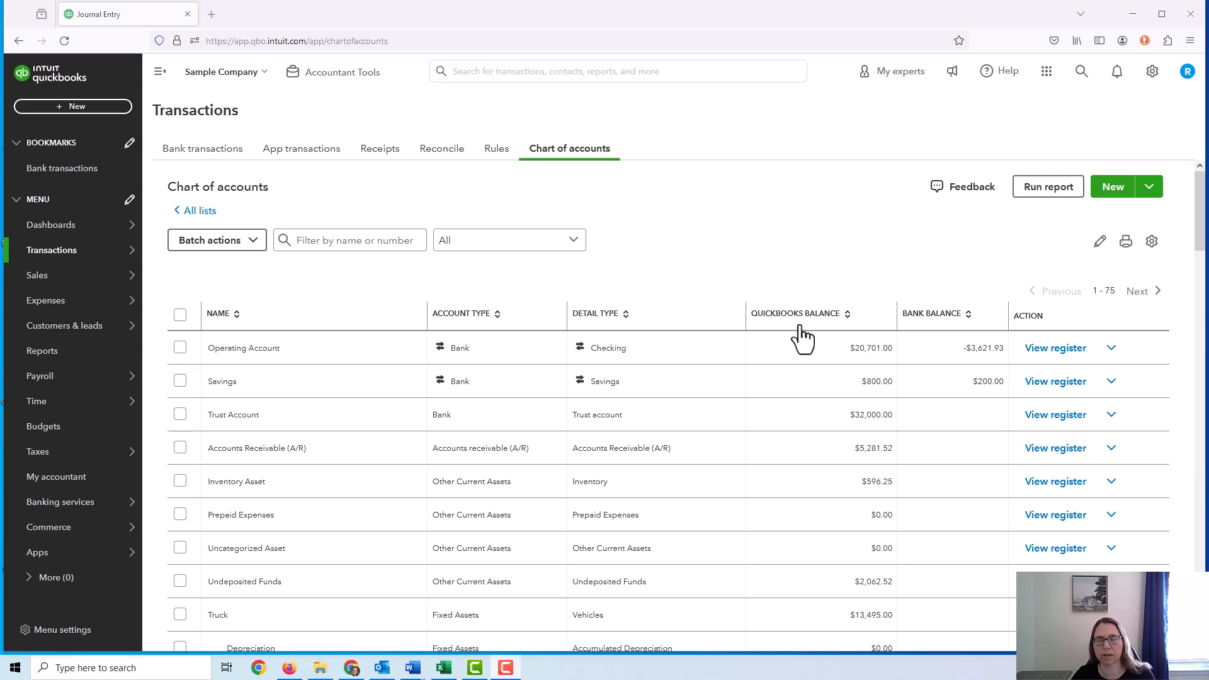
mouse_move(393, 358)
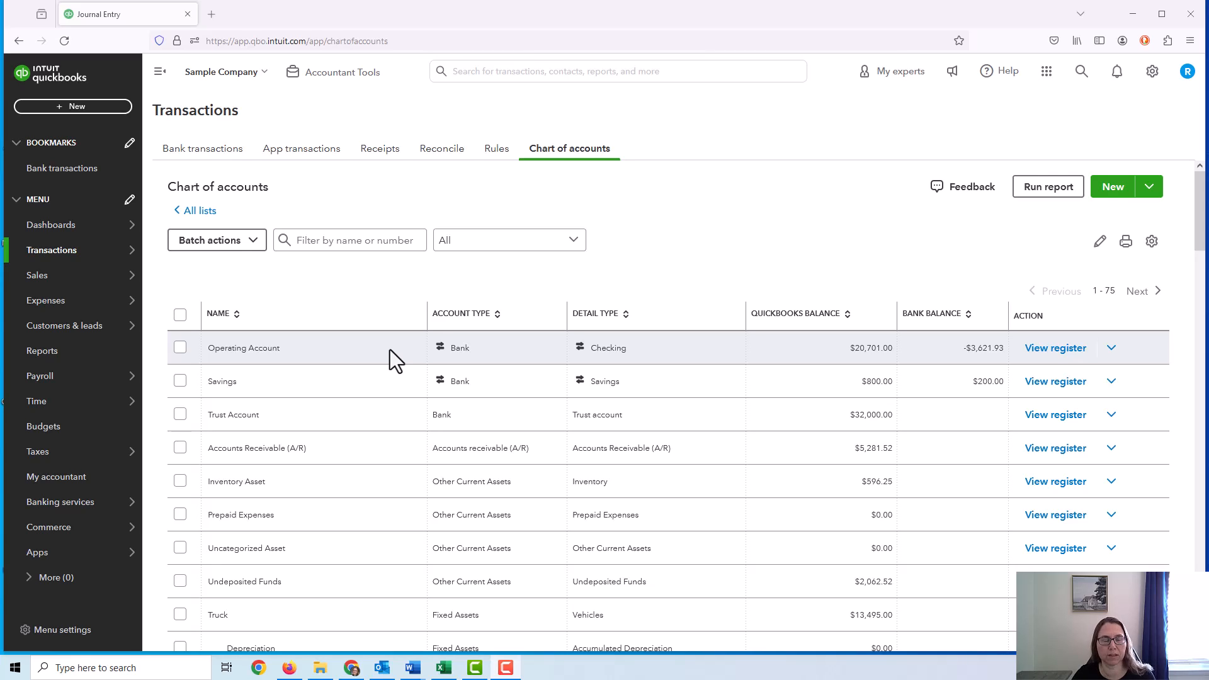
mouse_move(385, 377)
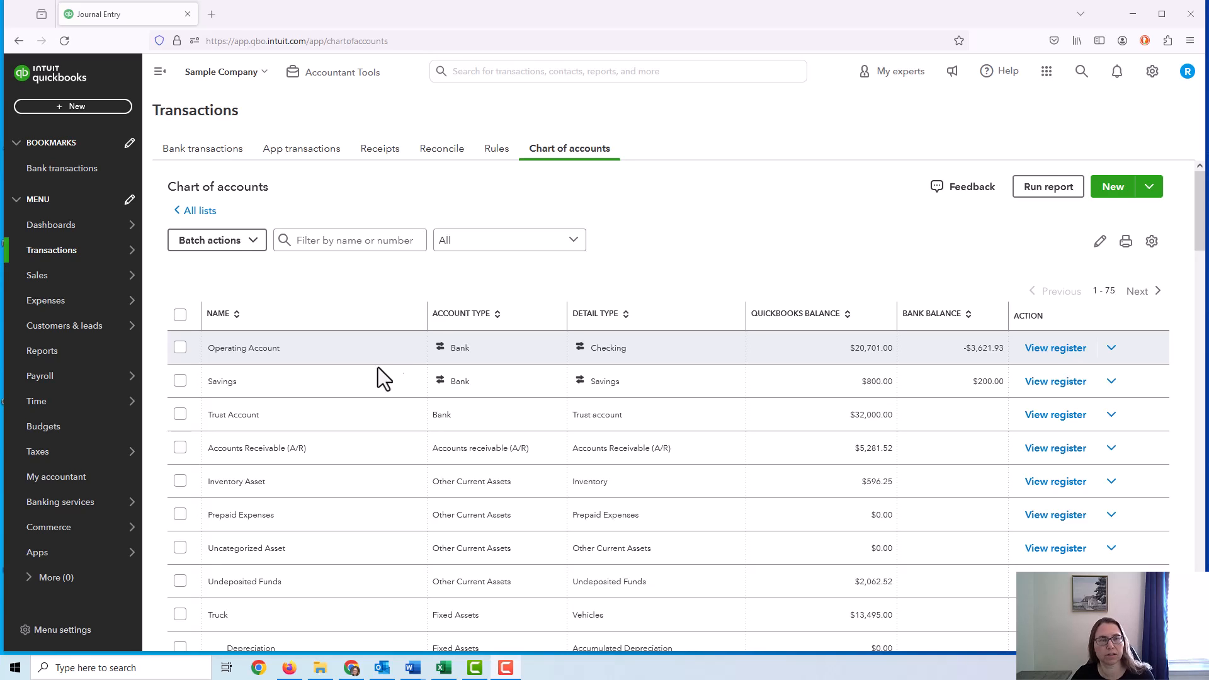
mouse_move(418, 425)
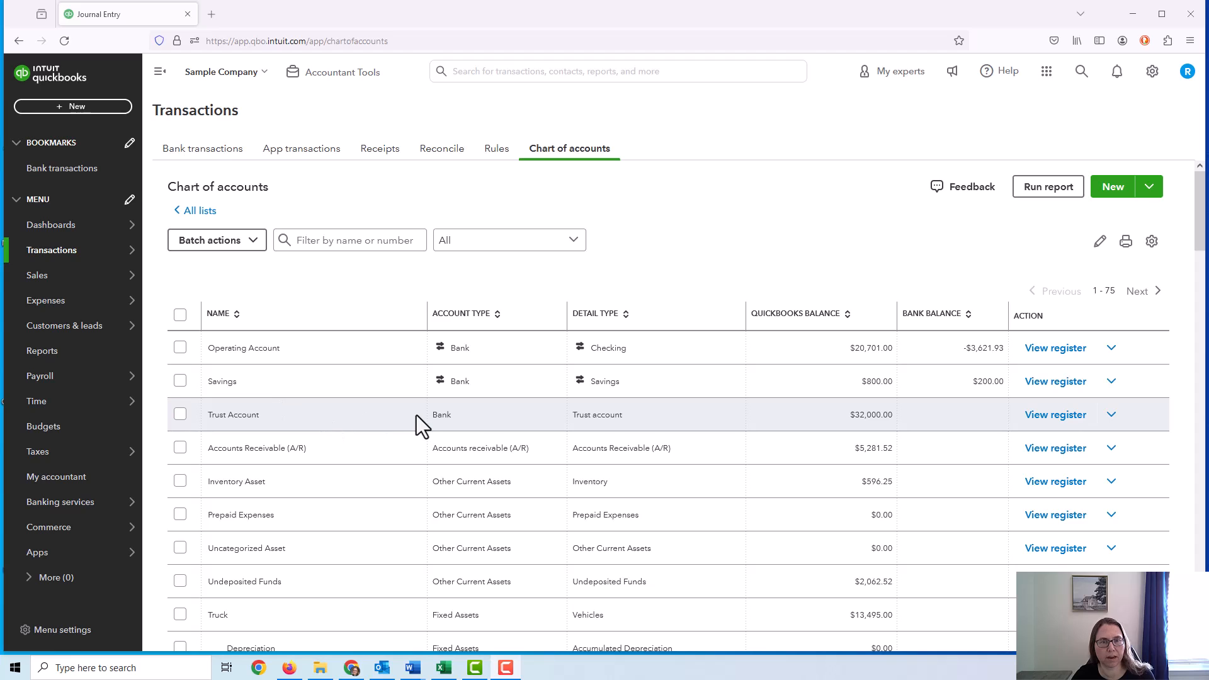
Highlight the Client Retainers parent account and one client's retainer sub-account in the chart of accounts.
scroll(down, 3)
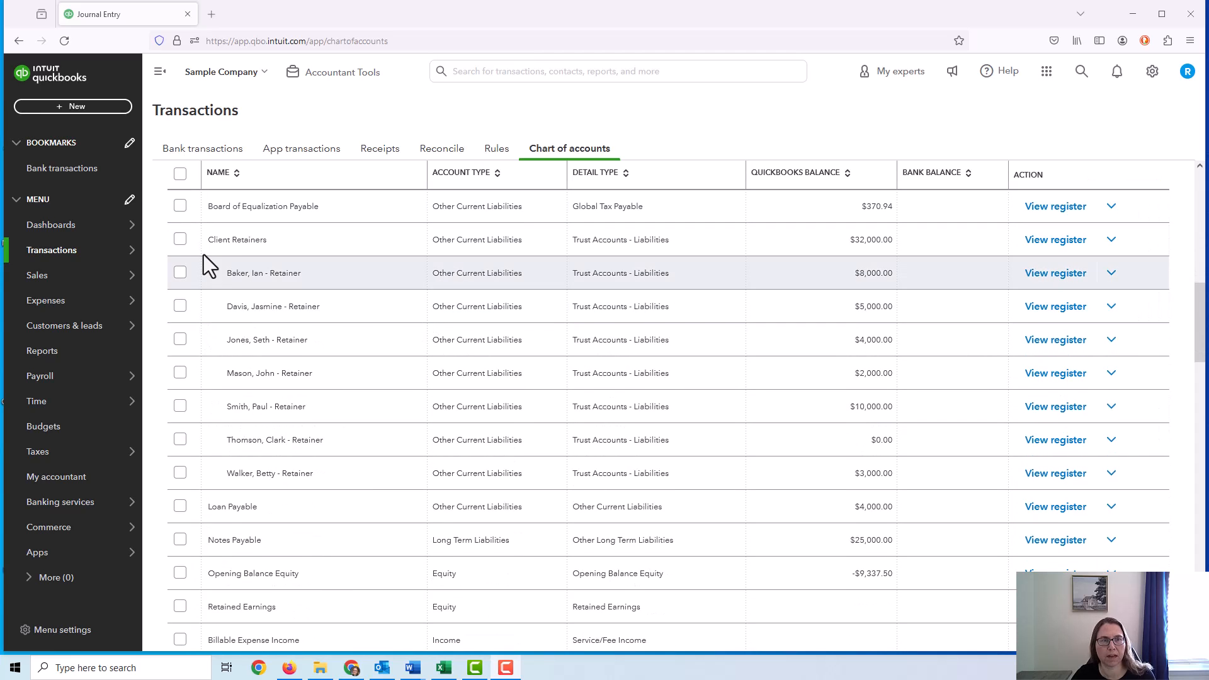
double_click(236, 239)
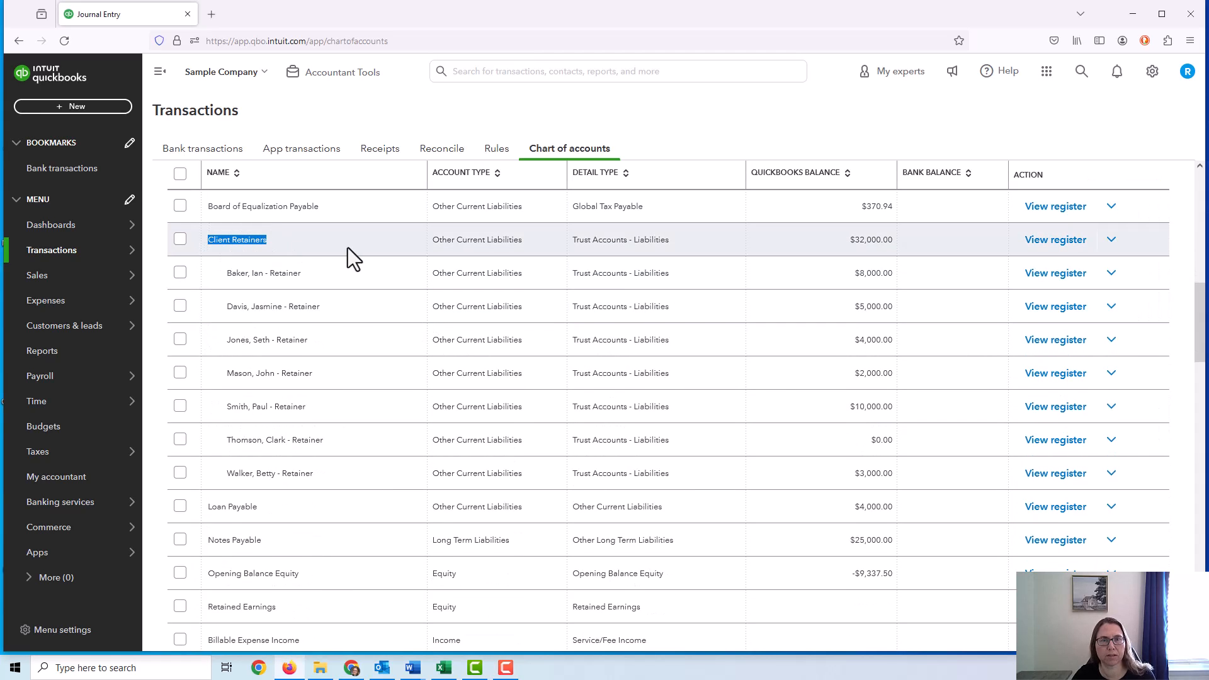
mouse_move(532, 250)
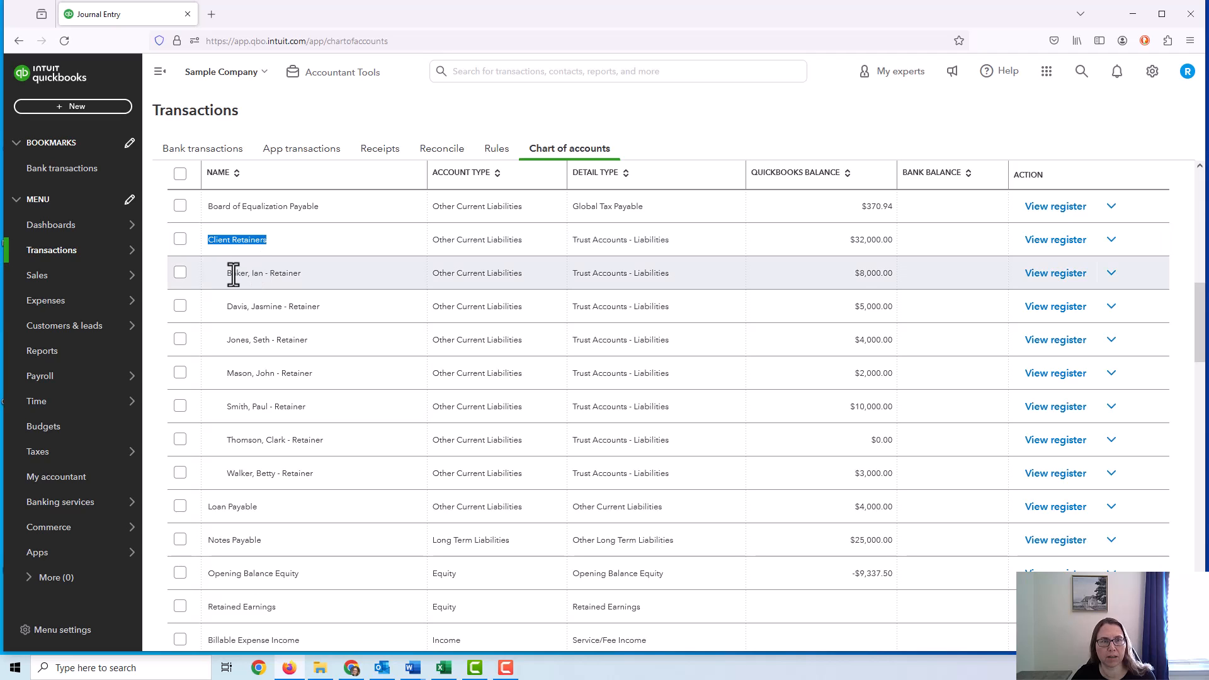
double_click(255, 306)
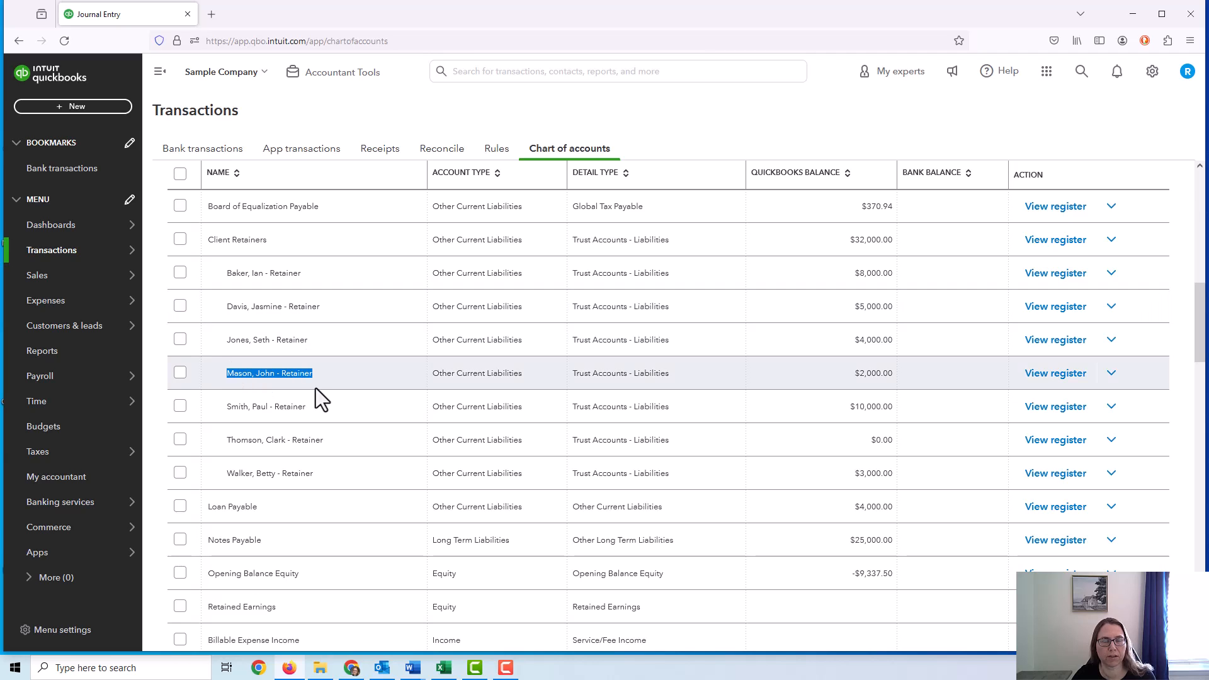
scroll(up, 3)
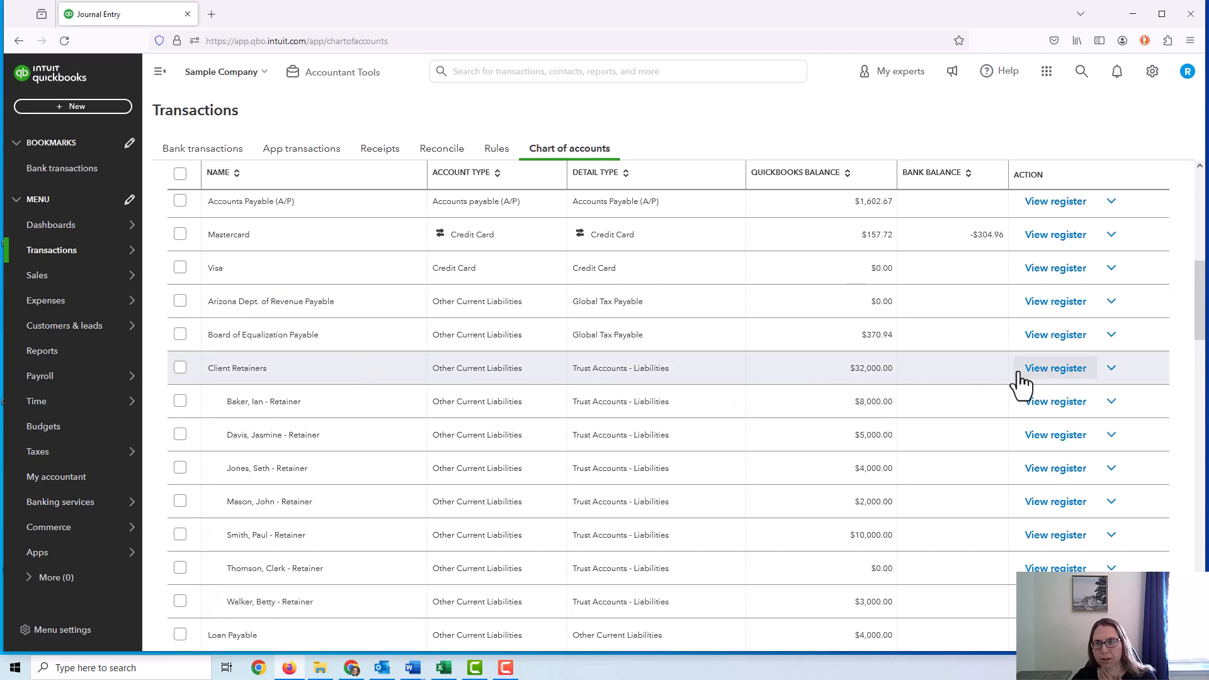
Open the Client Retainers register and switch to individual client retainer sub-account registers.
click(1054, 368)
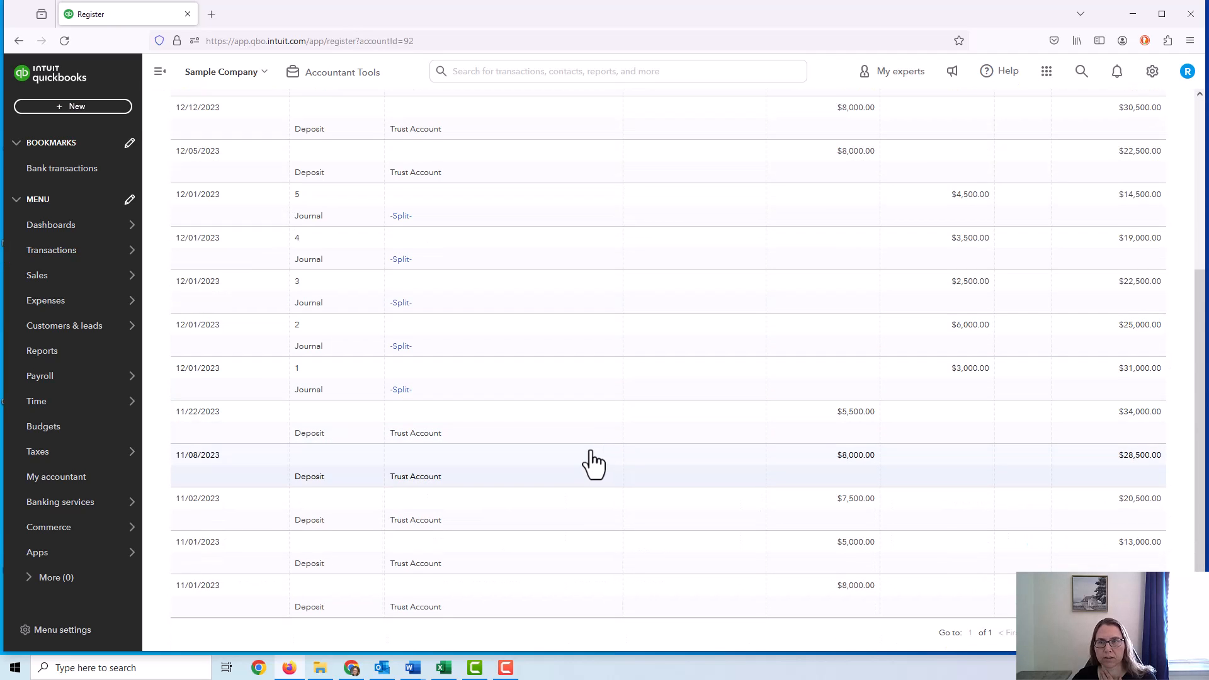
click(402, 125)
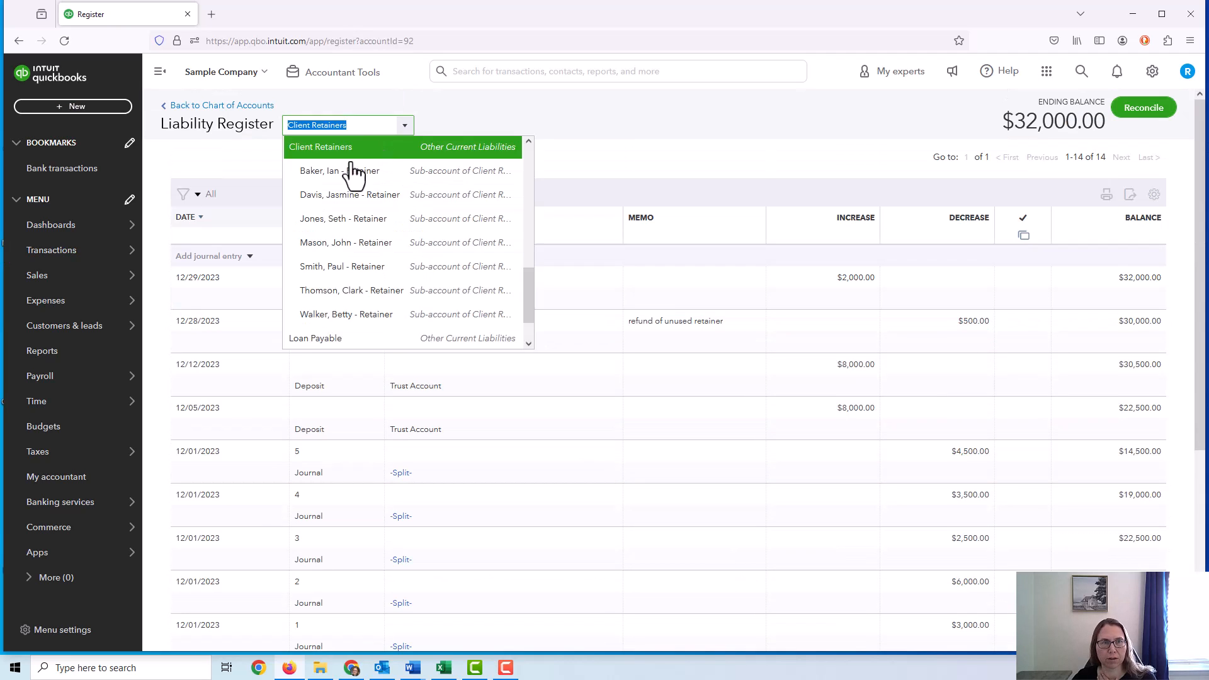
click(340, 171)
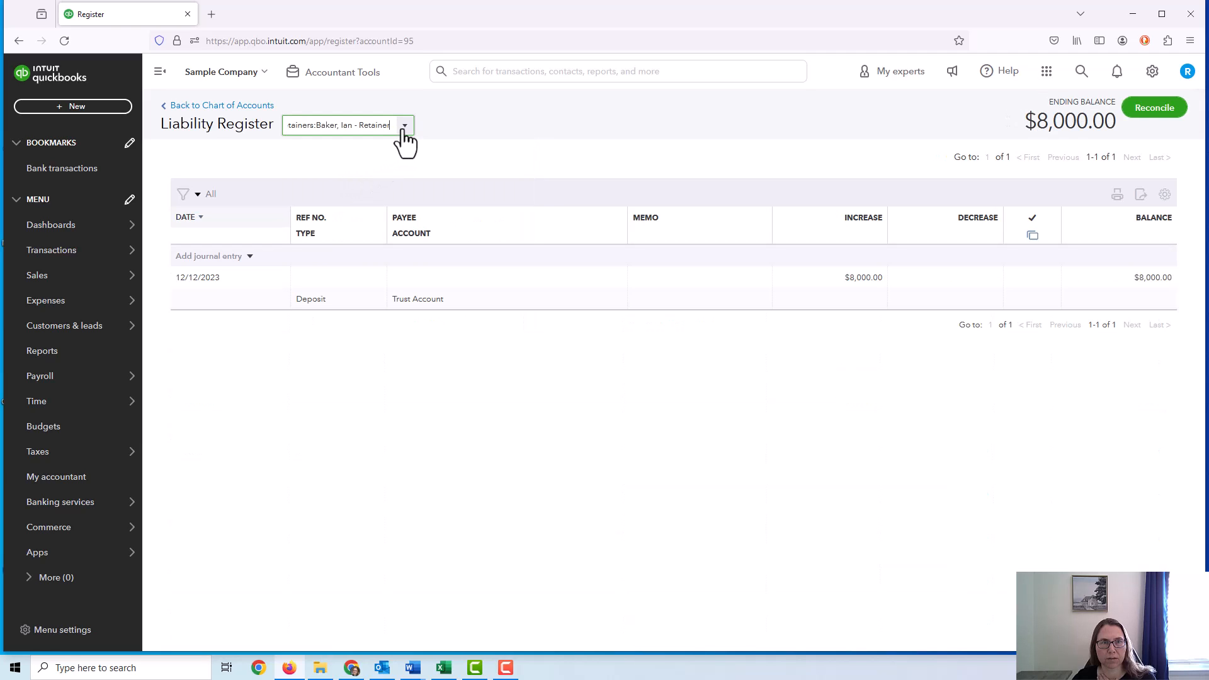
click(404, 124)
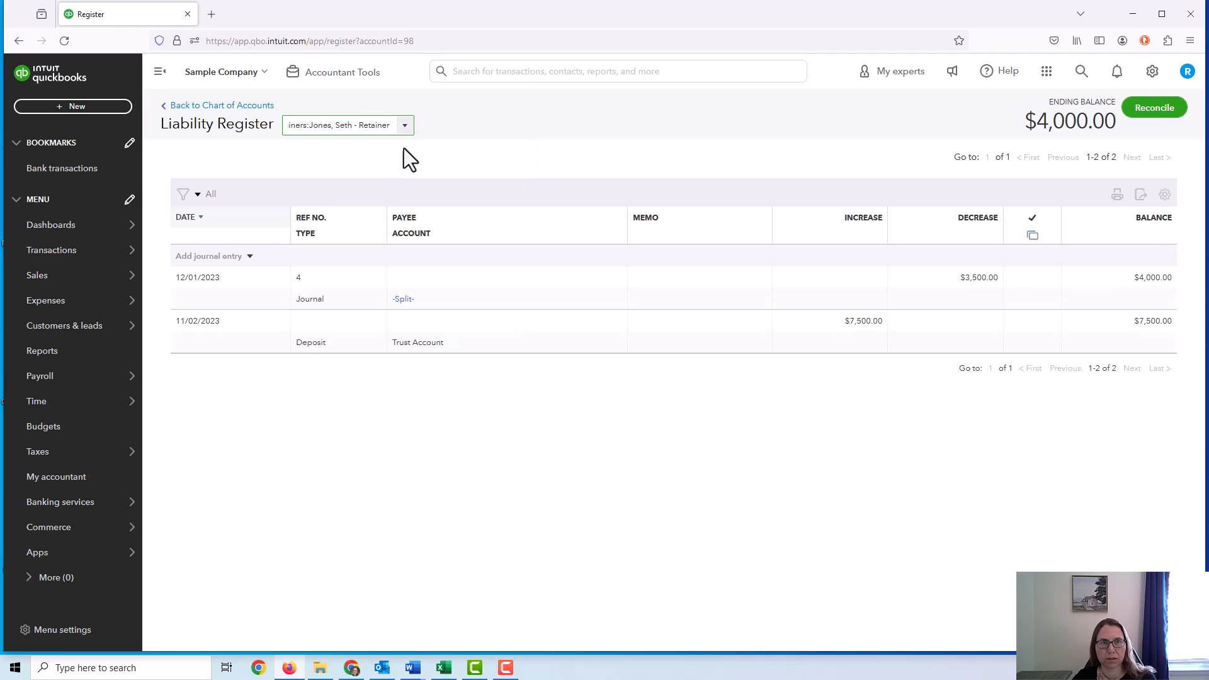
click(411, 668)
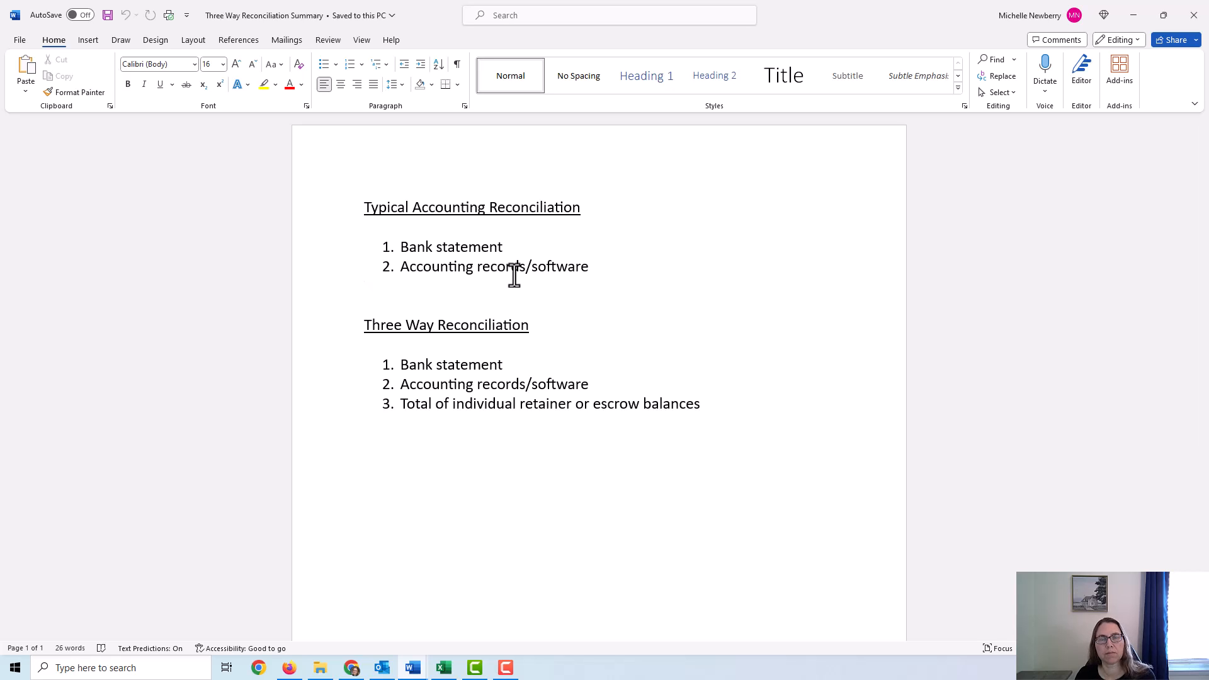
click(365, 285)
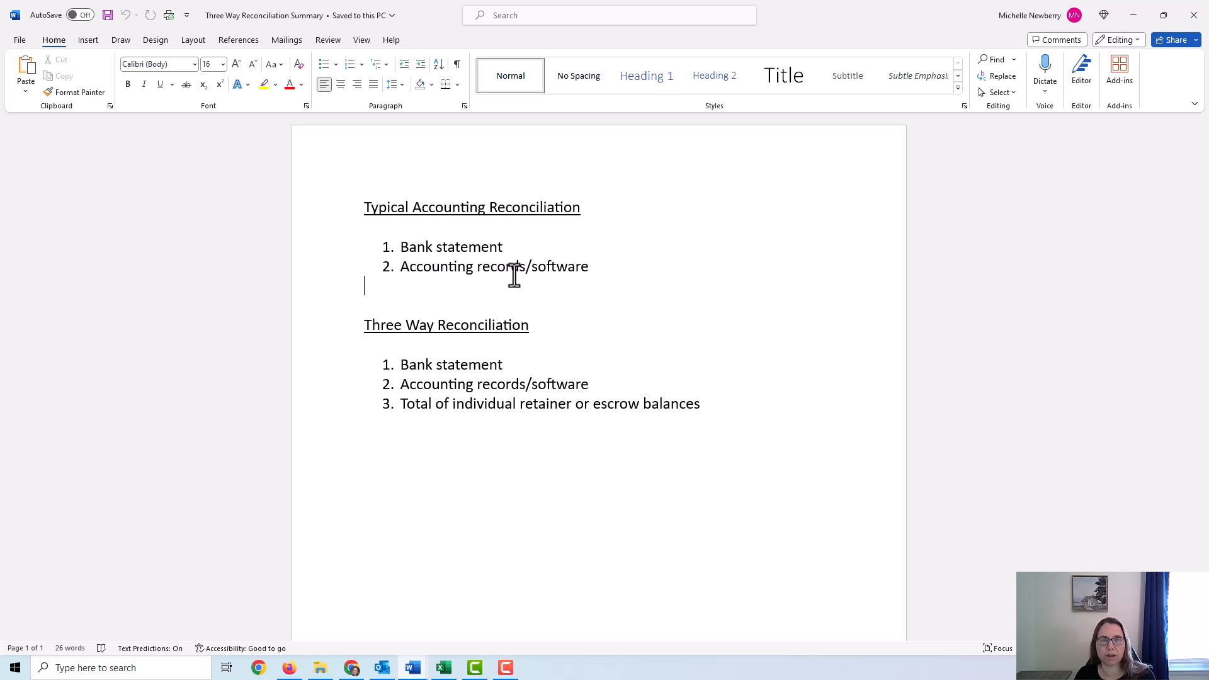
double_click(451, 246)
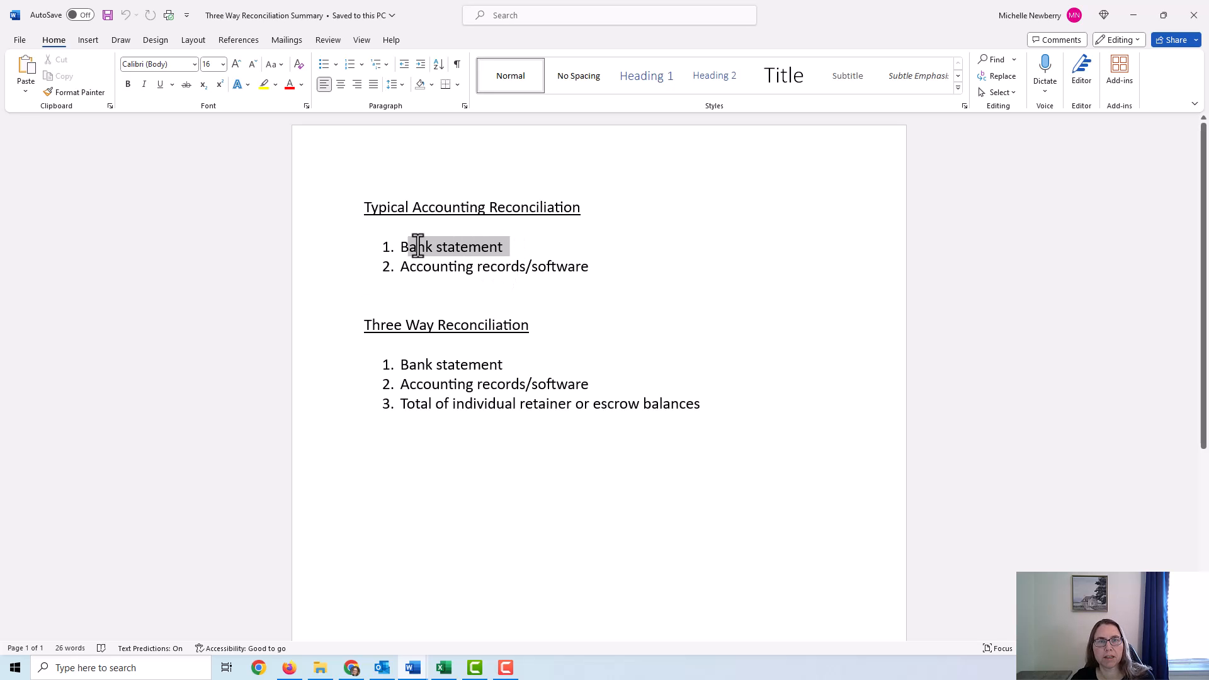
double_click(451, 247)
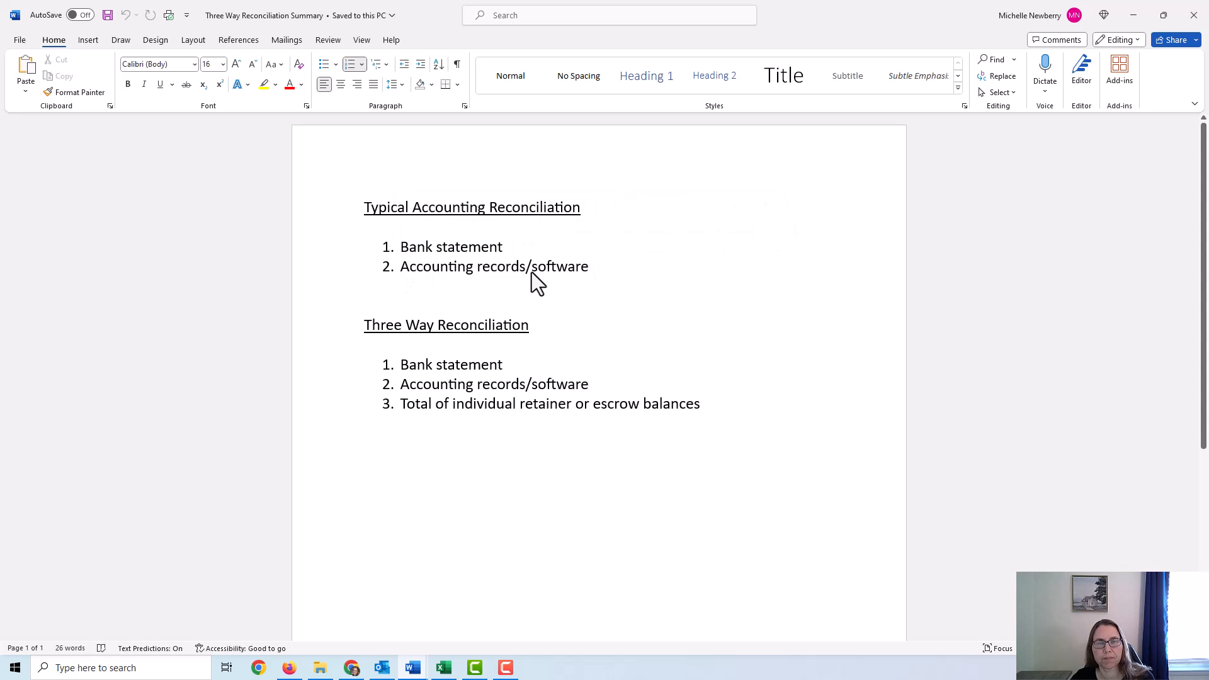
click(553, 266)
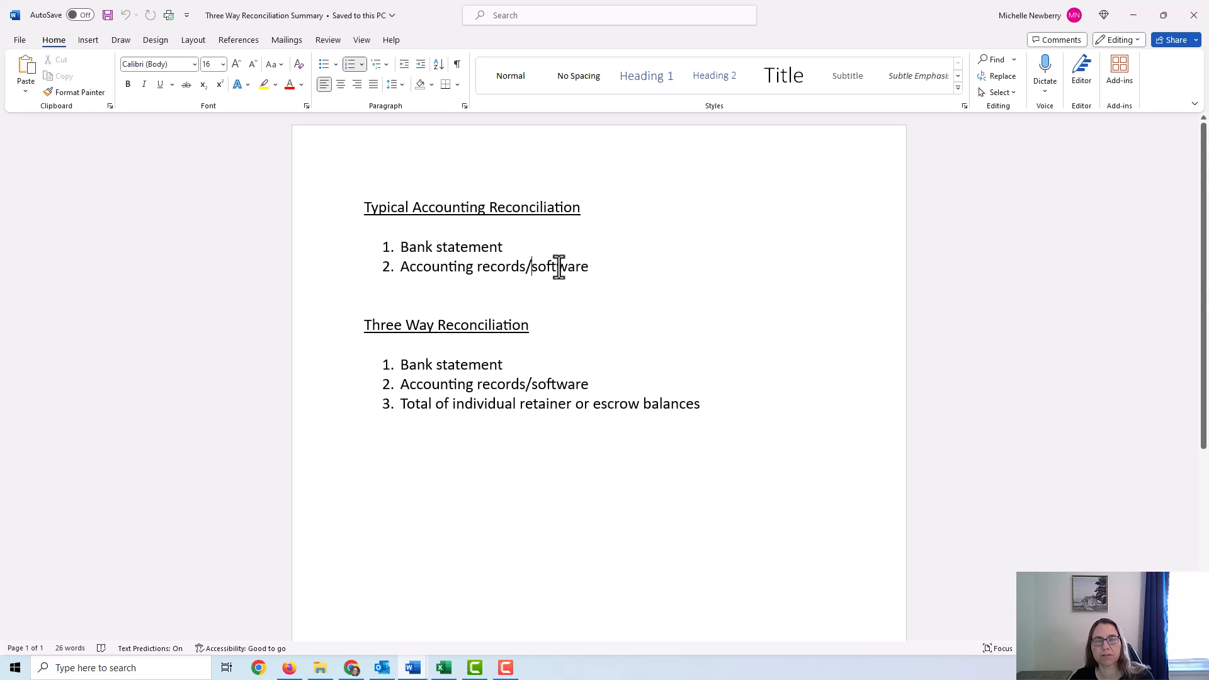
mouse_move(590, 266)
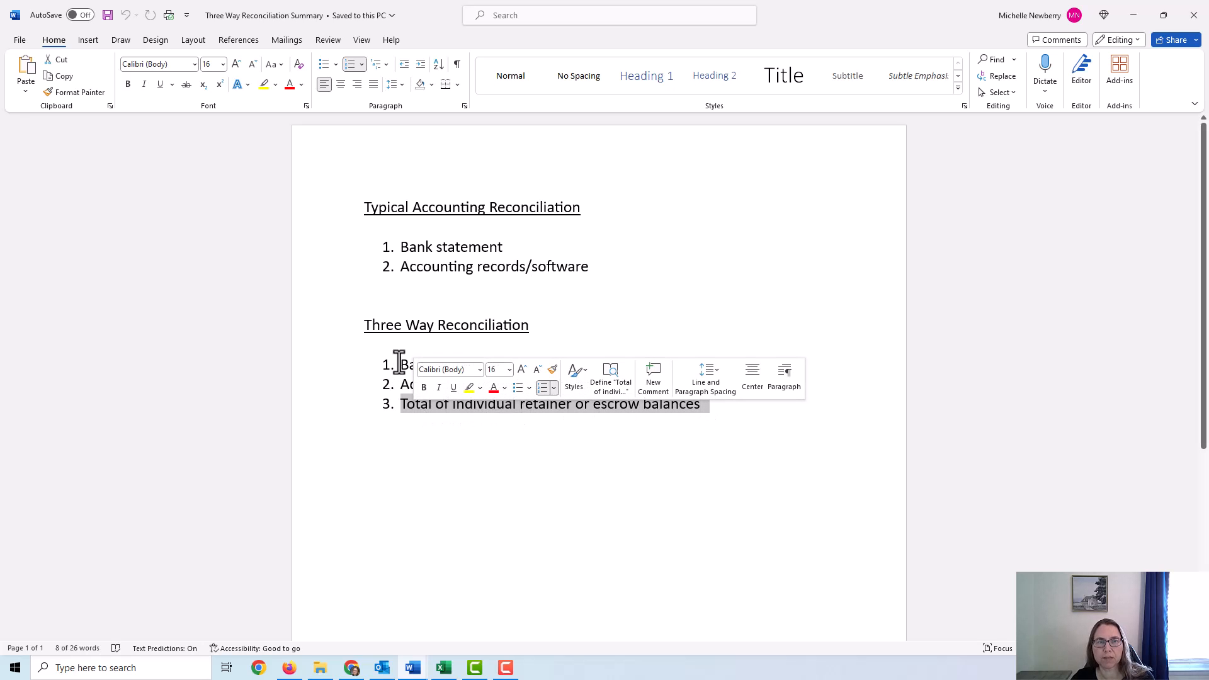
click(563, 403)
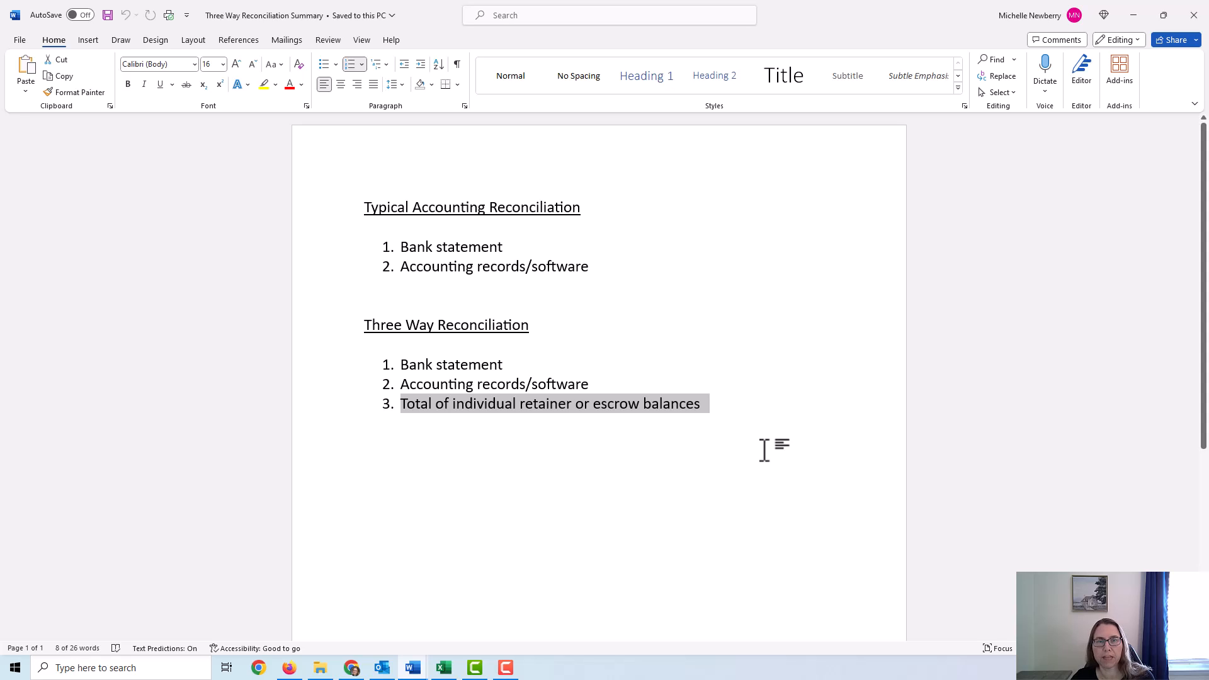
mouse_move(608, 422)
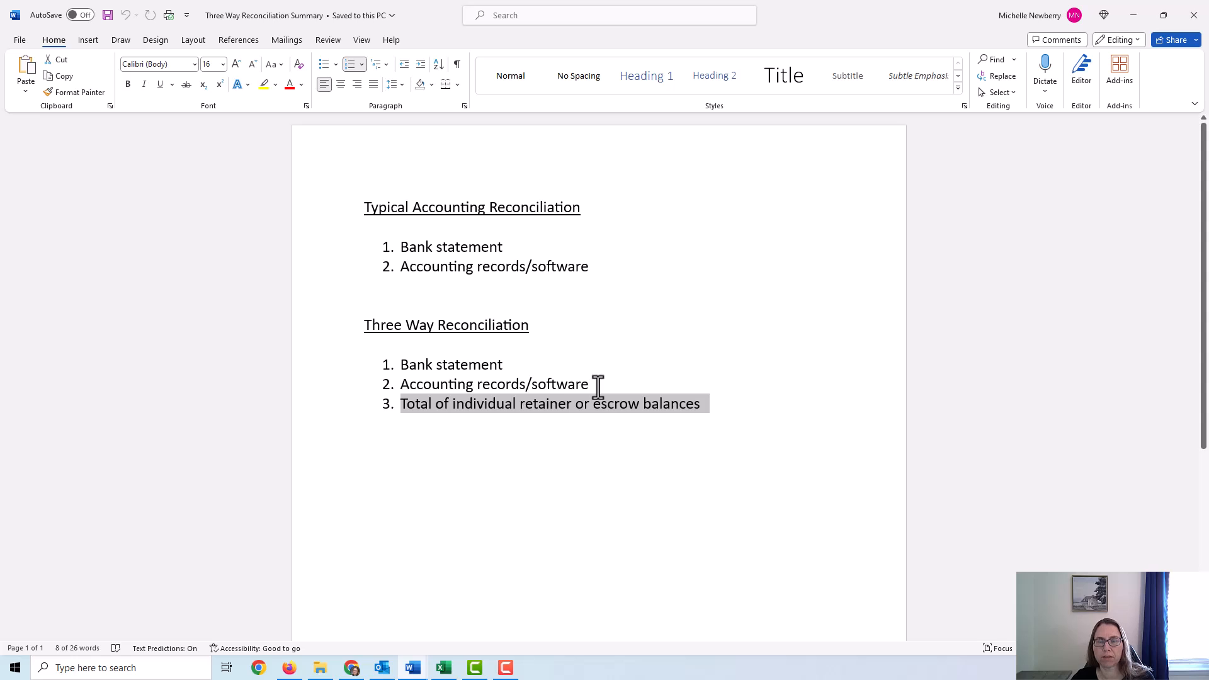
mouse_move(873, 194)
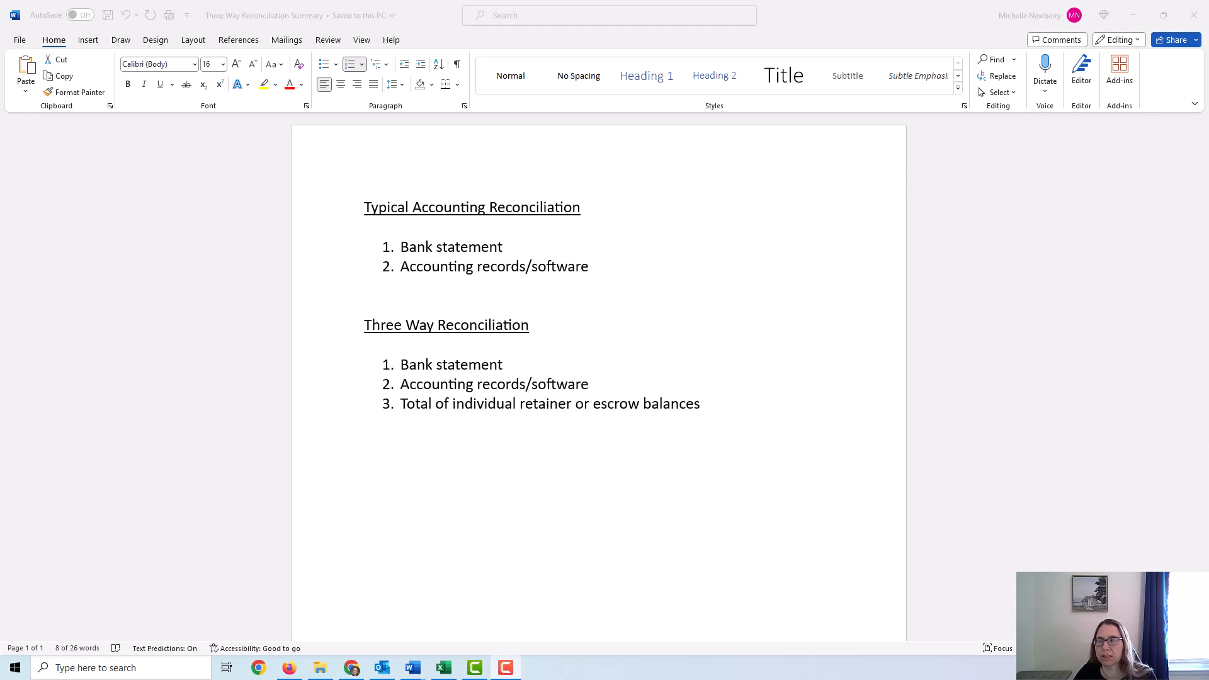
Reconcile the Trust Account with ending balance 30,500.00 dated 12/31/2023 and start reconciling.
click(258, 667)
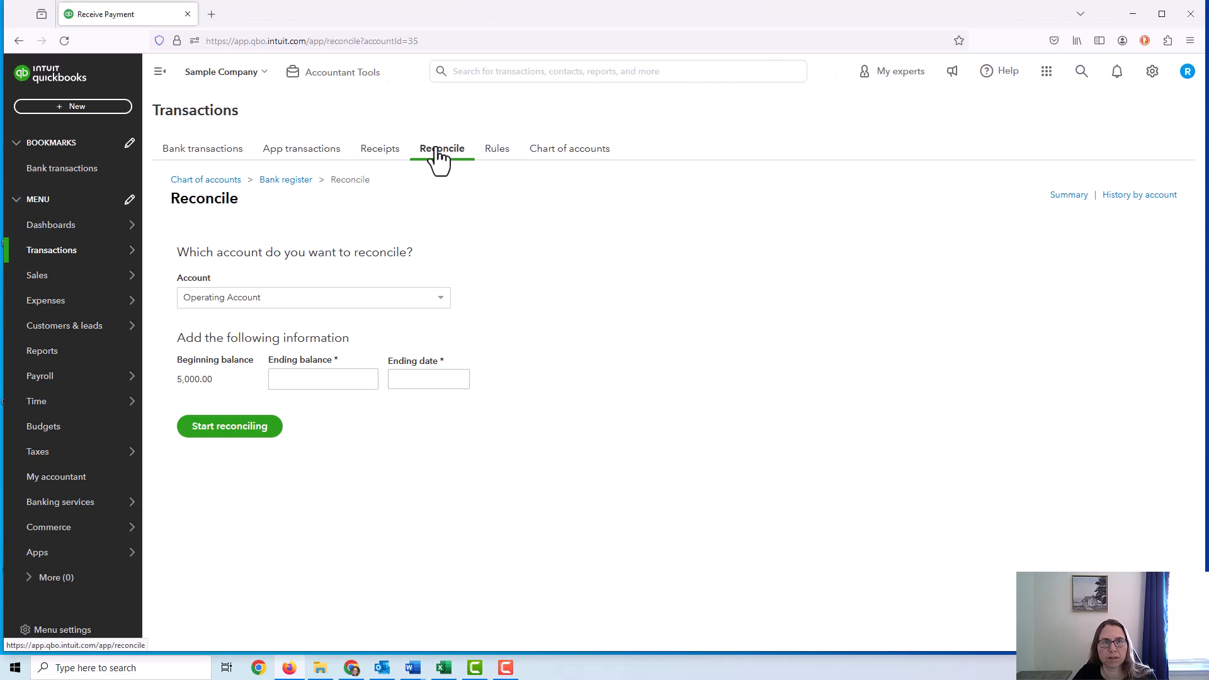
click(312, 297)
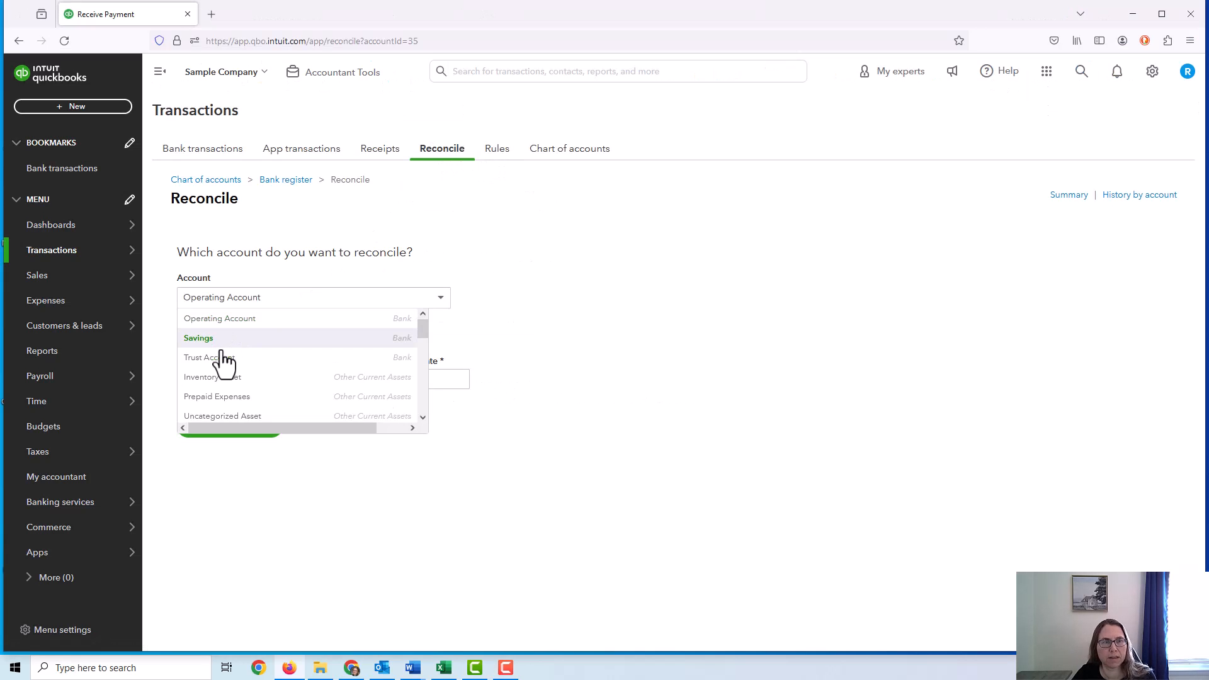
click(203, 357)
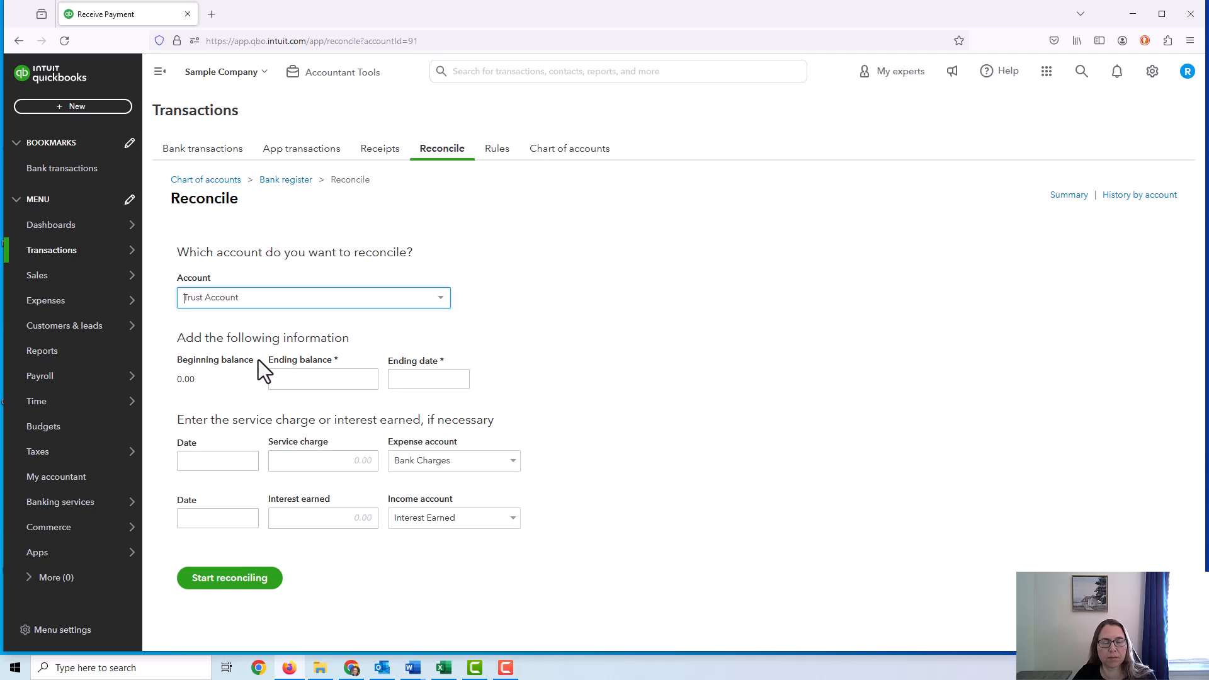
click(322, 378)
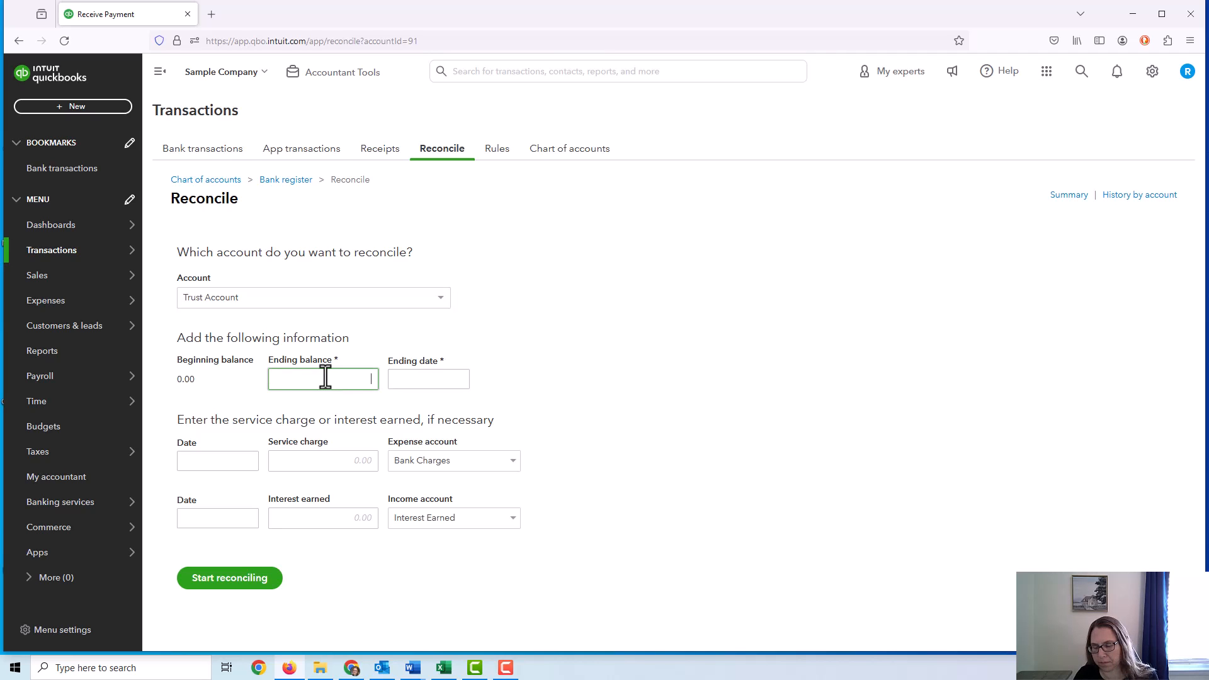
text(30500)
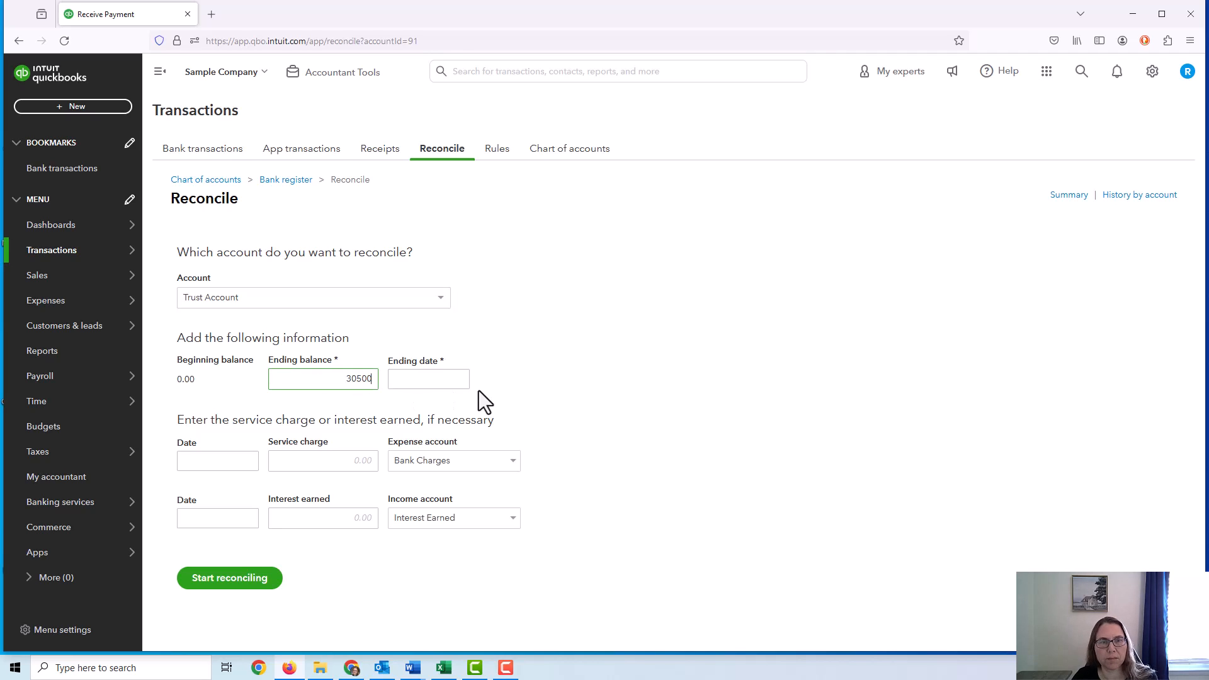
click(428, 379)
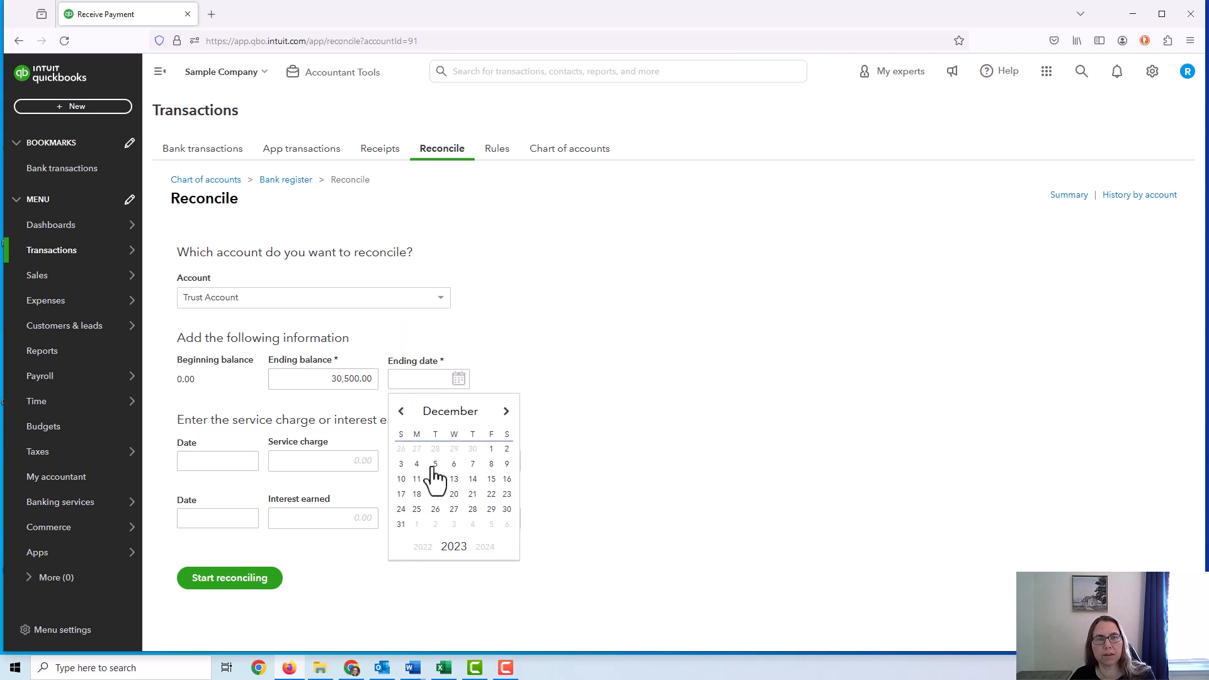
click(401, 523)
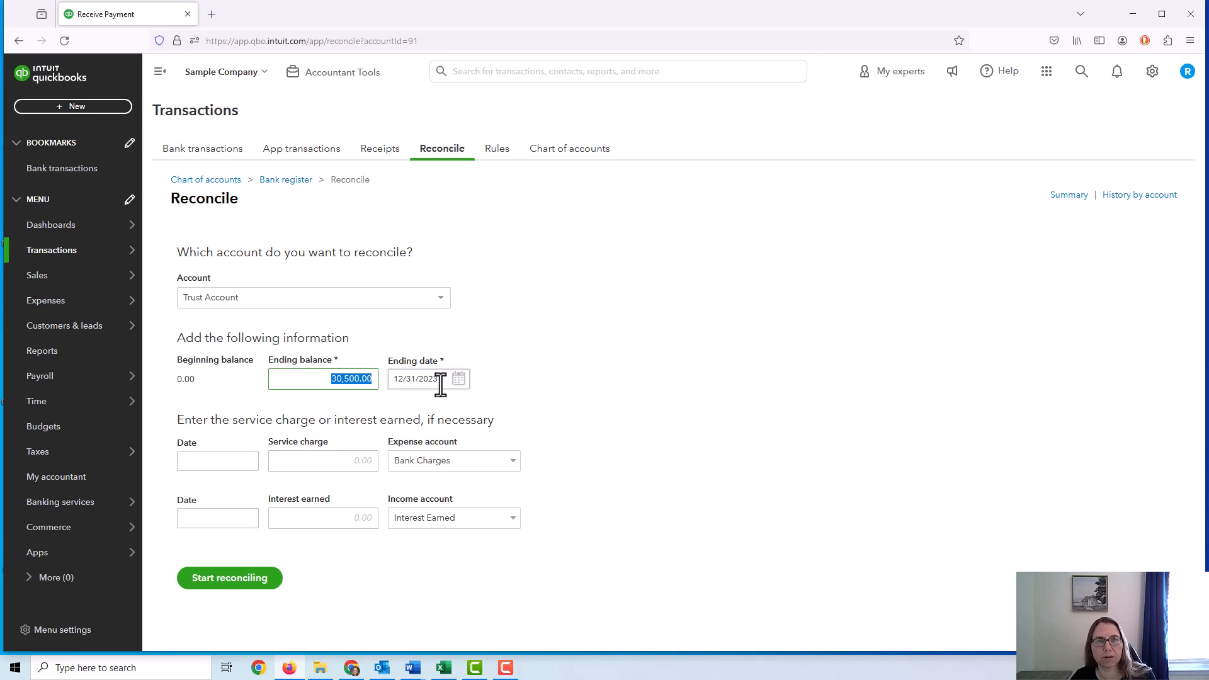
click(230, 577)
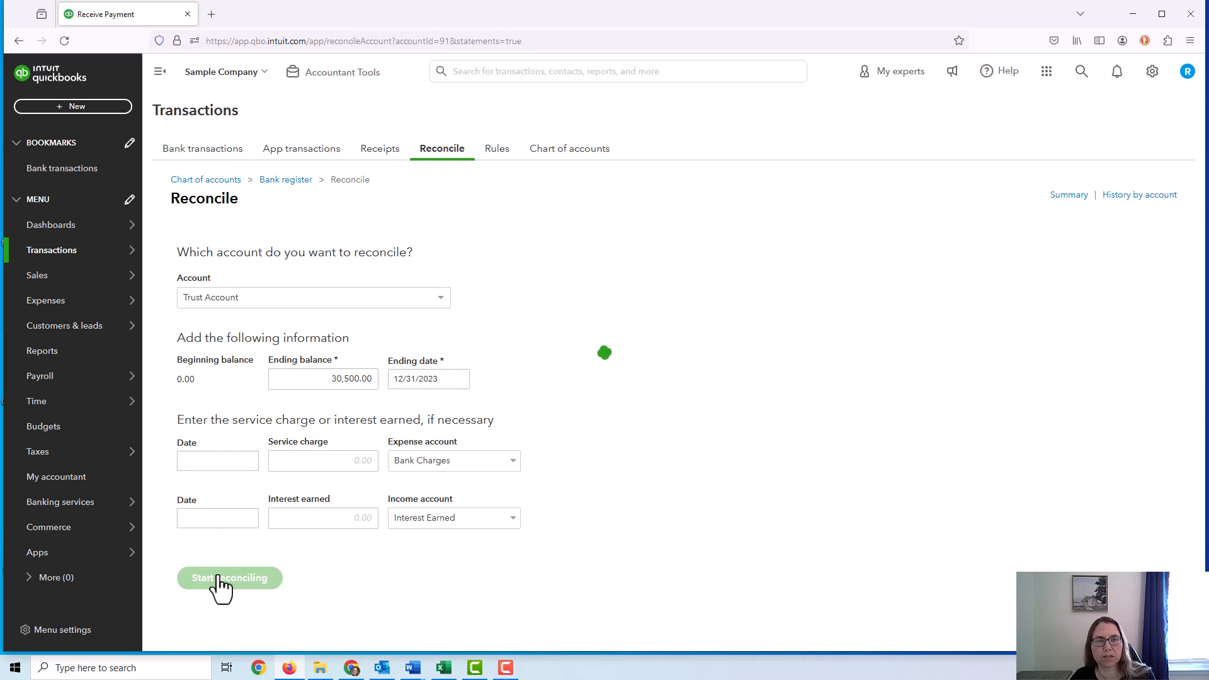
Clear the 11/22 deposit, journal entries 2 (6,000) and 3 (2,500), 12/01 entries, and 12/05 and 12/12 deposits.
click(229, 577)
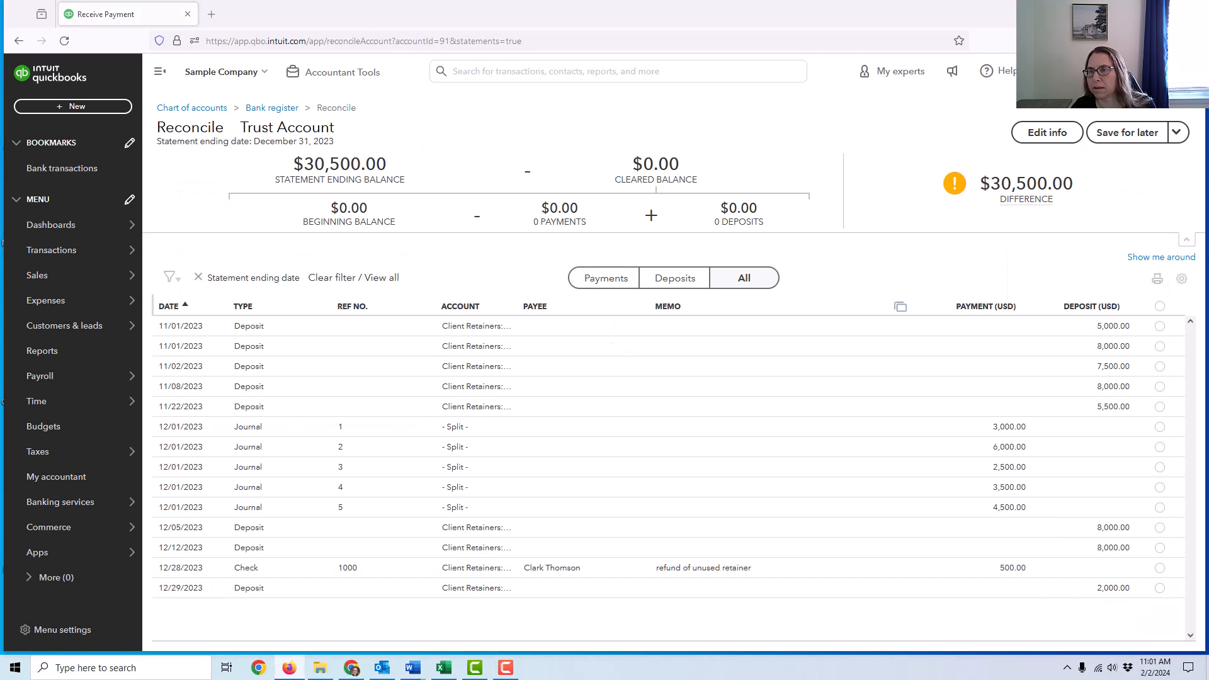
mouse_move(971, 366)
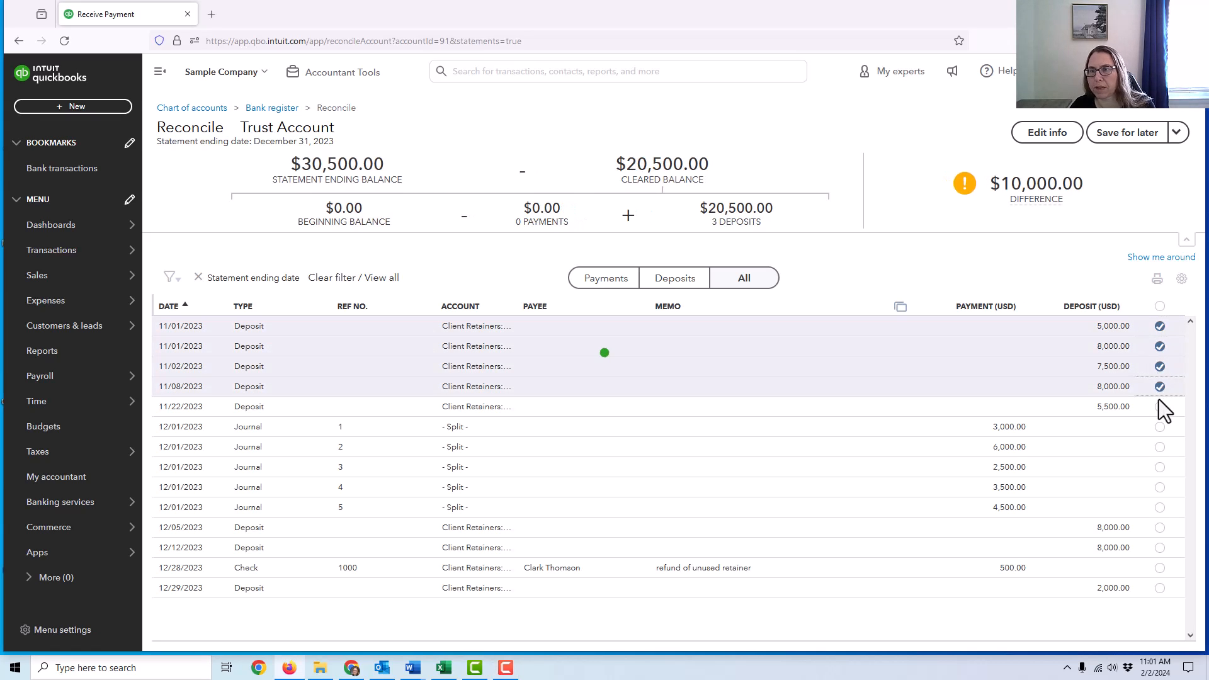
click(1159, 426)
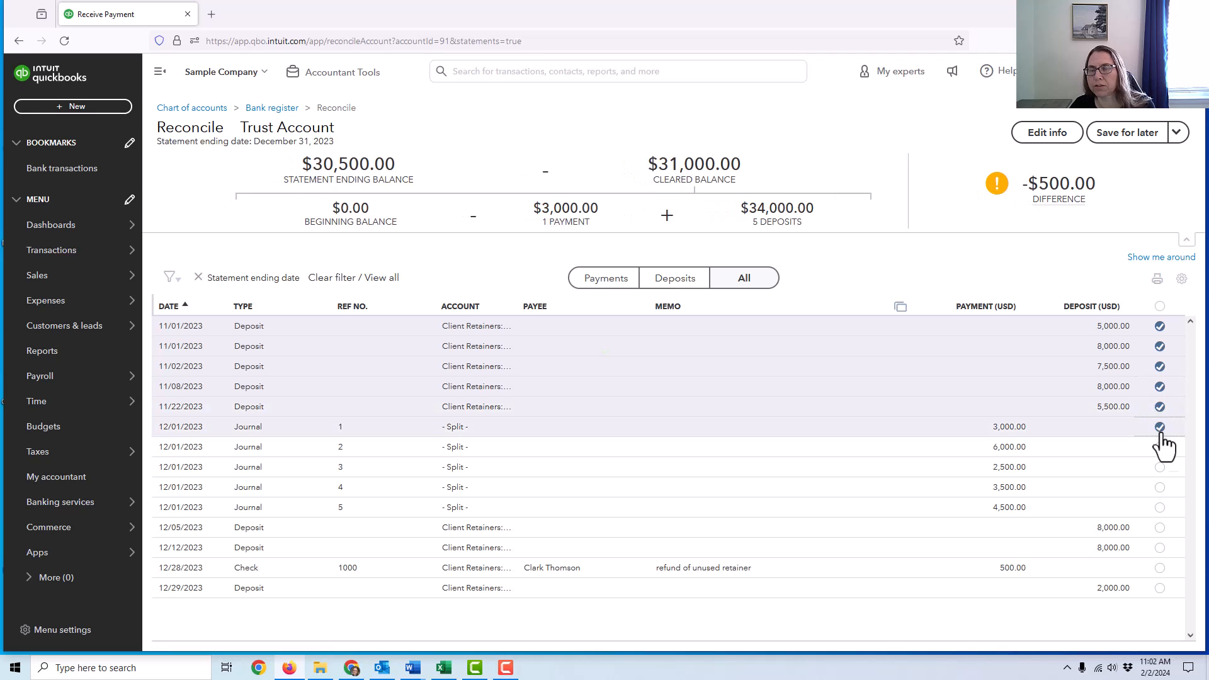
click(1159, 446)
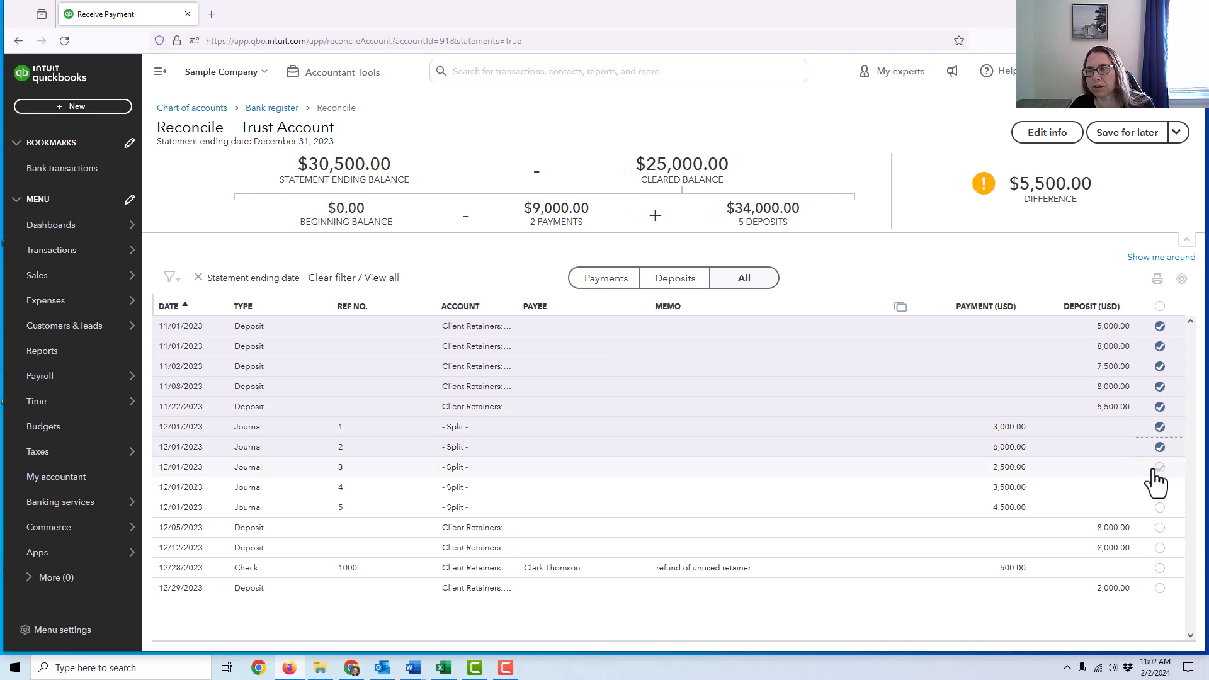
click(1158, 467)
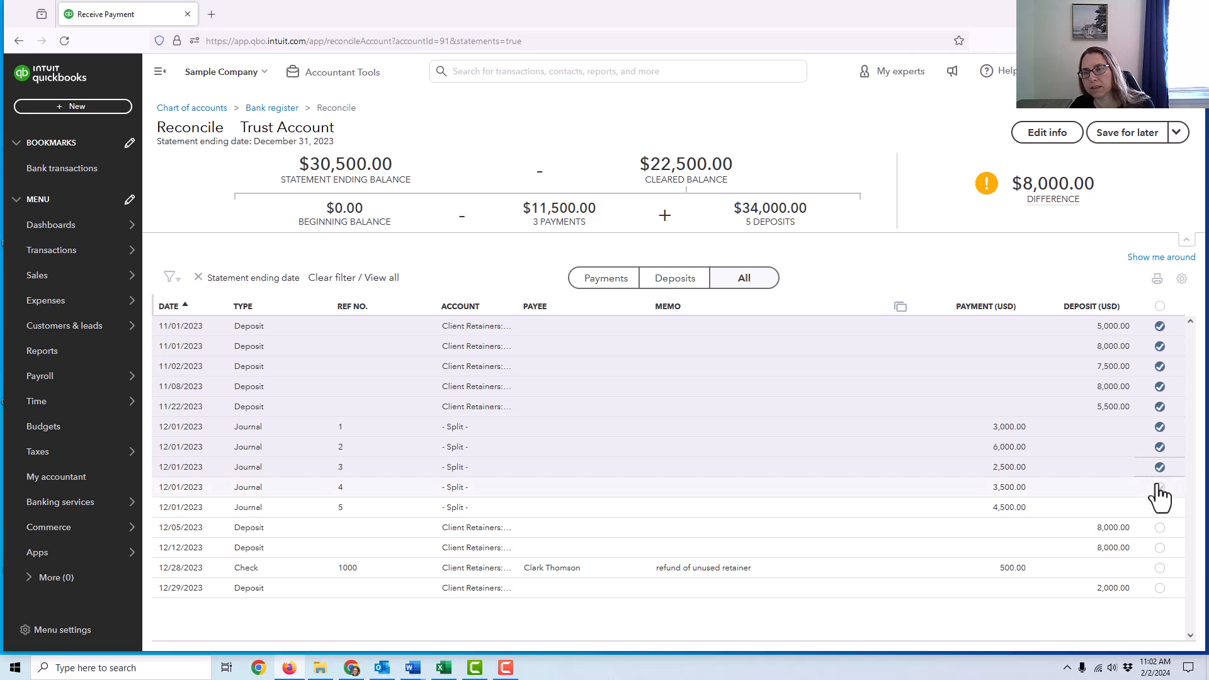
click(1158, 487)
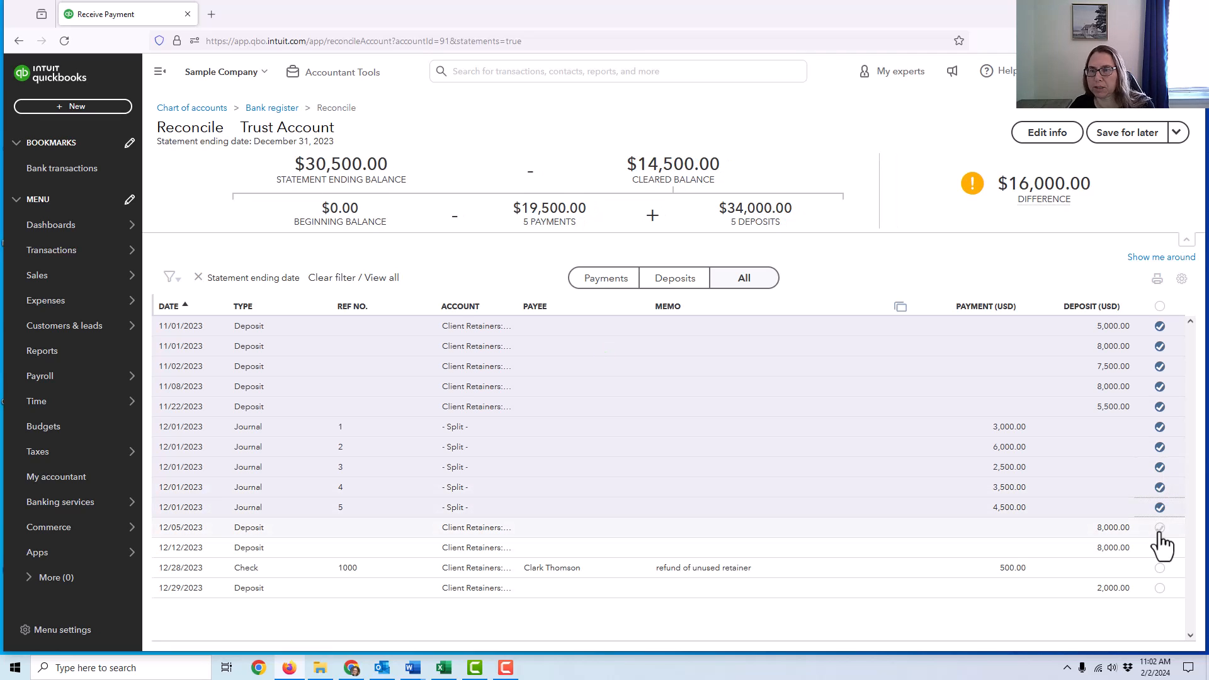
click(1160, 528)
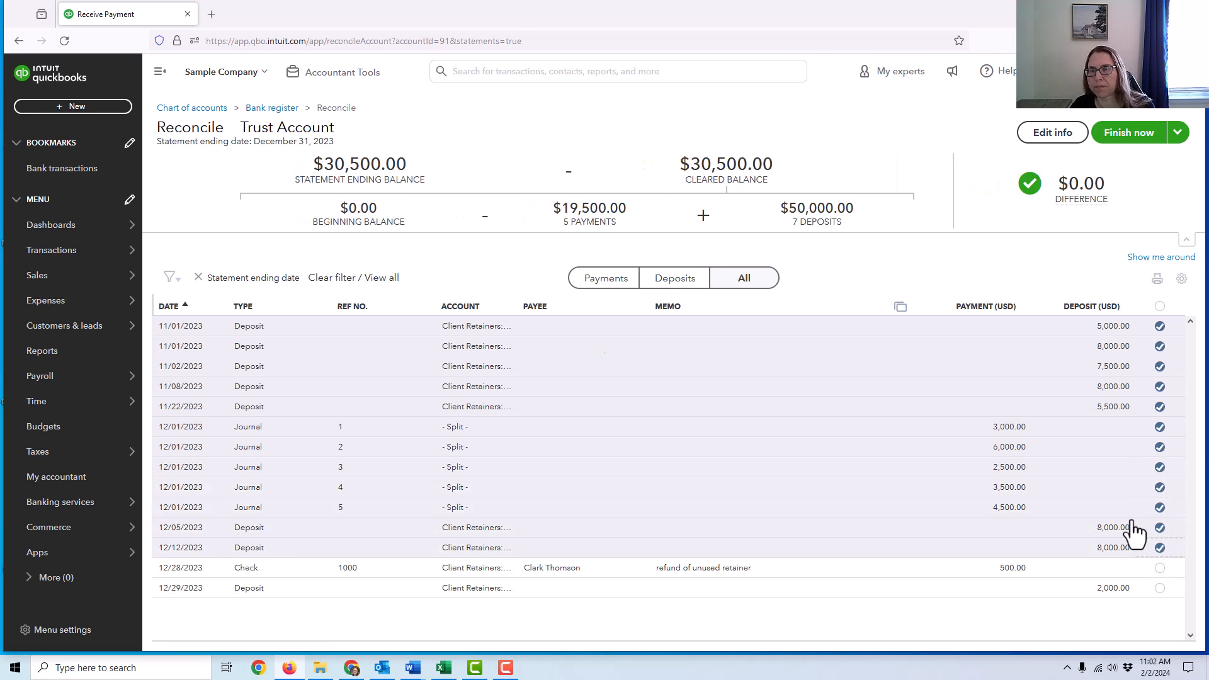
mouse_move(393, 333)
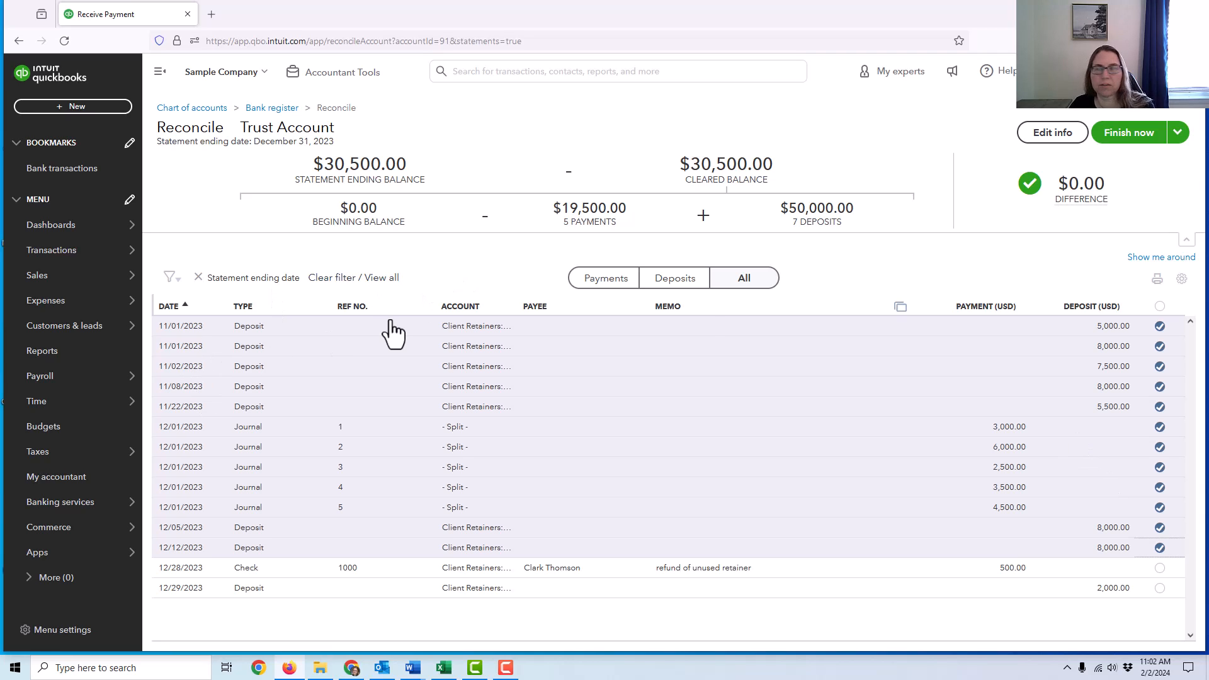
mouse_move(1151, 357)
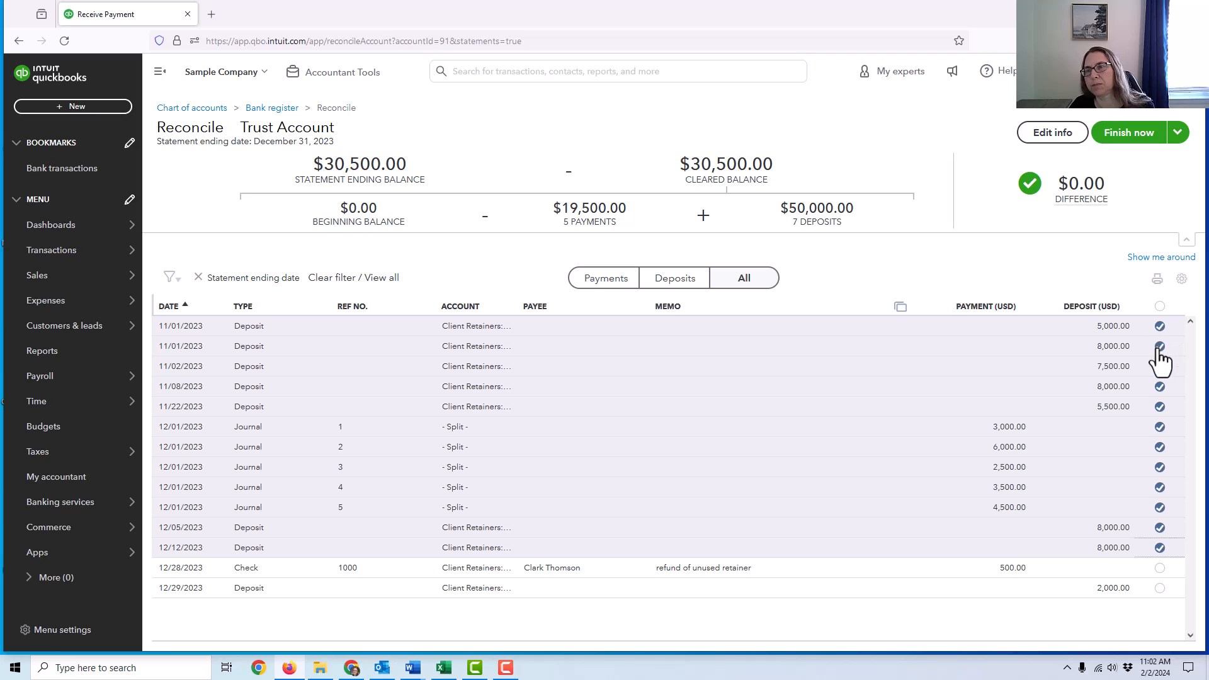
mouse_move(1089, 535)
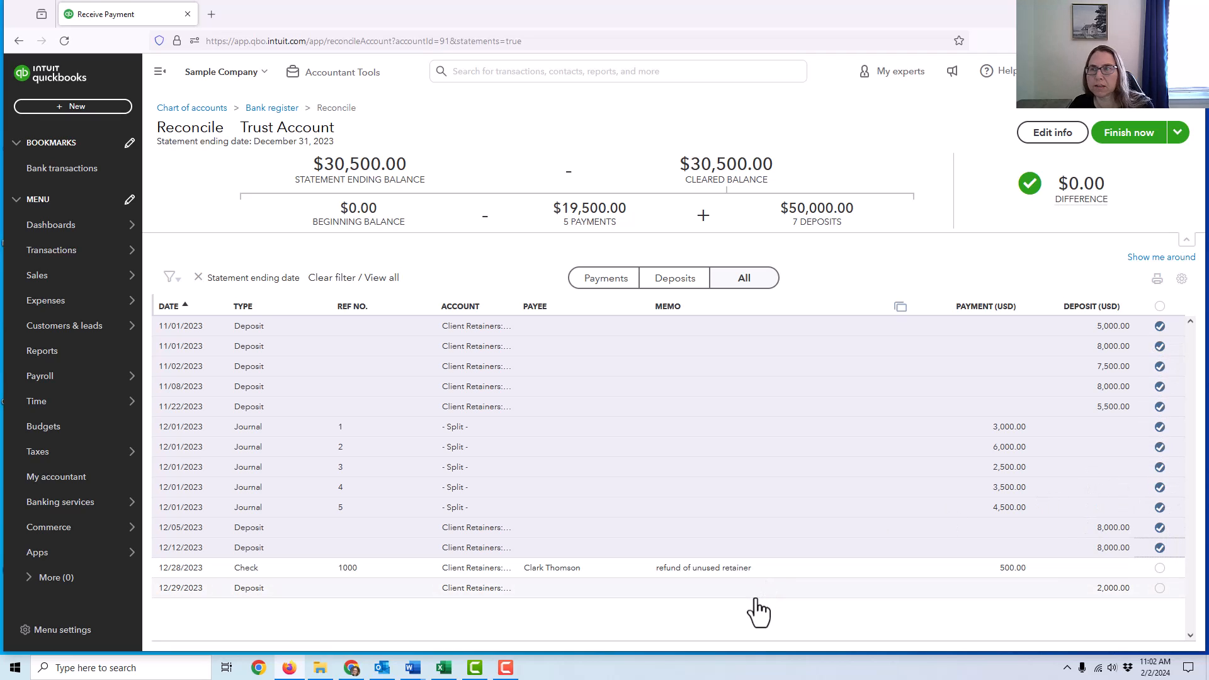
mouse_move(777, 615)
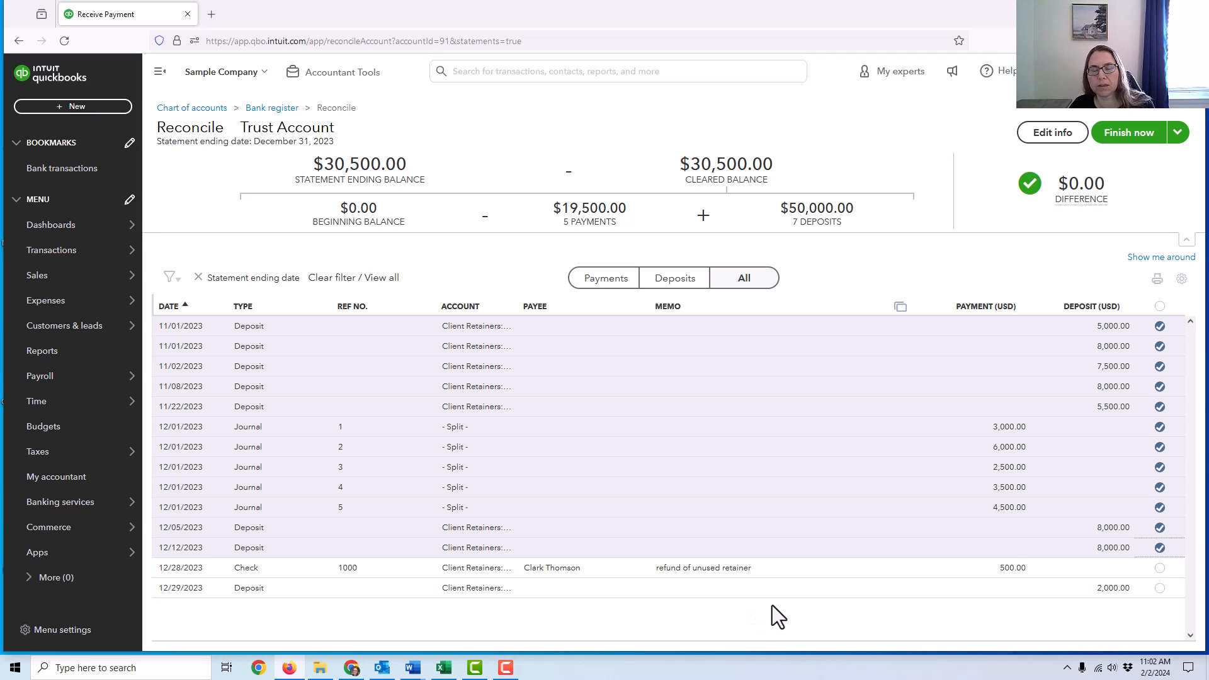
mouse_move(456, 577)
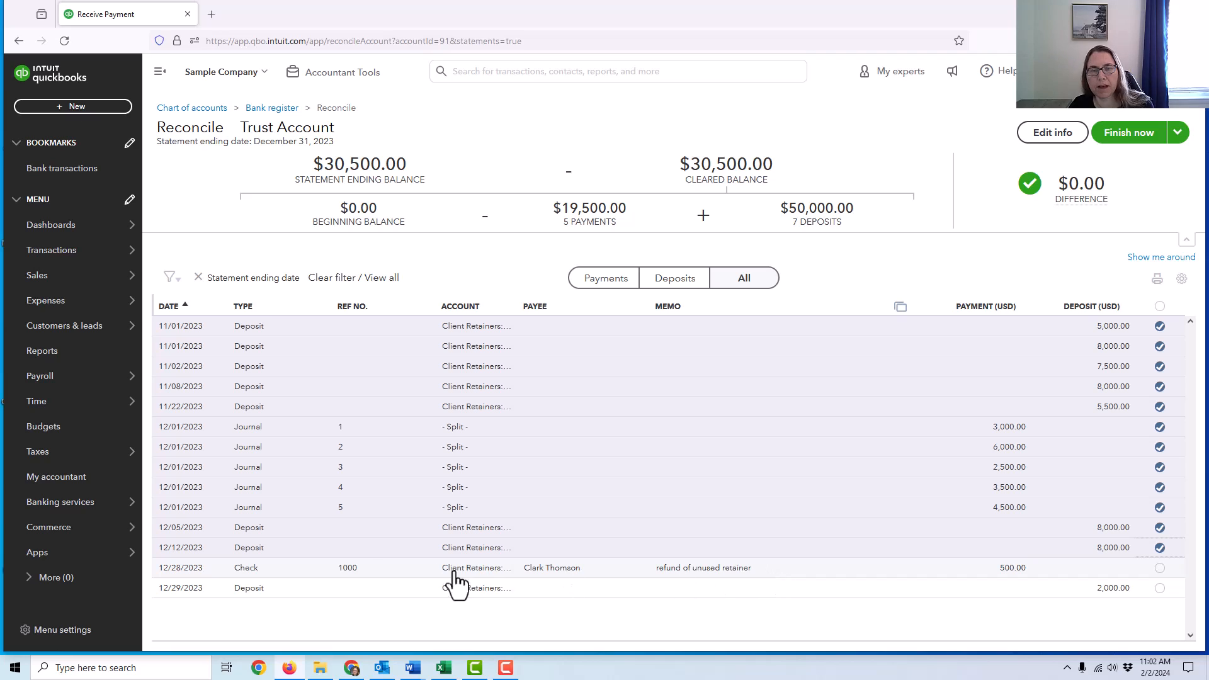
mouse_move(324, 577)
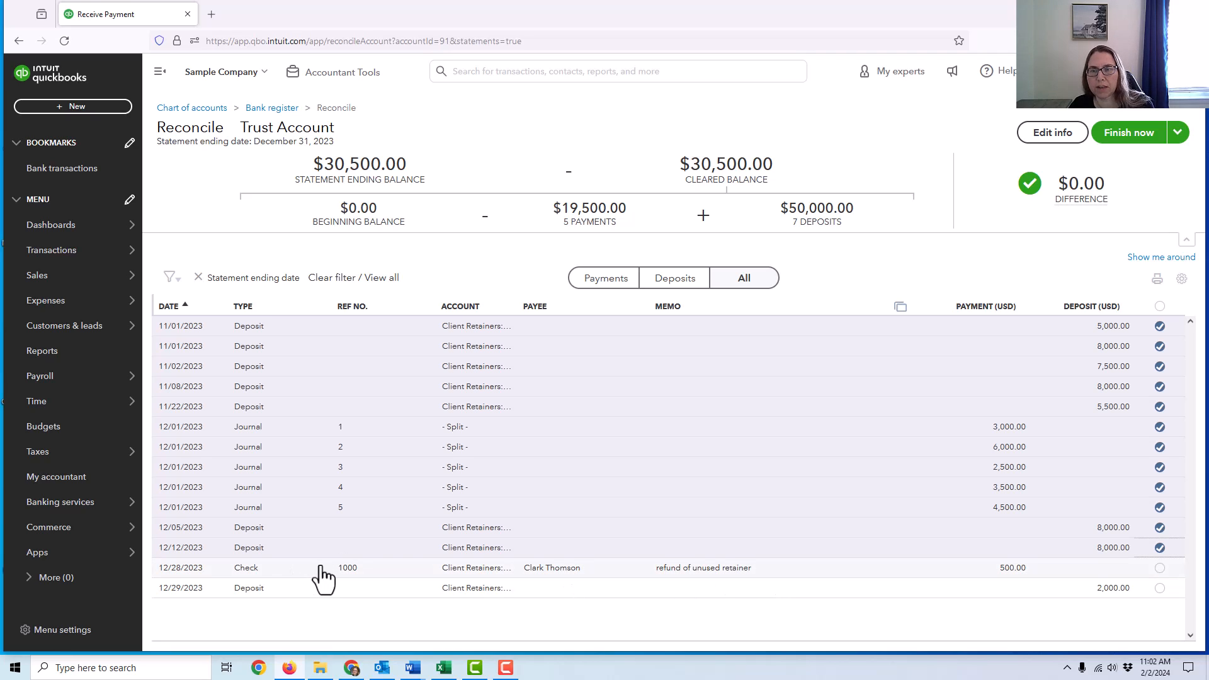
mouse_move(318, 582)
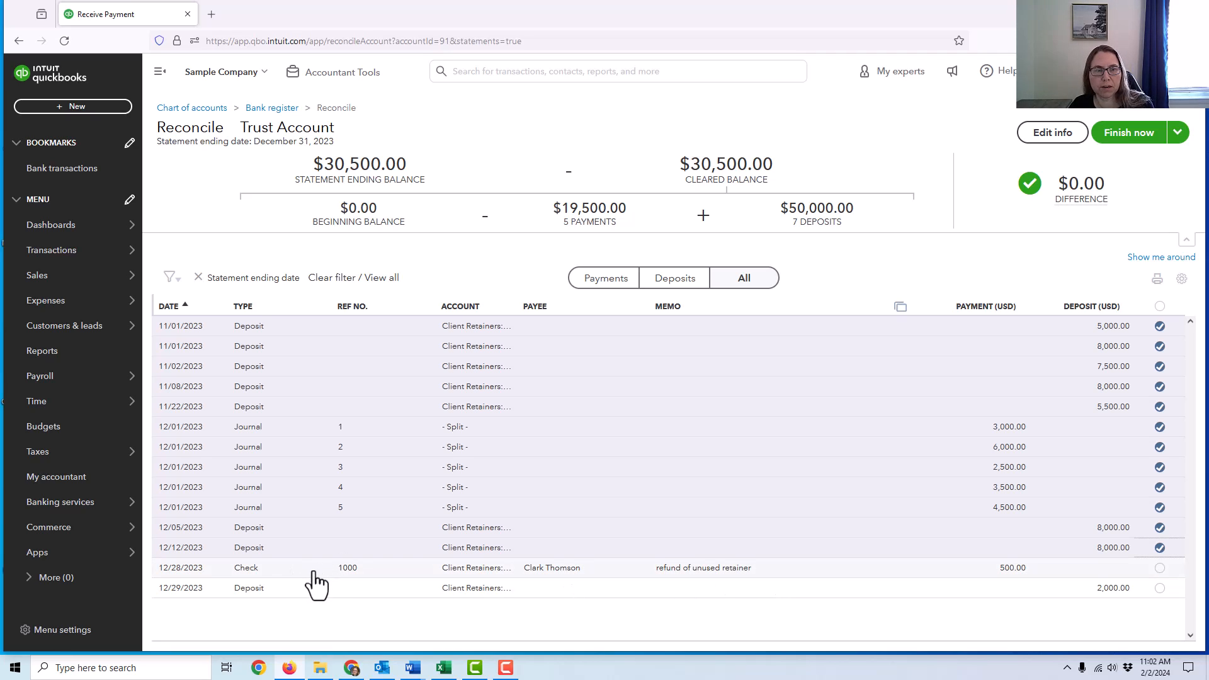
mouse_move(832, 611)
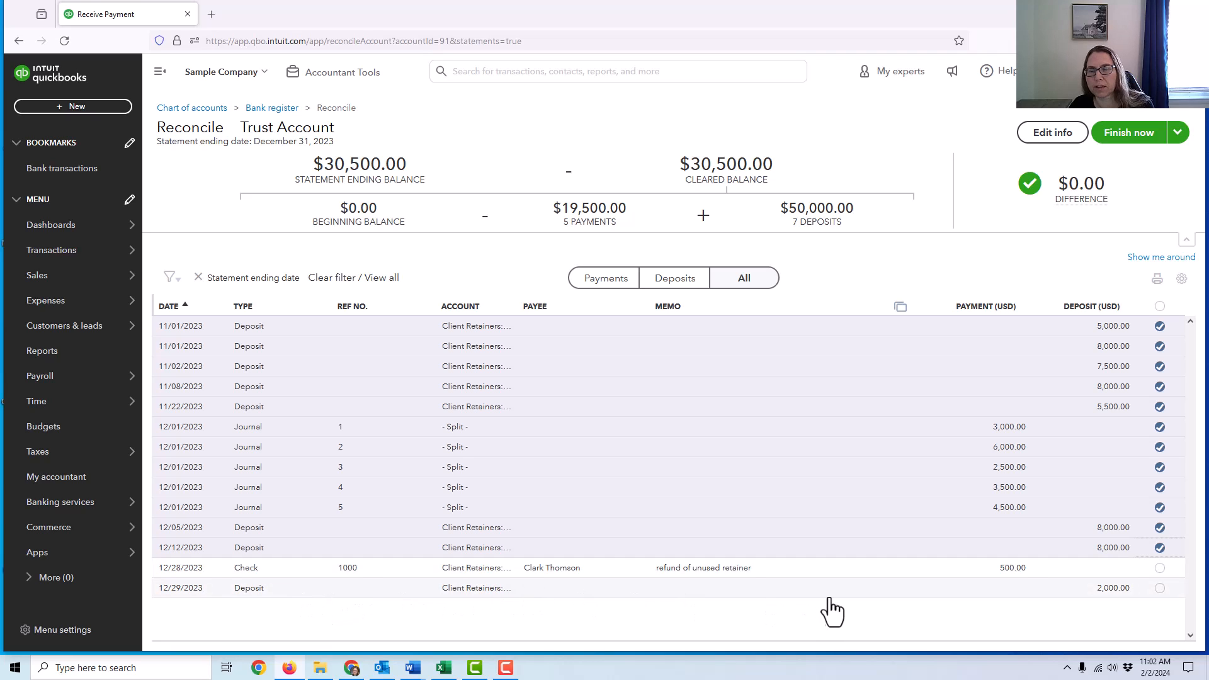
mouse_move(821, 608)
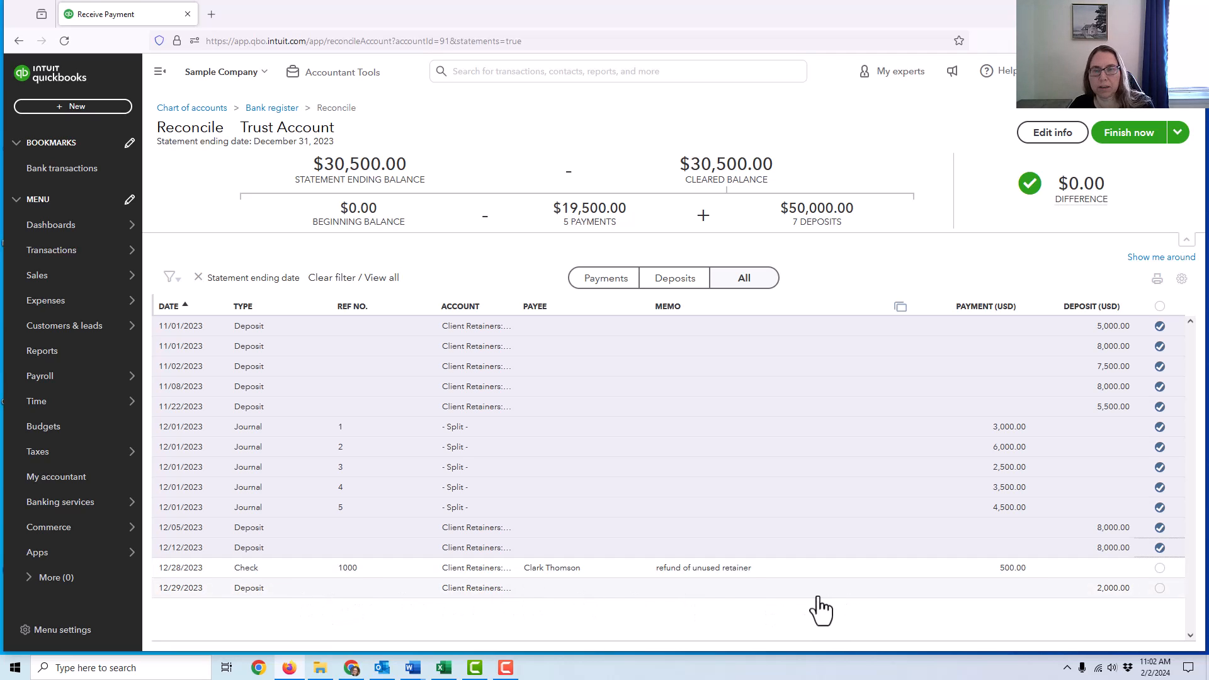
mouse_move(955, 603)
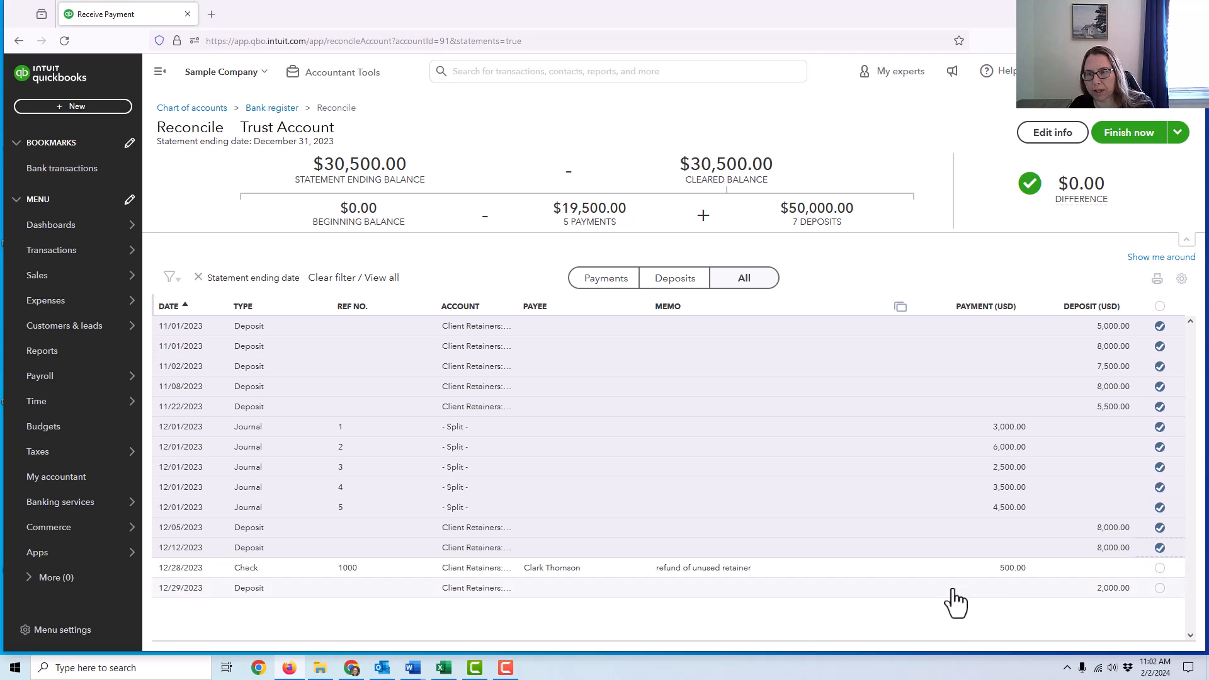
mouse_move(1002, 433)
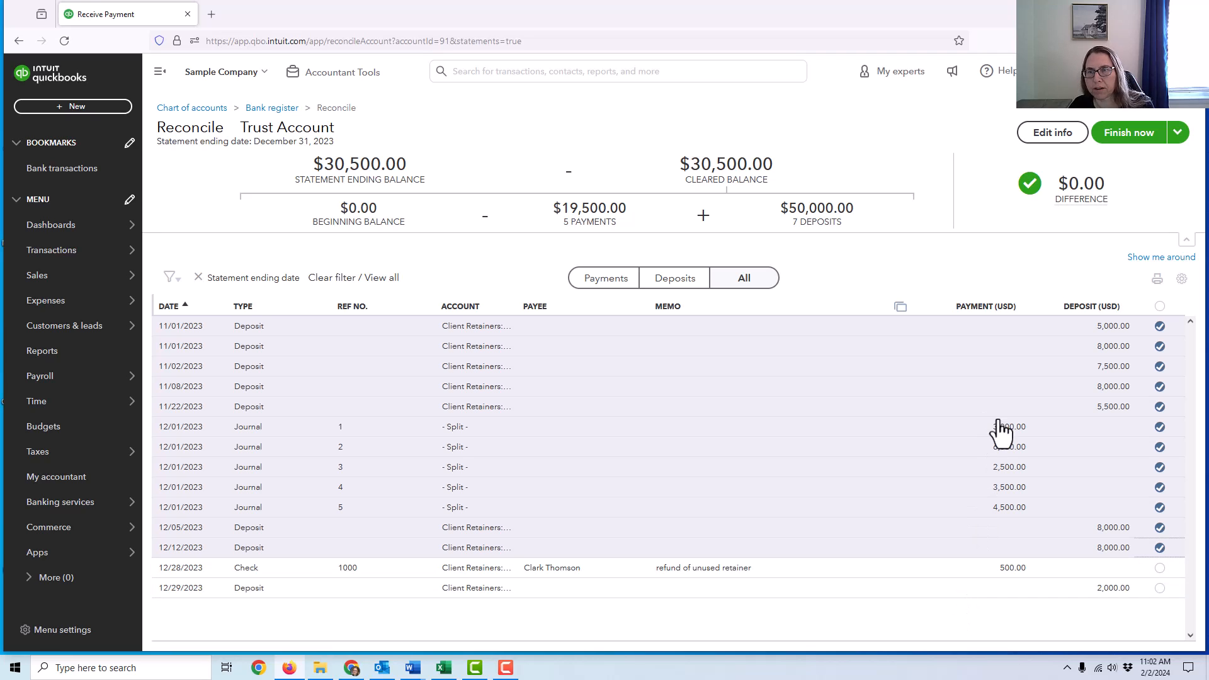
mouse_move(961, 549)
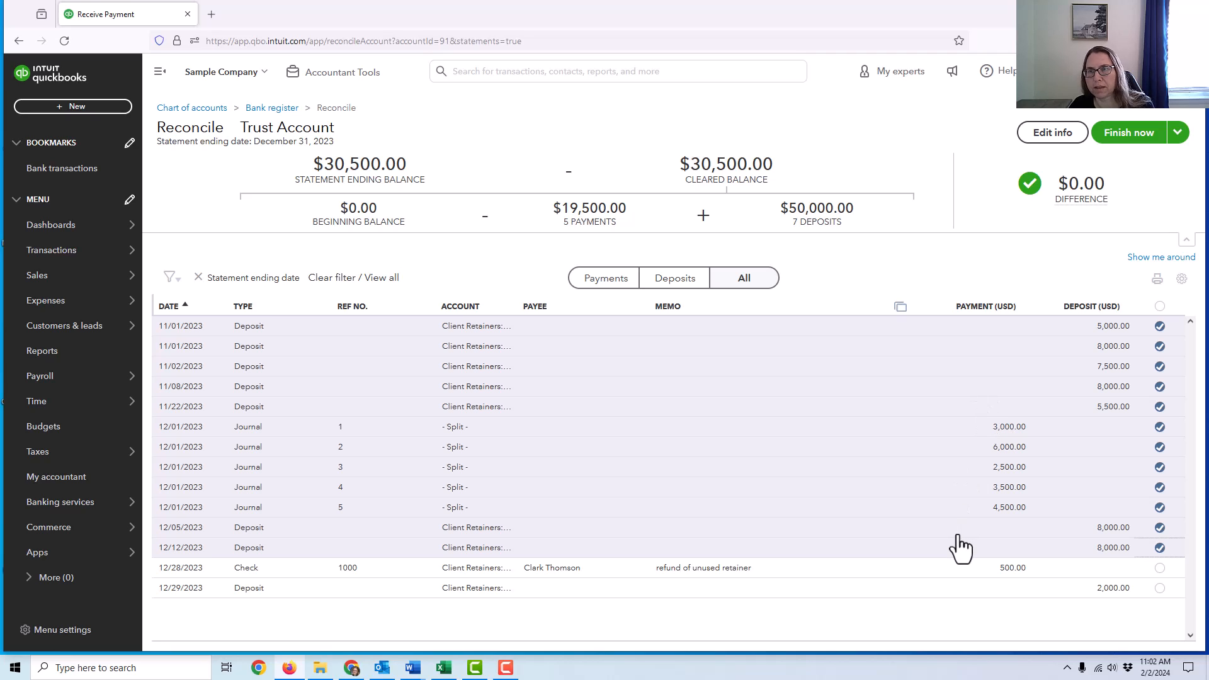
mouse_move(1127, 132)
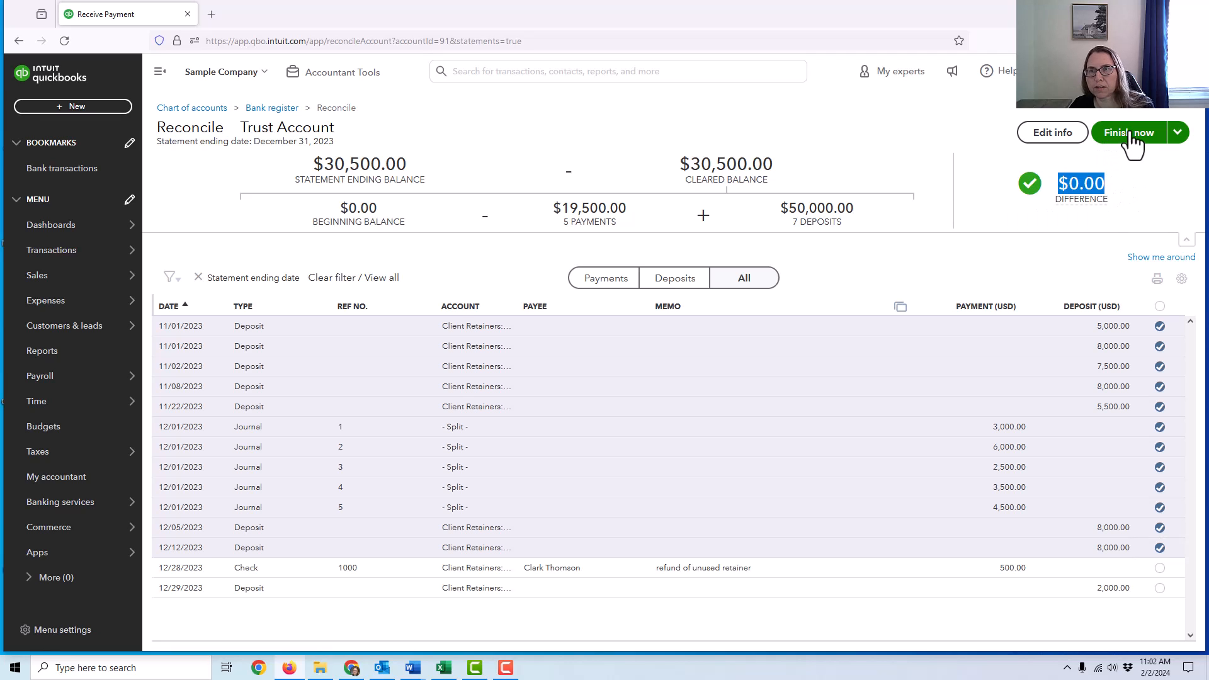
Finish the Trust Account reconciliation and confirm it as reconciled.
click(1127, 132)
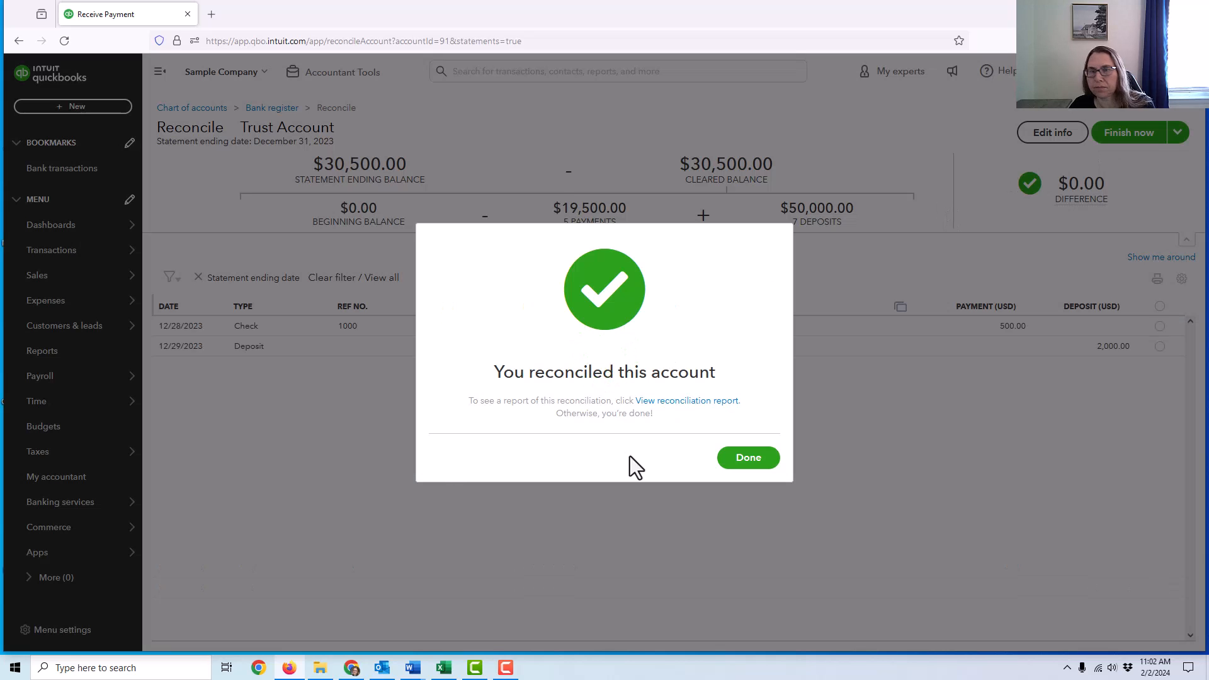
click(745, 457)
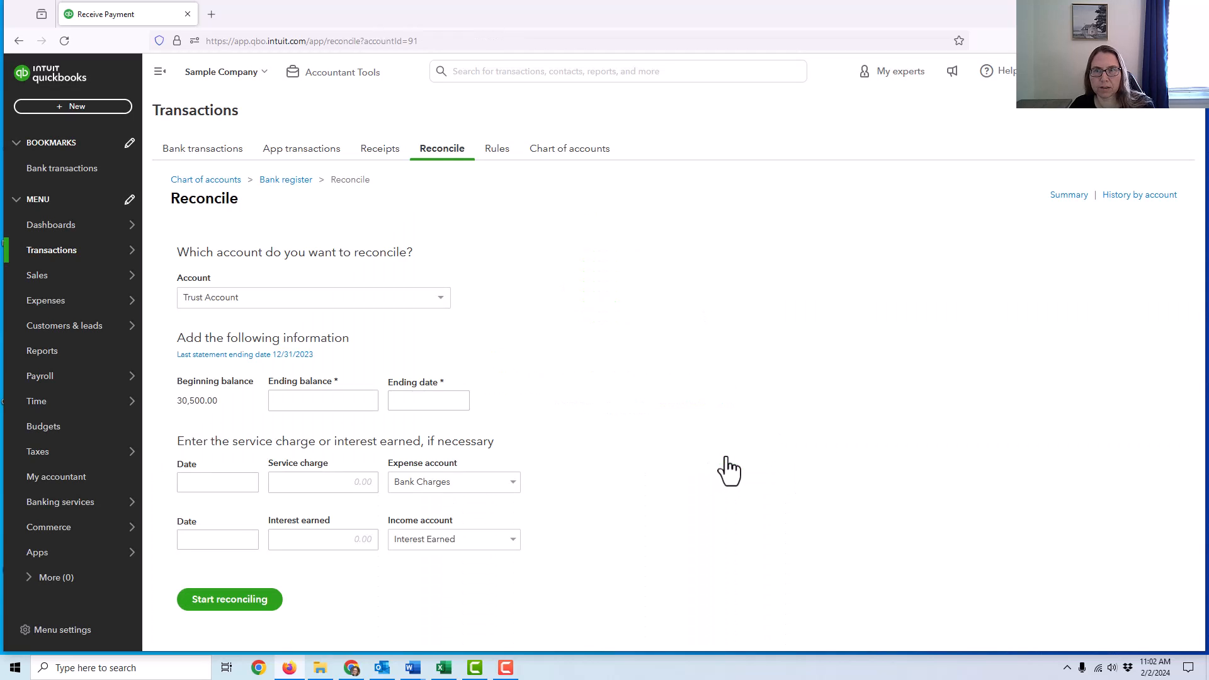
mouse_move(1139, 194)
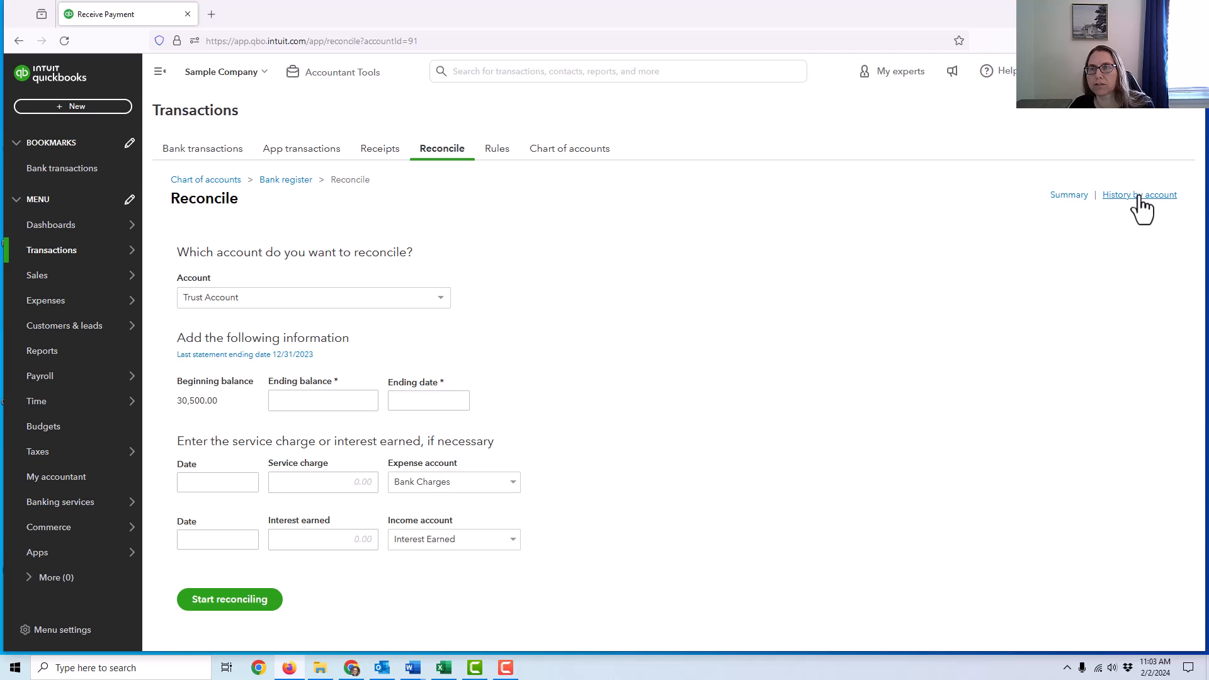
View the 12/31/2023 Trust Account reconciliation report, highlighting the 32,000.00 register balance, then go to Reports.
click(1139, 194)
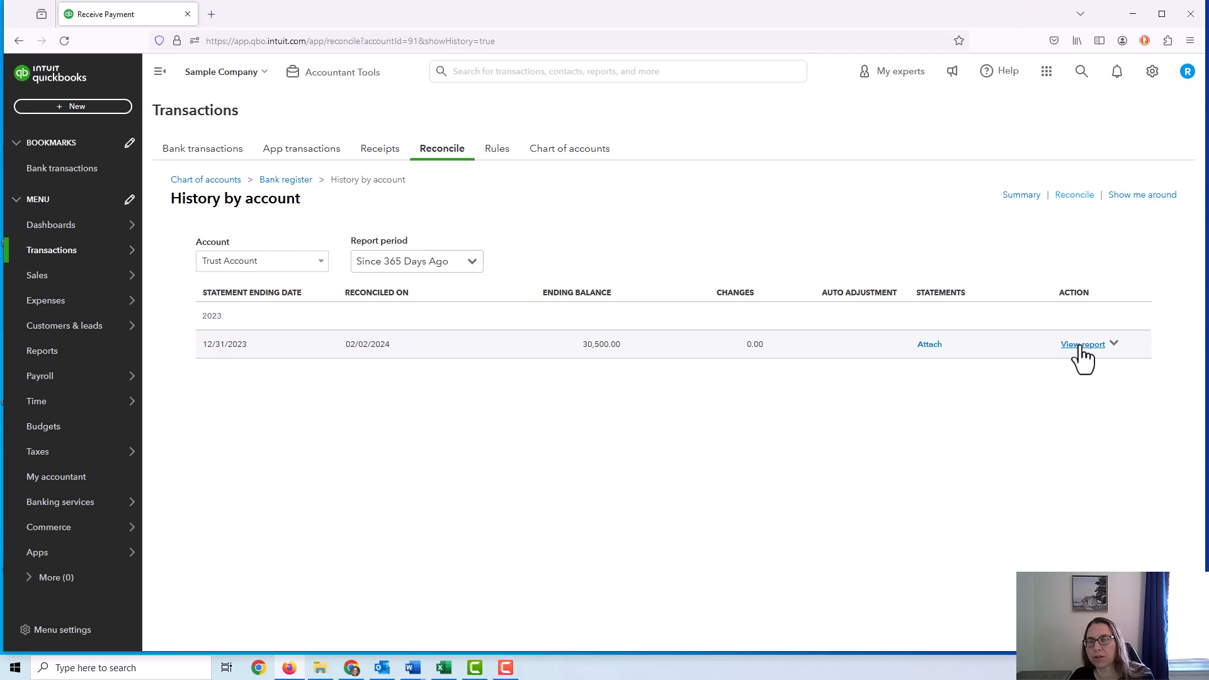
click(1081, 344)
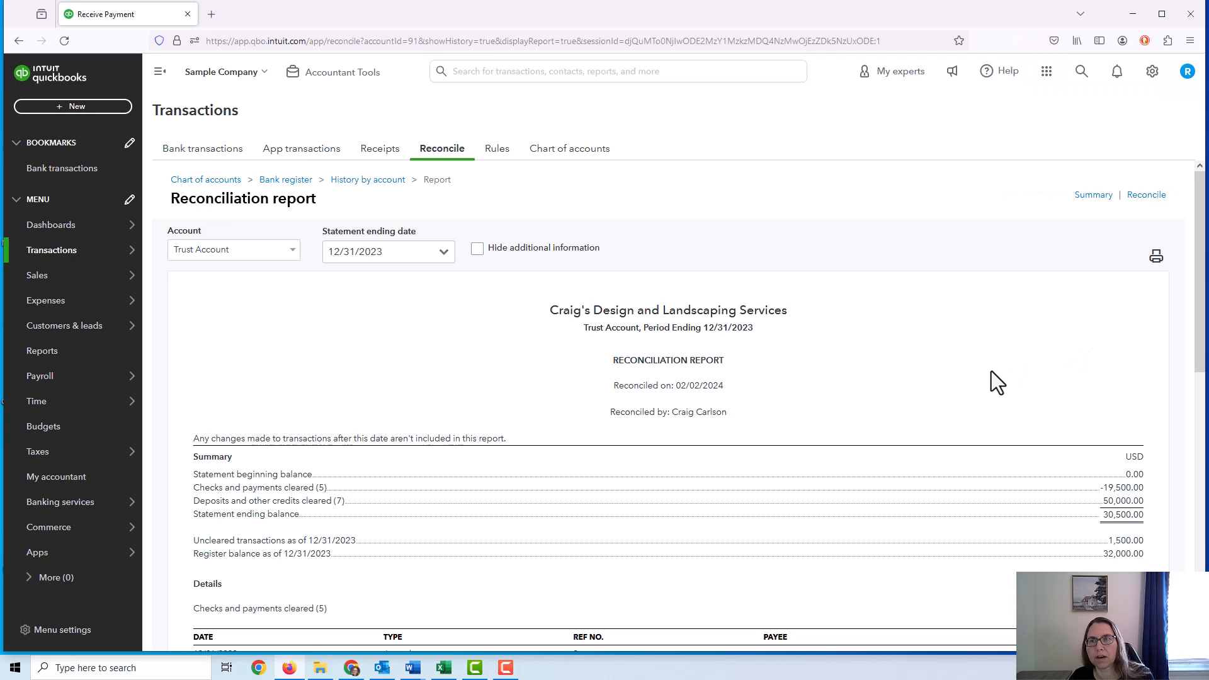
scroll(down, 3)
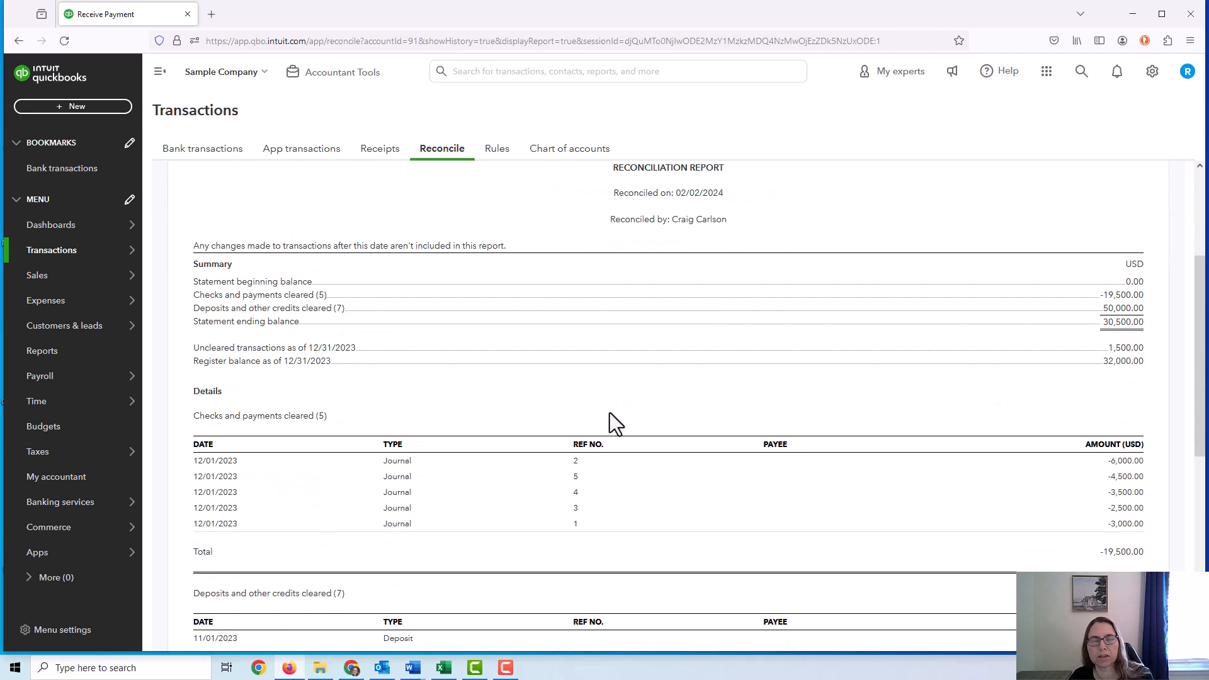
mouse_move(193, 321)
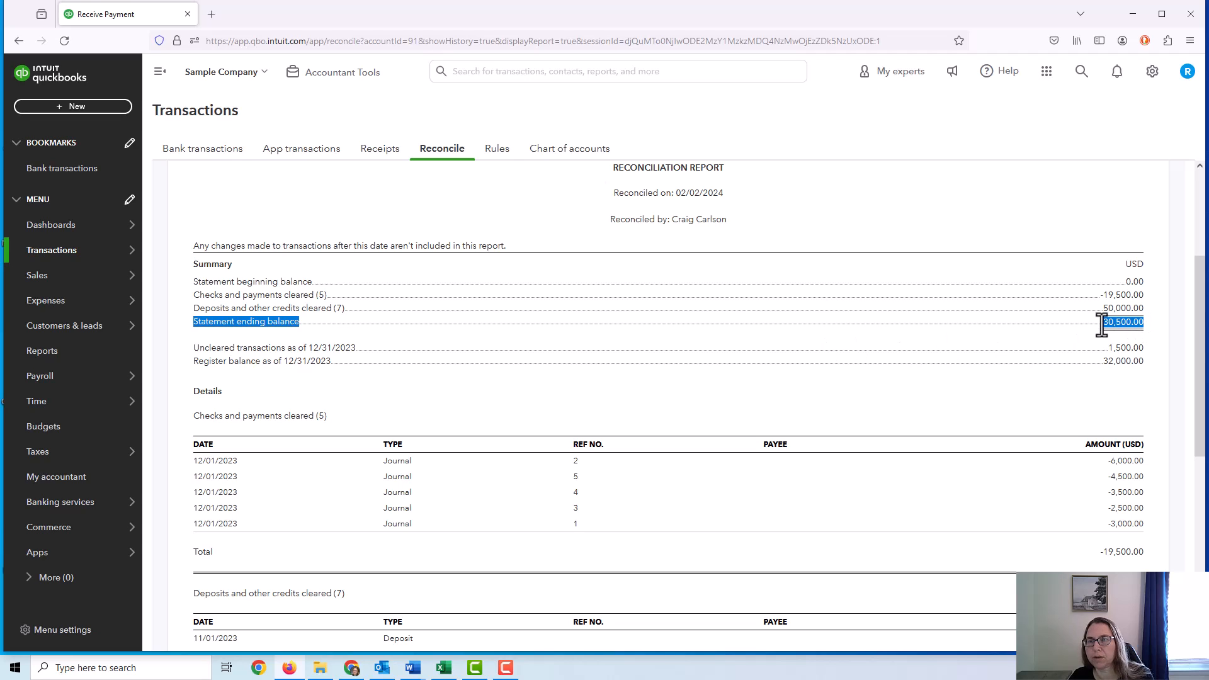
mouse_move(251, 420)
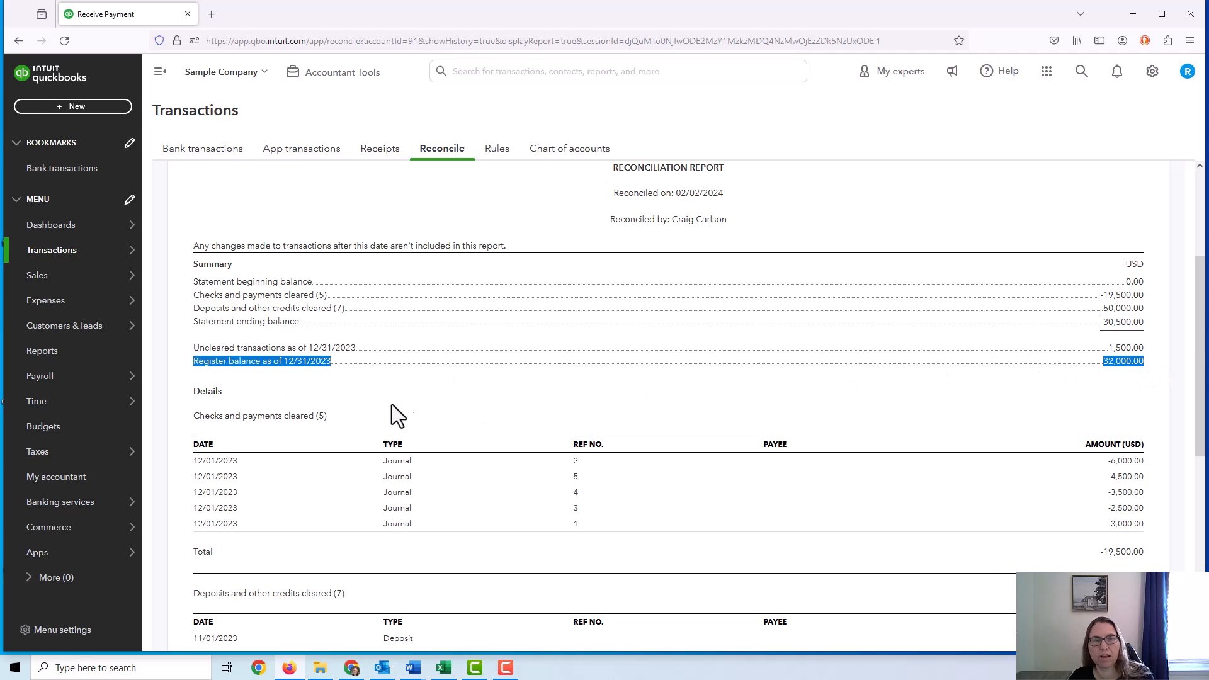
mouse_move(344, 379)
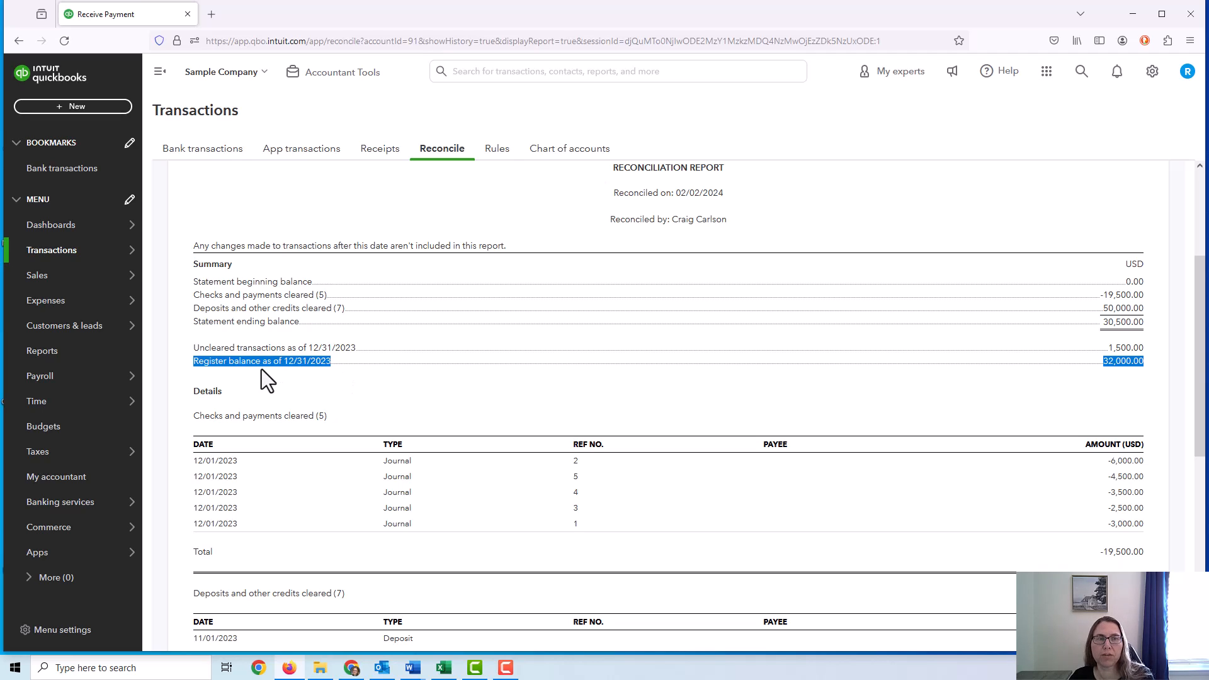
mouse_move(275, 364)
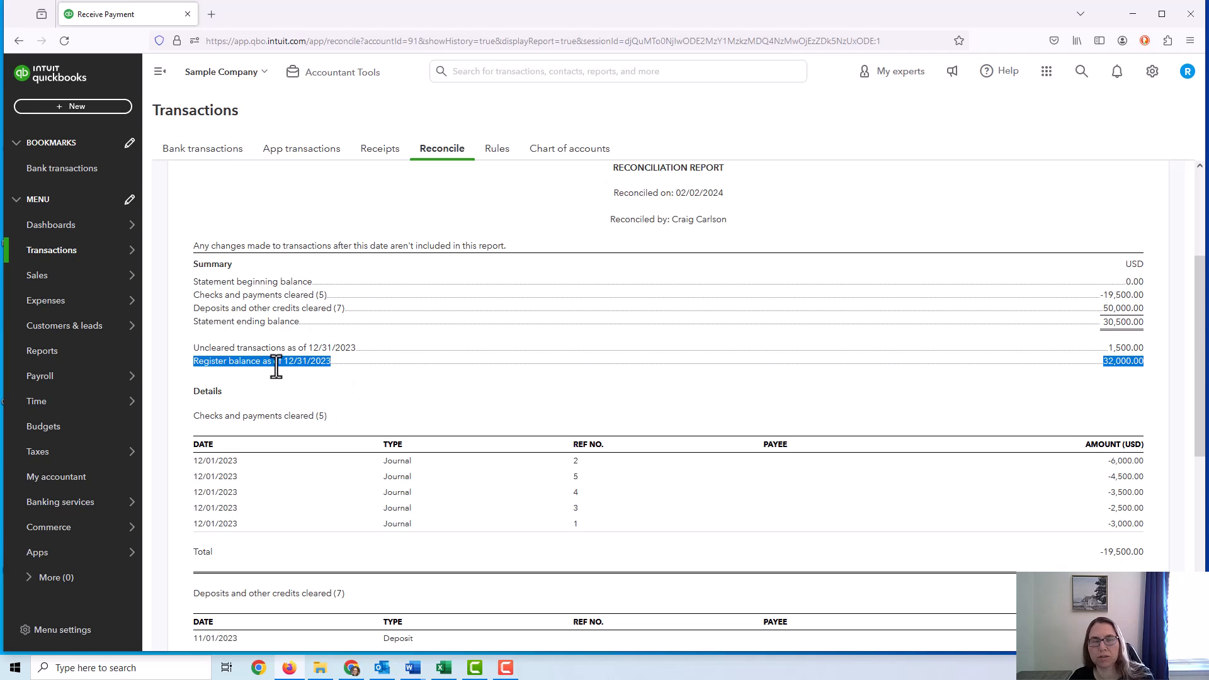
mouse_move(902, 380)
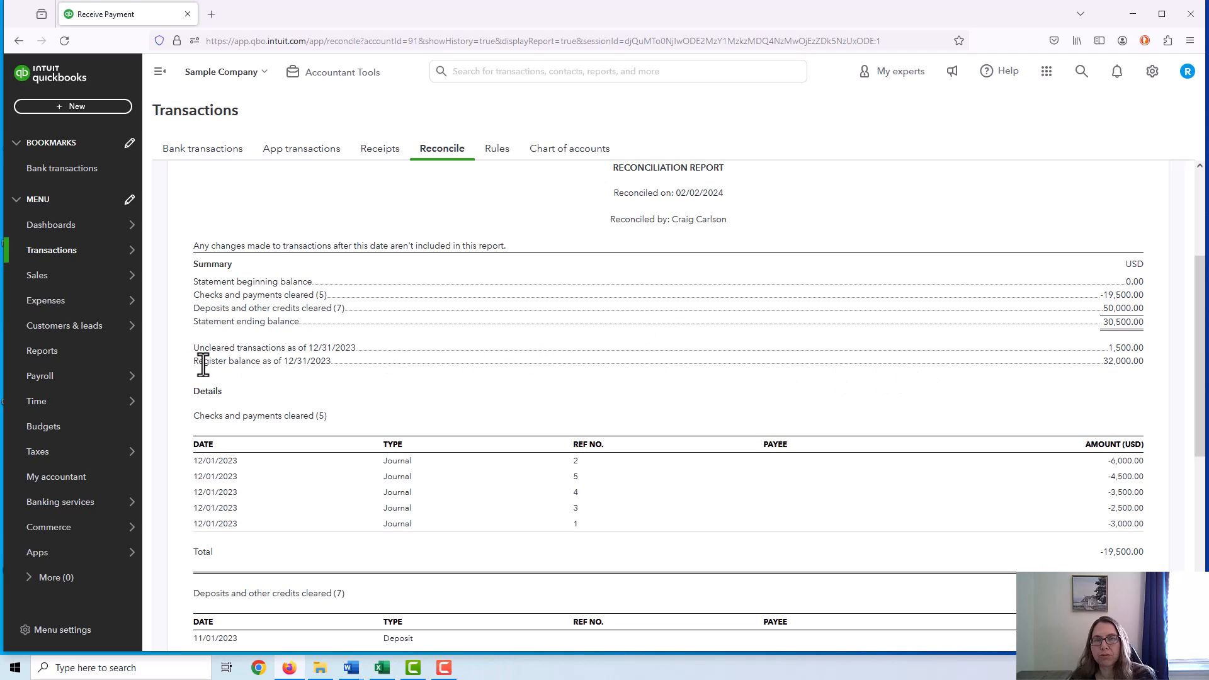
mouse_move(554, 148)
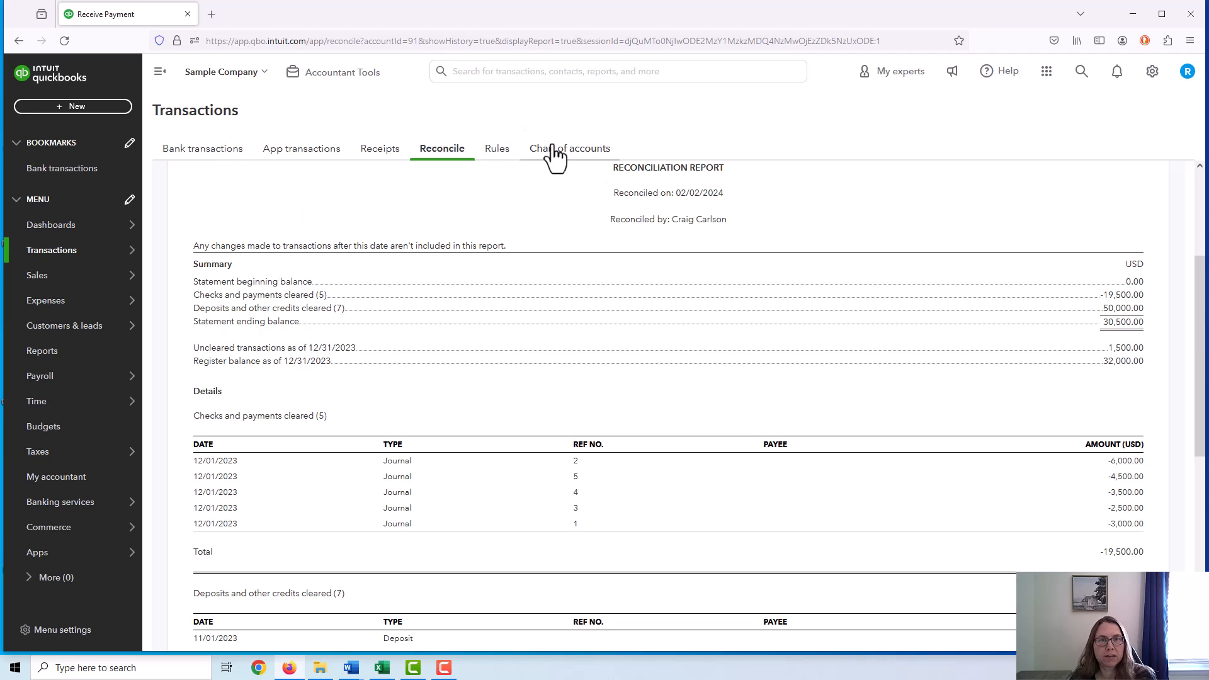
double_click(1123, 361)
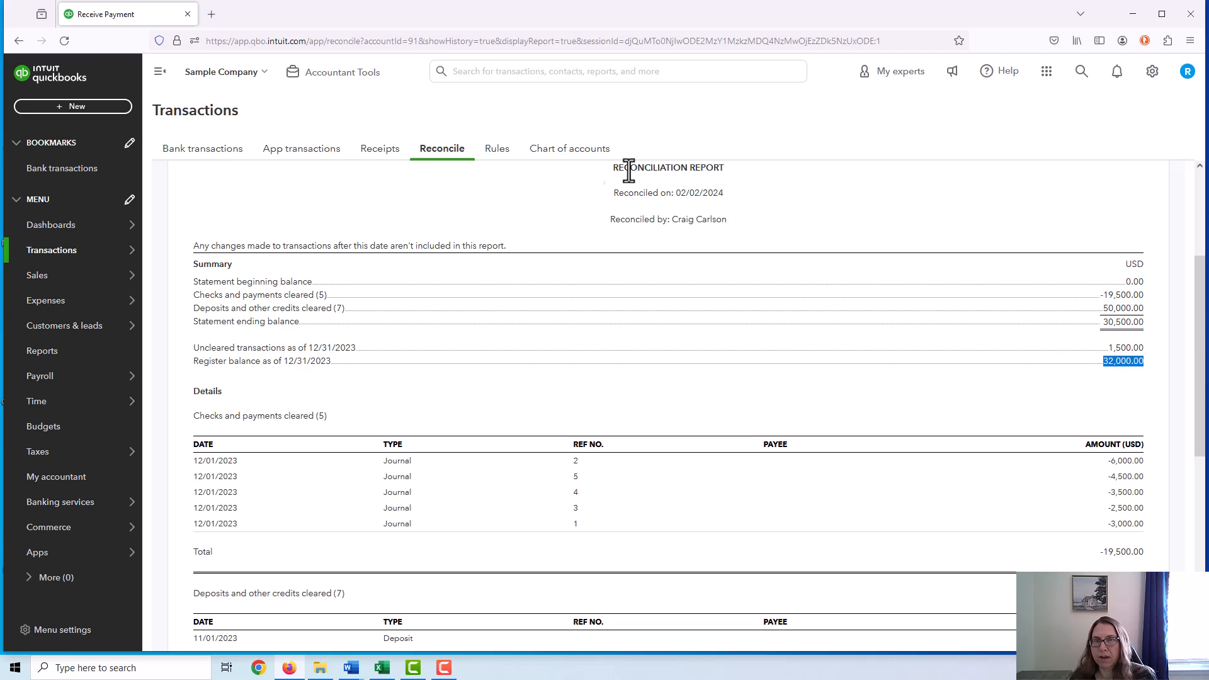
click(43, 351)
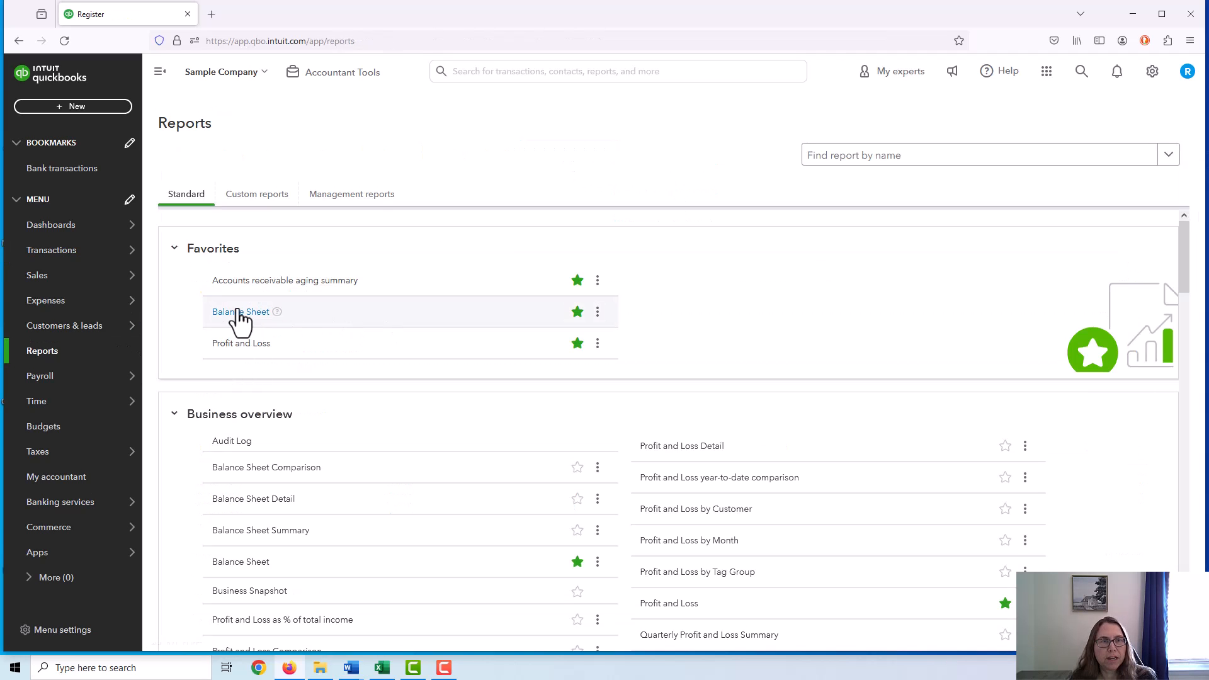
Run the cash-basis Balance Sheet for Last Year, showing the Trust Account at 32,000.00.
click(240, 312)
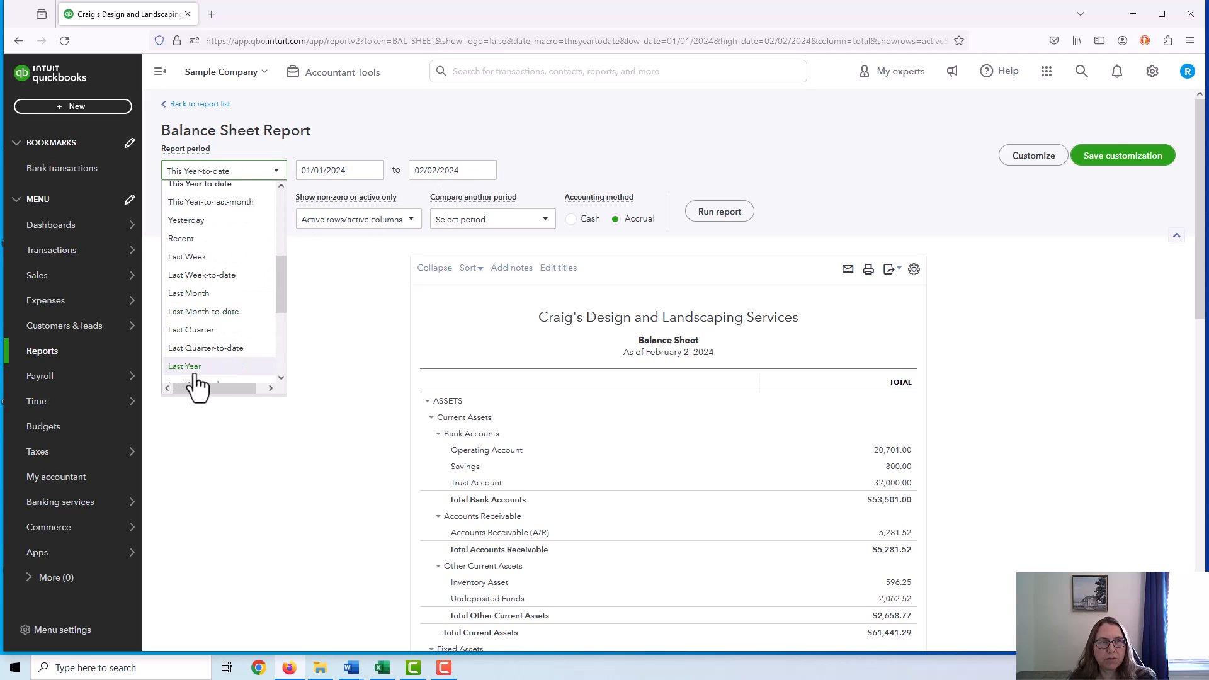
click(184, 365)
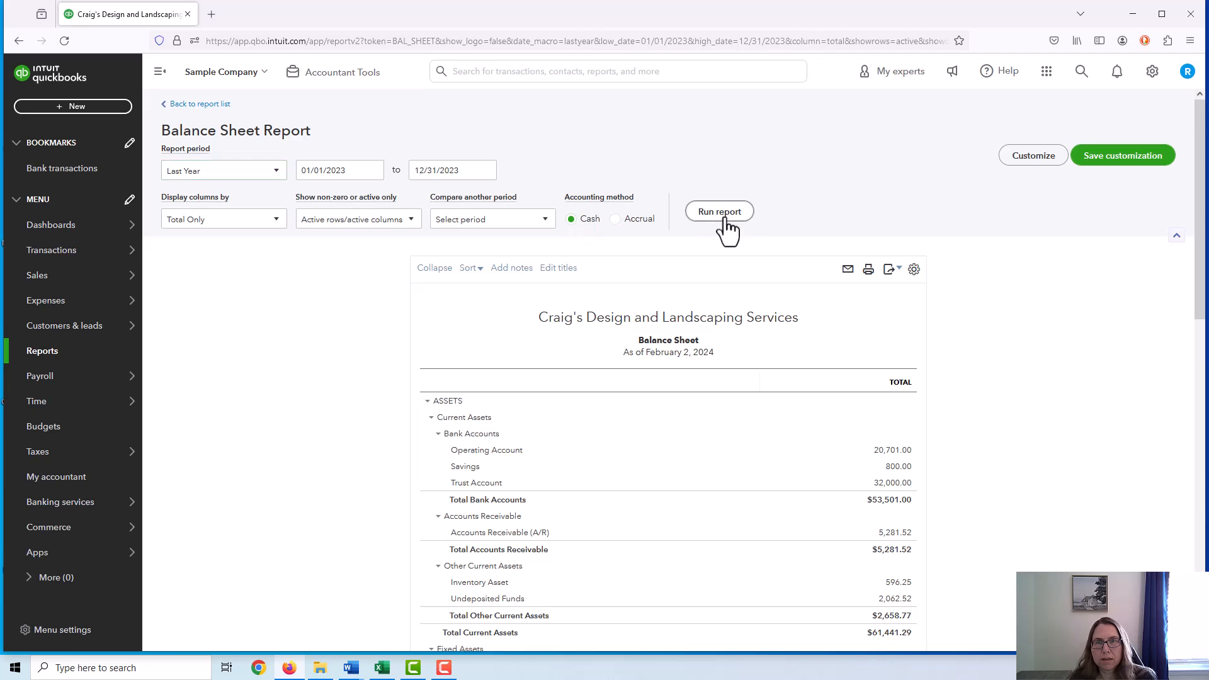
click(718, 212)
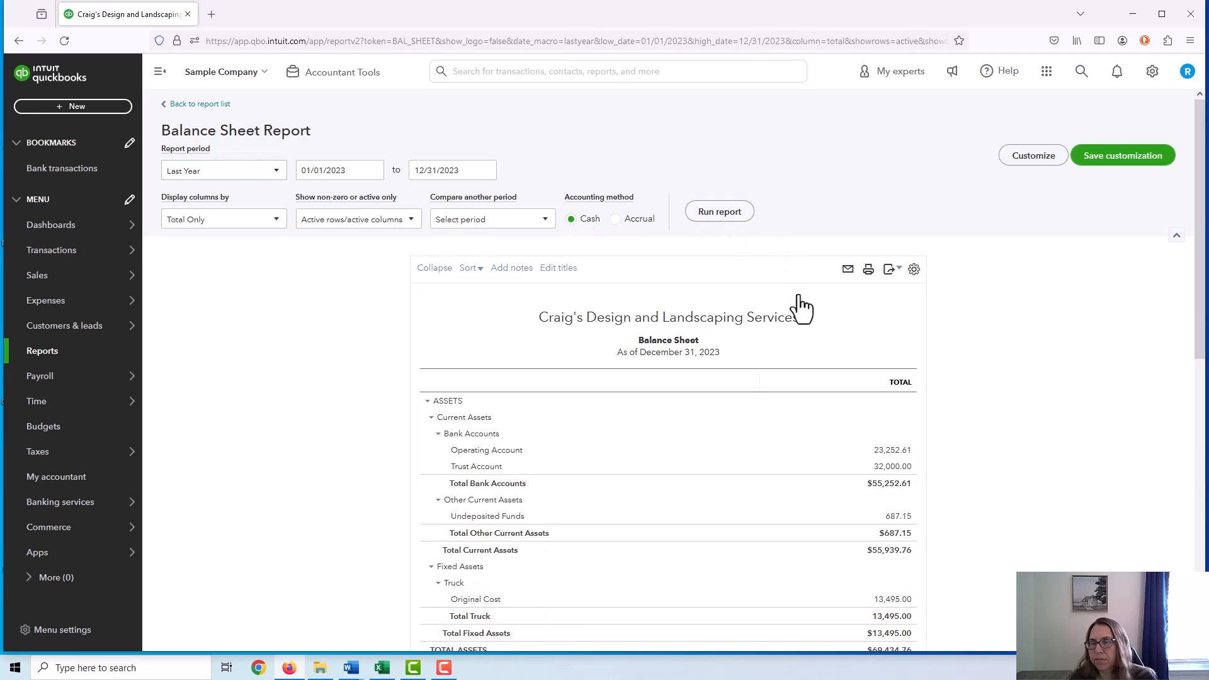
scroll(down, 3)
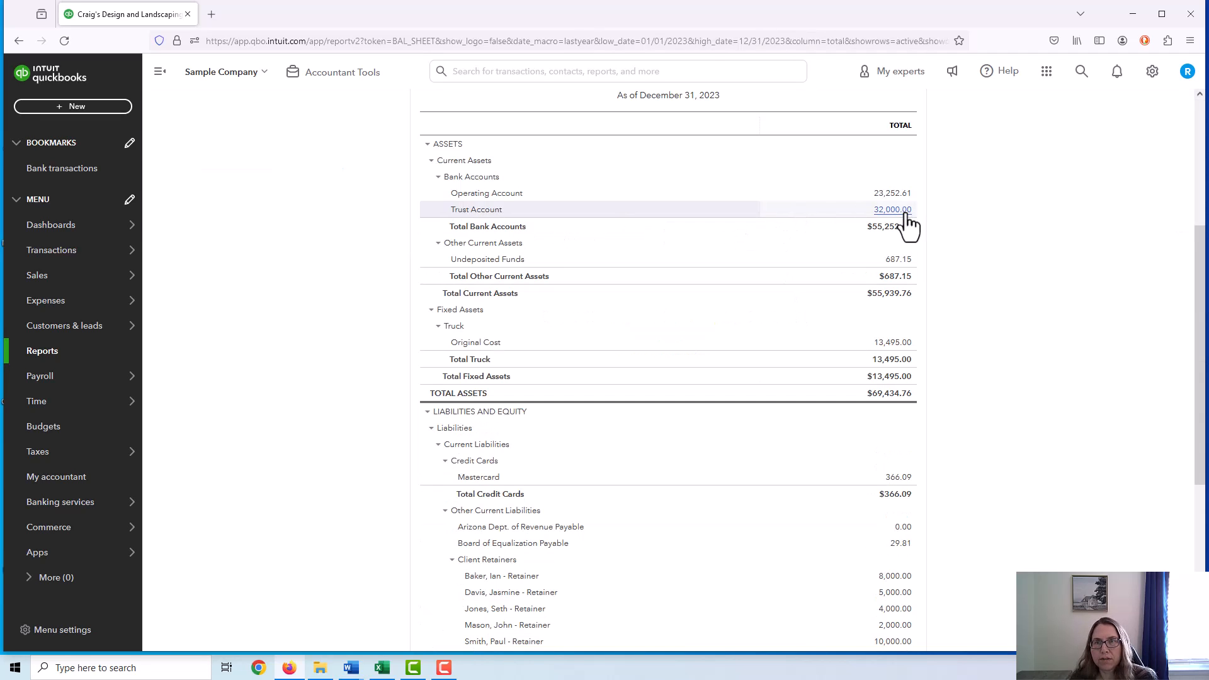
Scroll the 2023 balance sheet to Client Retainers under Other Current Liabilities, totaling 32,000.00.
scroll(down, 3)
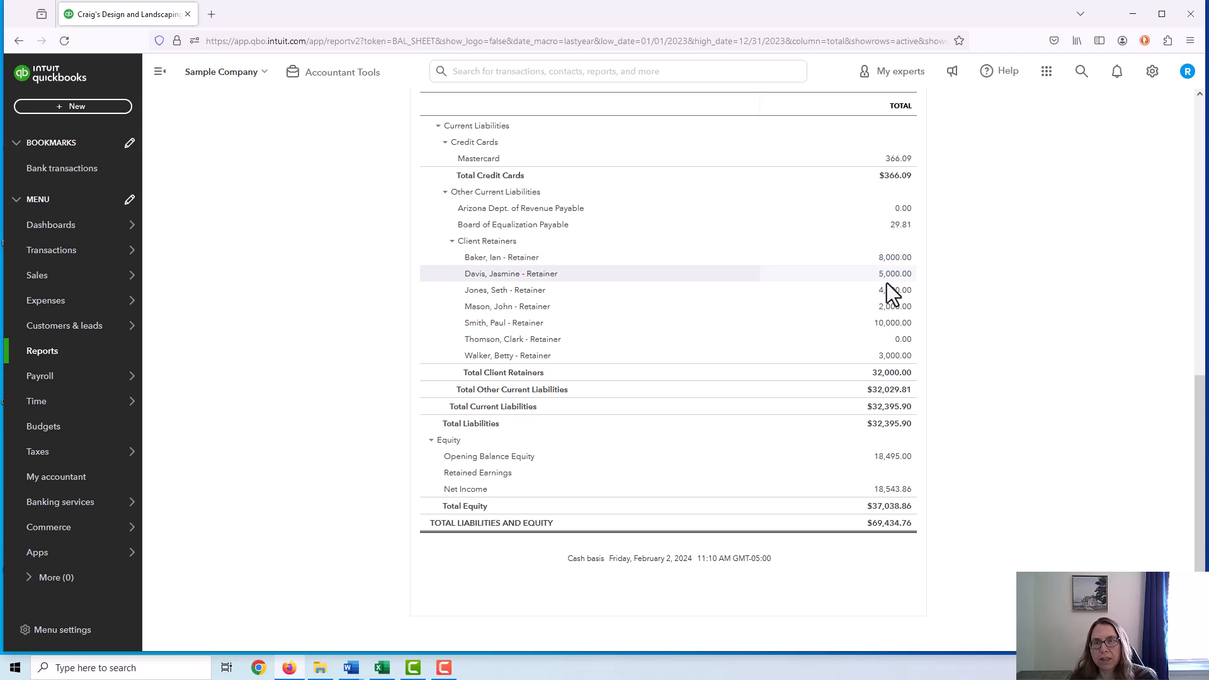
mouse_move(894, 375)
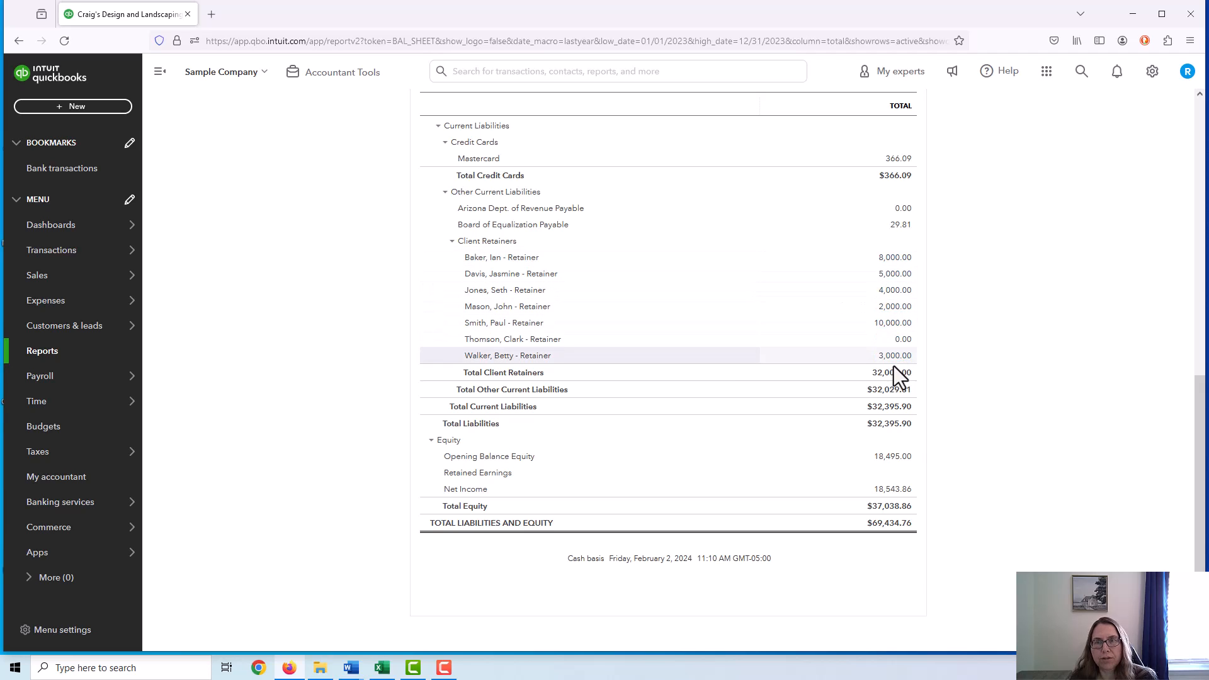
mouse_move(1031, 396)
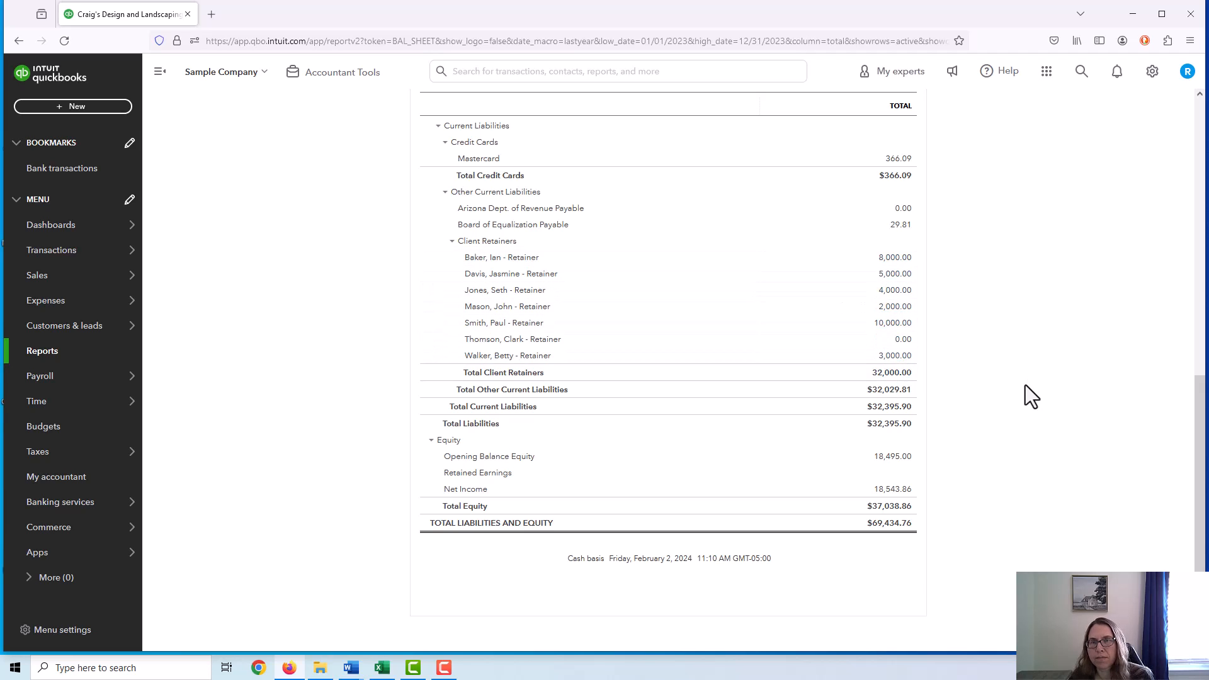
mouse_move(990, 408)
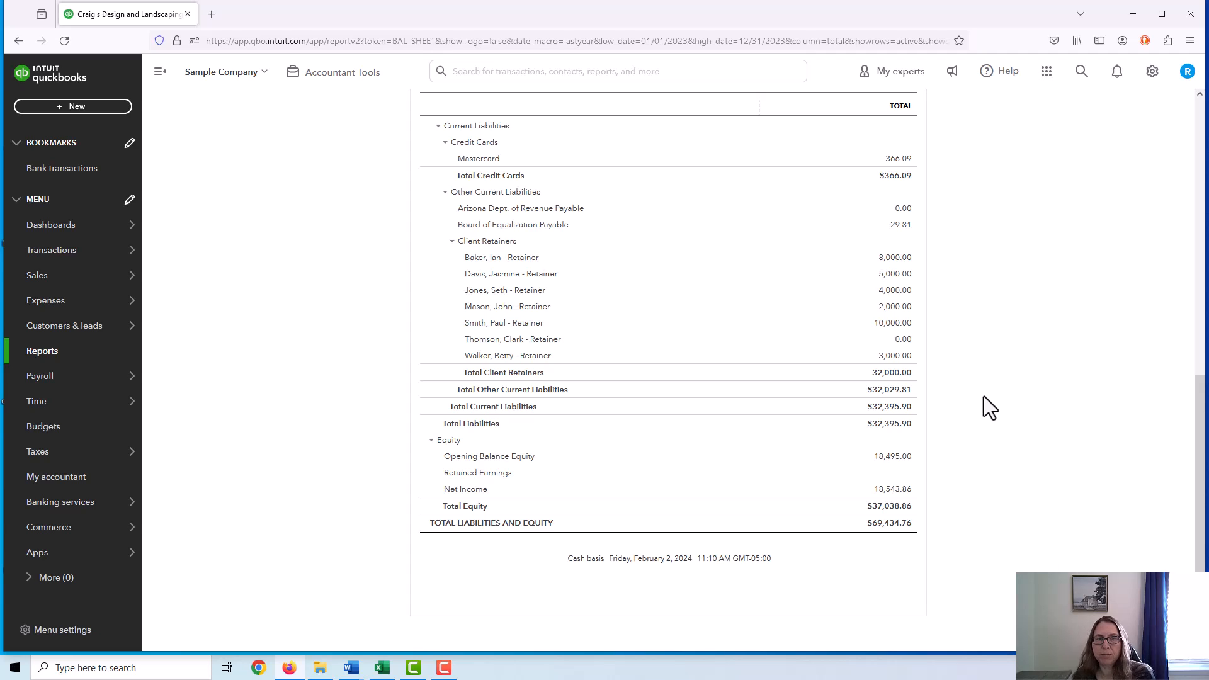
mouse_move(894, 355)
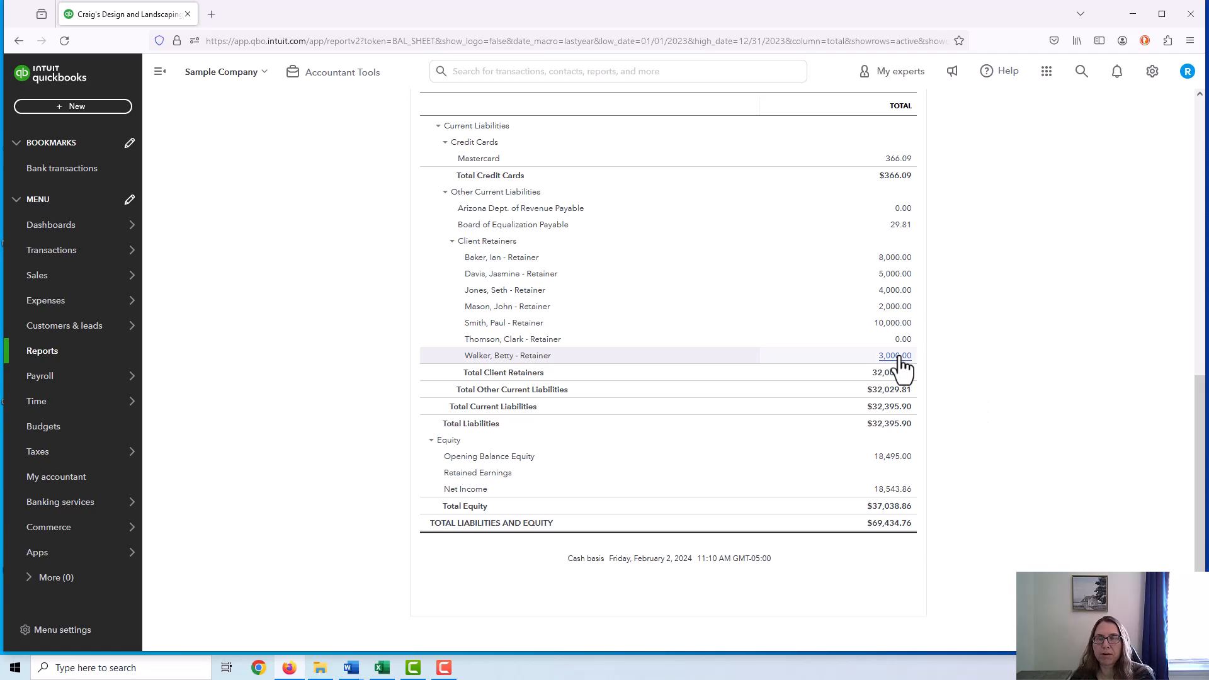
mouse_move(899, 296)
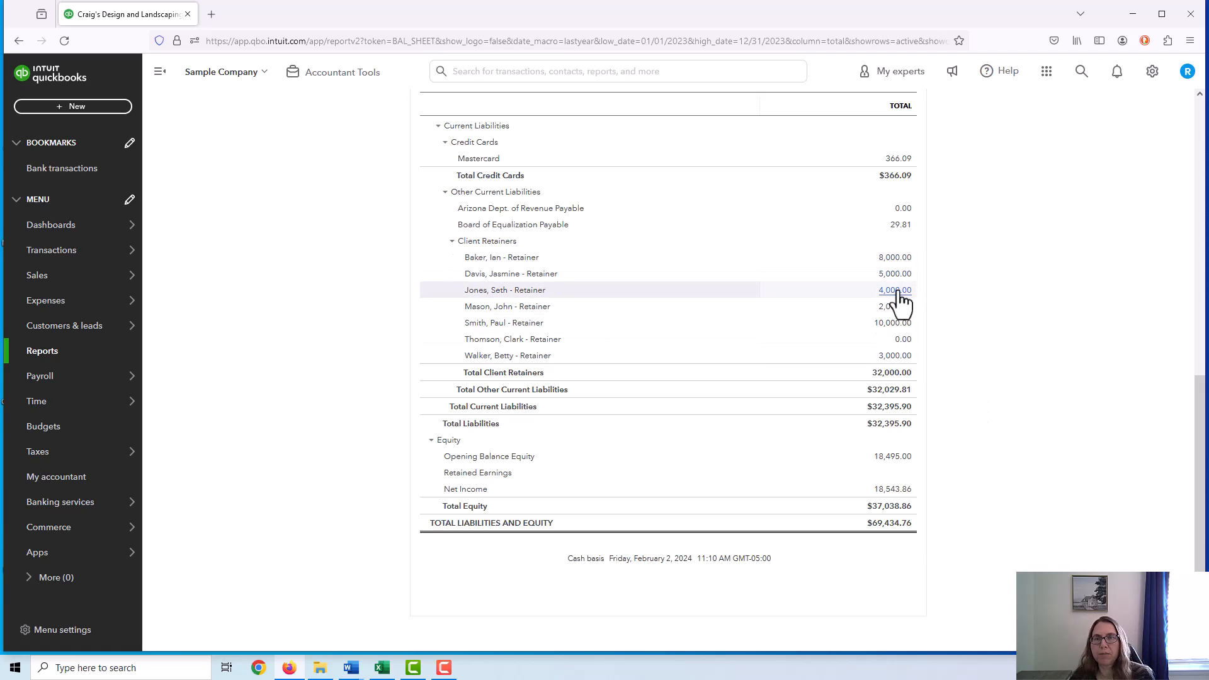
mouse_move(884, 339)
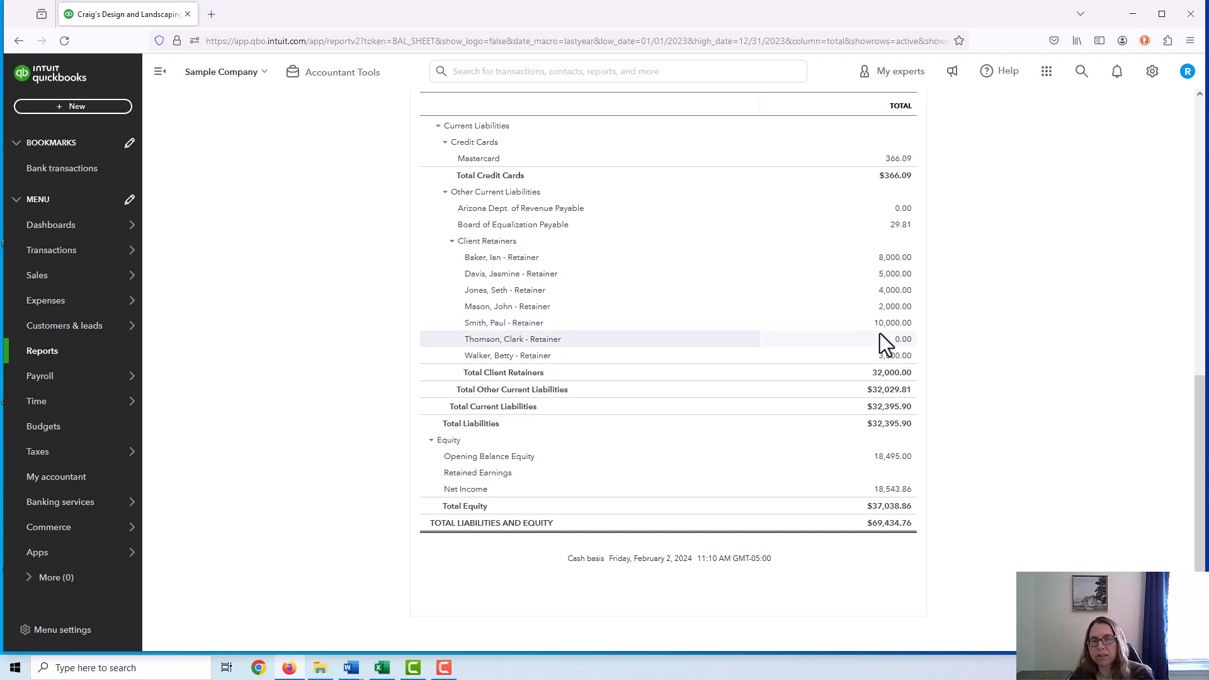
mouse_move(910, 355)
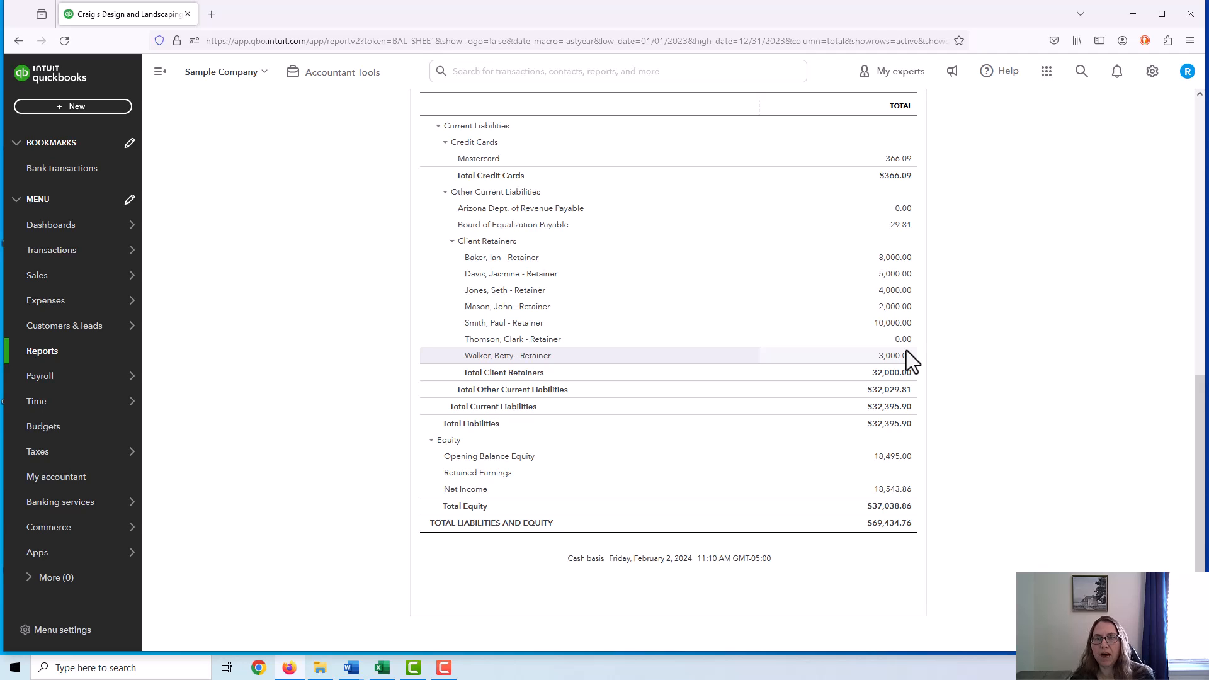
mouse_move(875, 389)
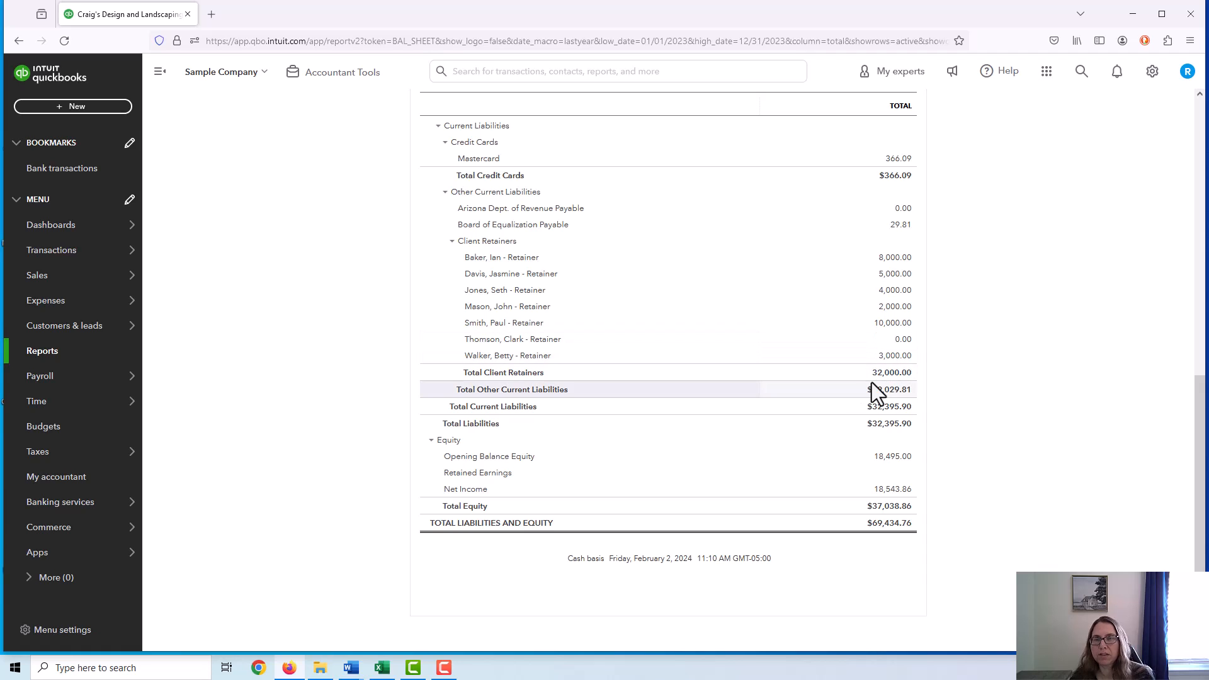
mouse_move(929, 368)
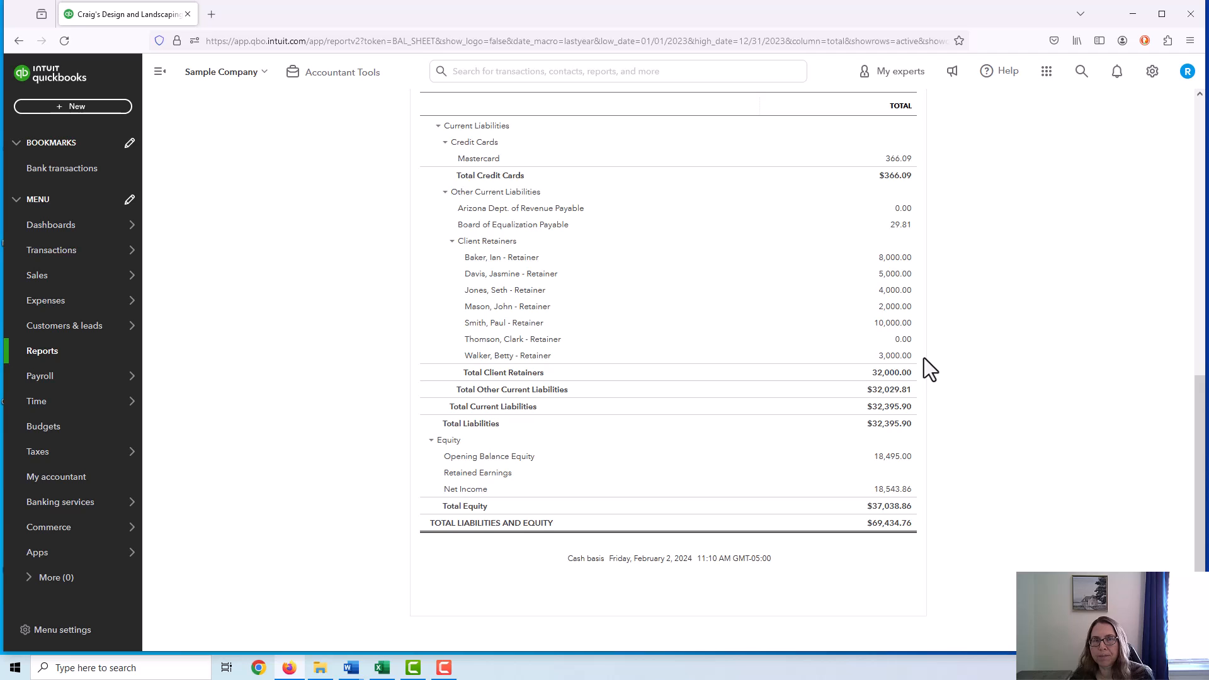
scroll(up, 3)
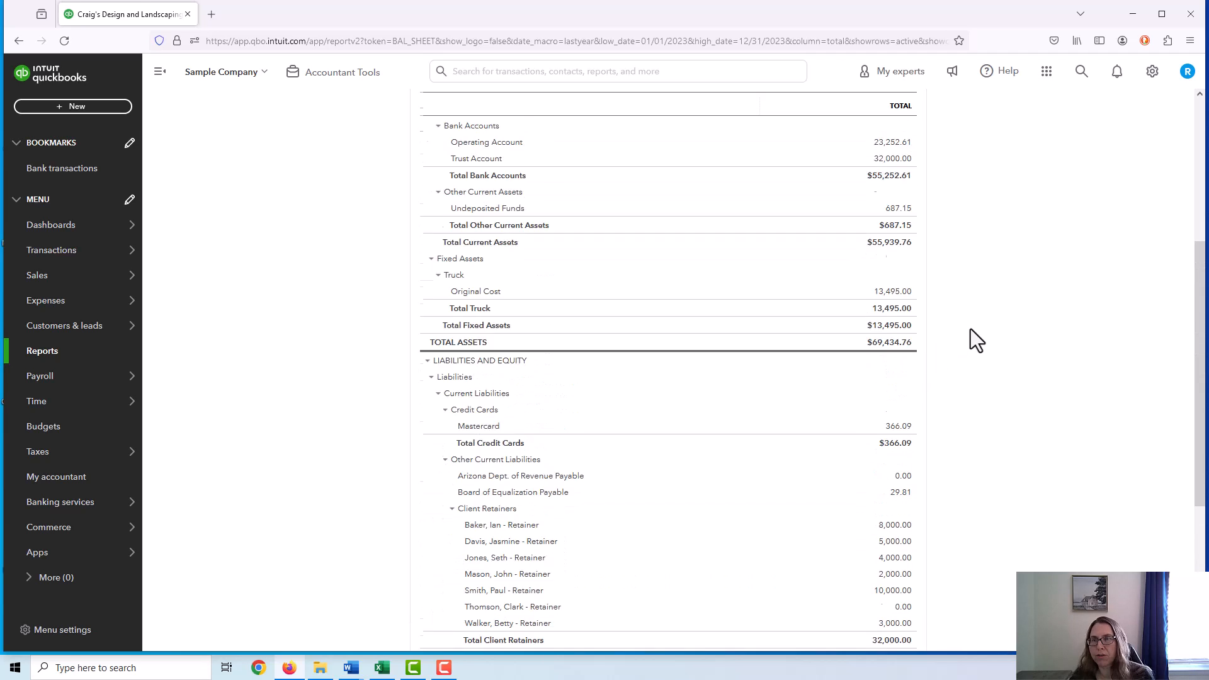
Rerun the balance sheet for 11/01/2023–12/31/2023 and drill into the 32,000.00 Trust Account amount.
scroll(up, 3)
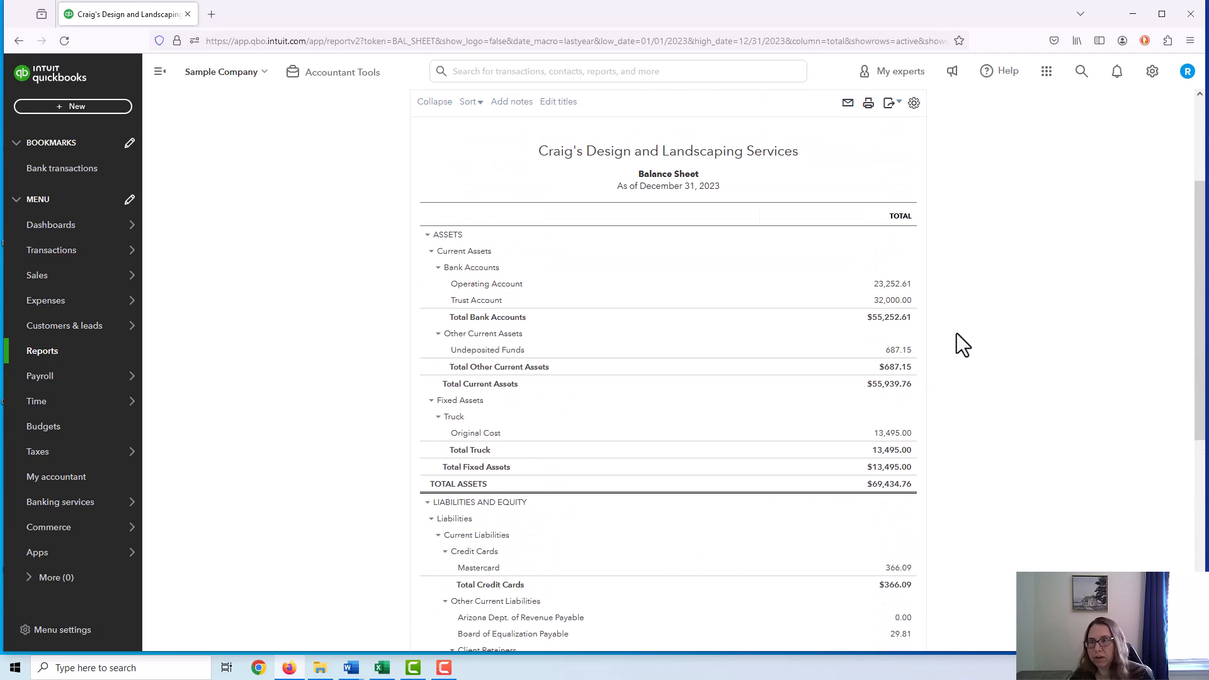
mouse_move(892, 299)
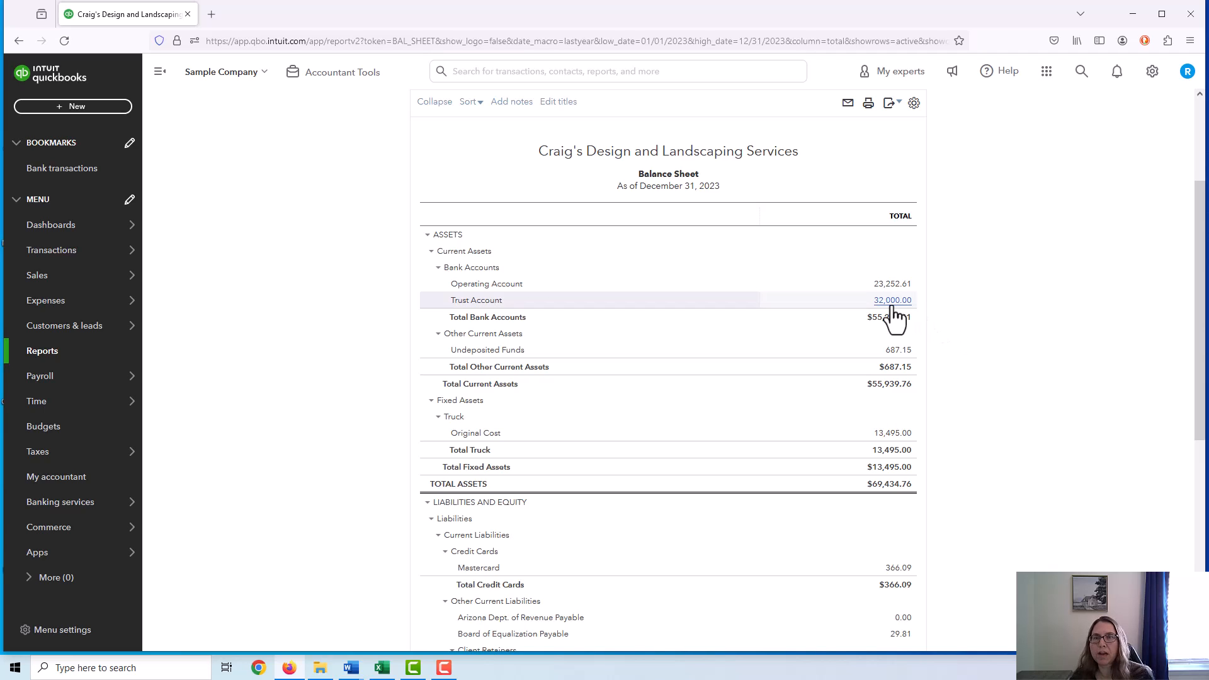
mouse_move(890, 316)
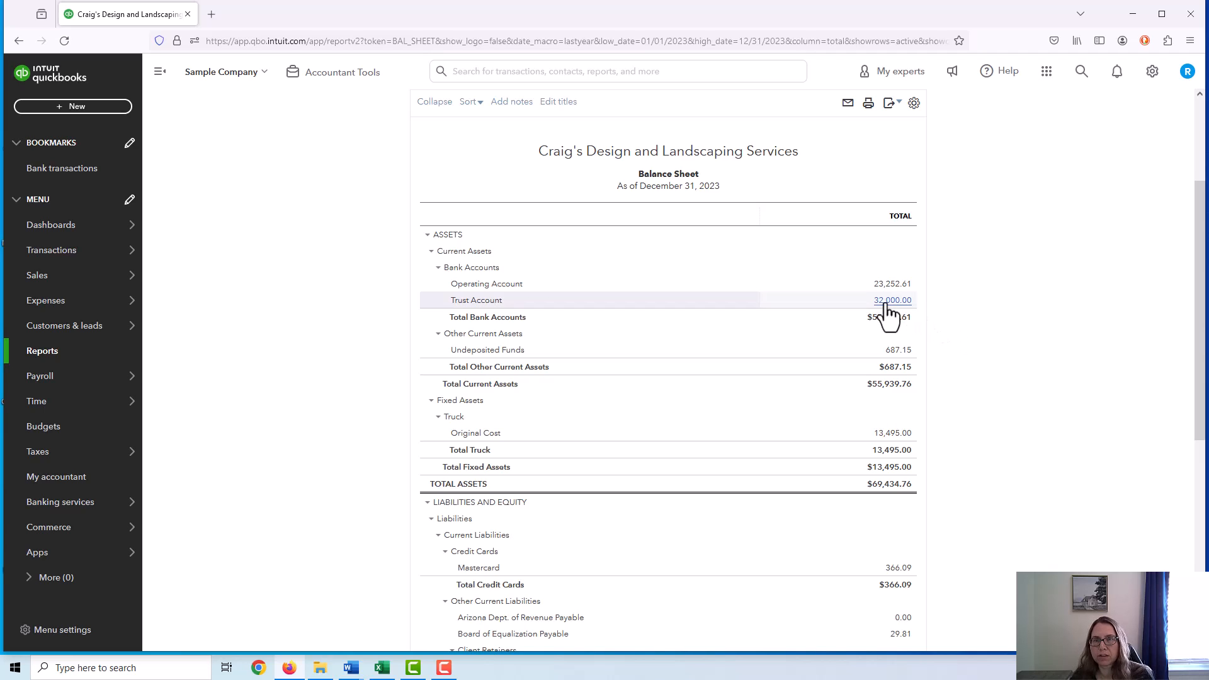
mouse_move(632, 257)
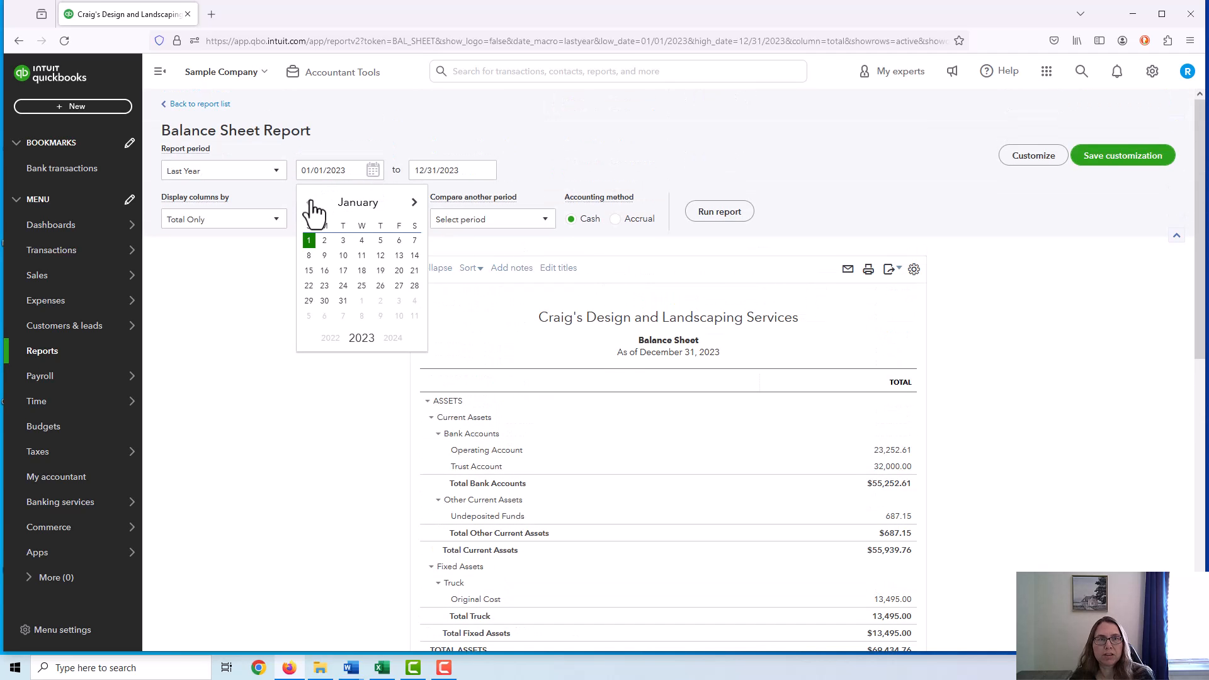
click(309, 202)
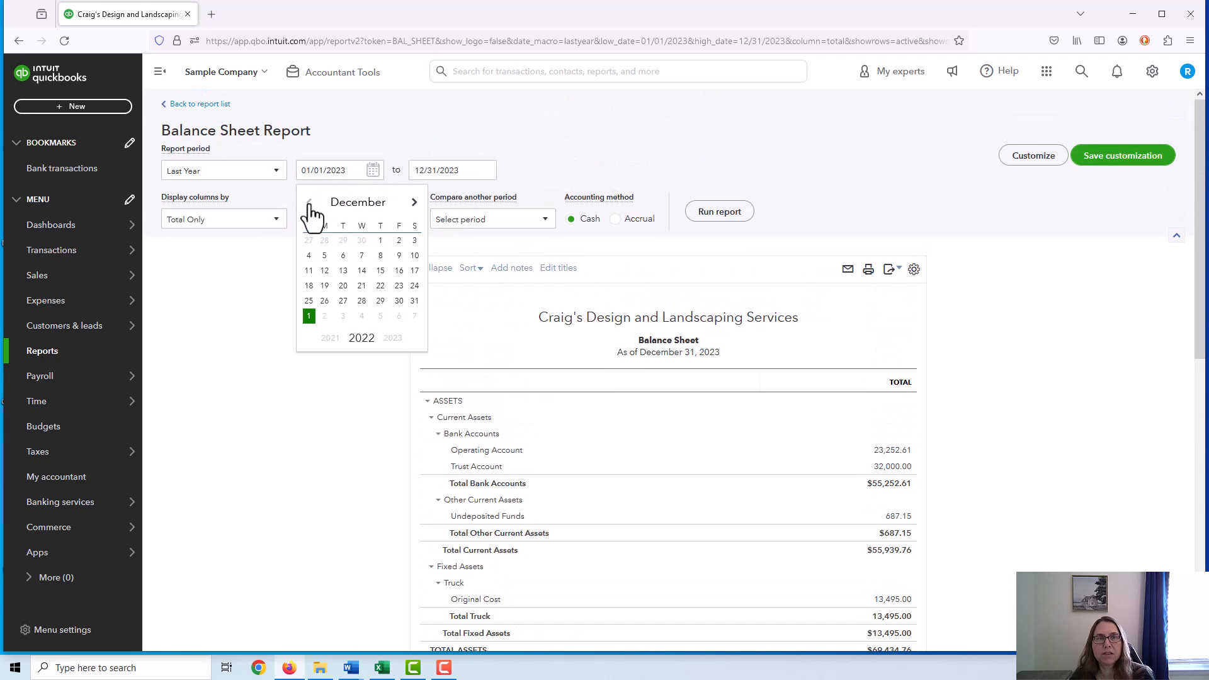
click(308, 202)
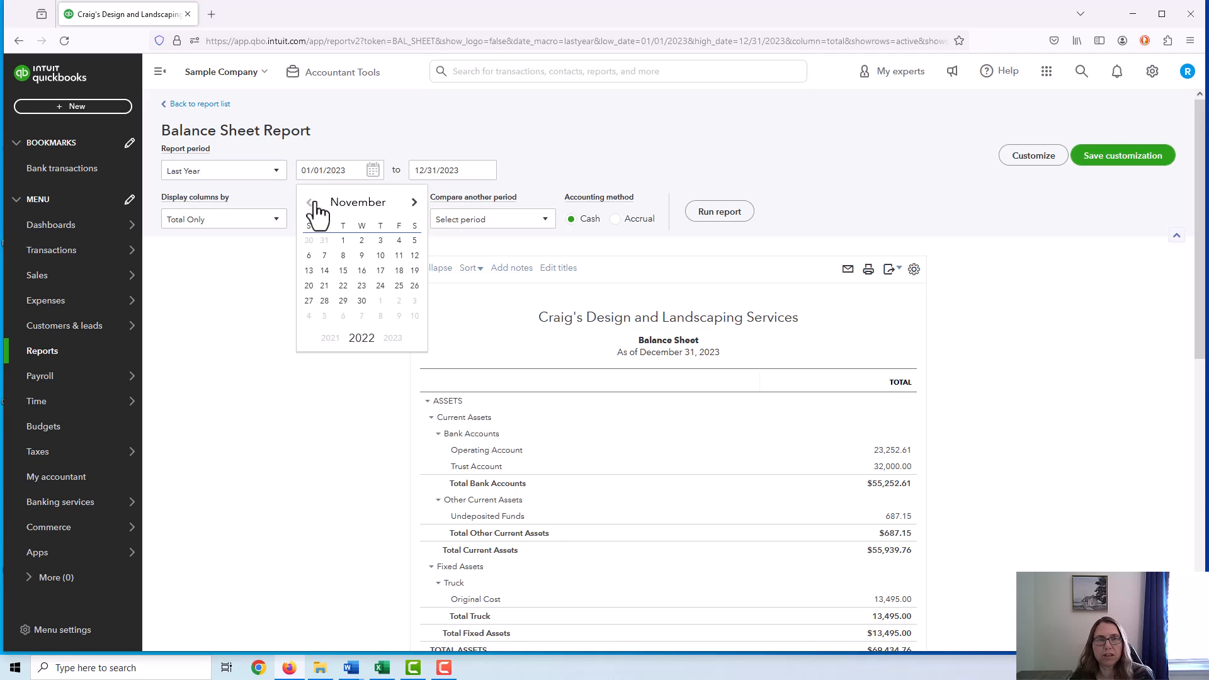
click(413, 203)
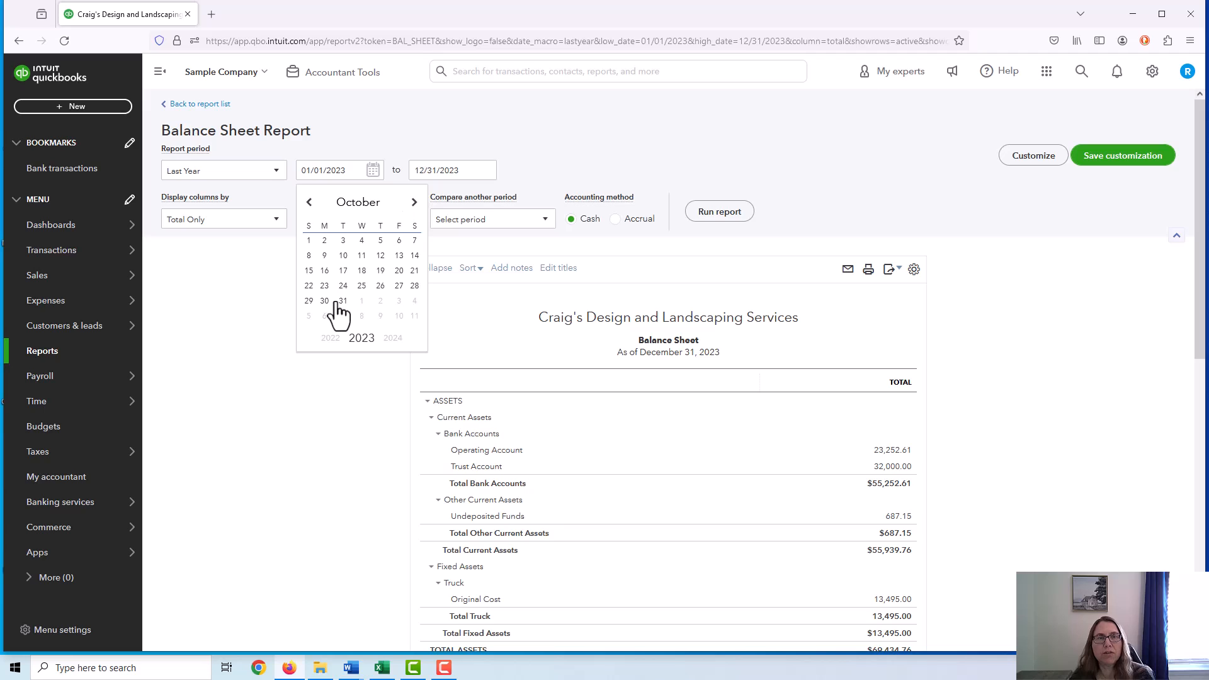
mouse_move(423, 212)
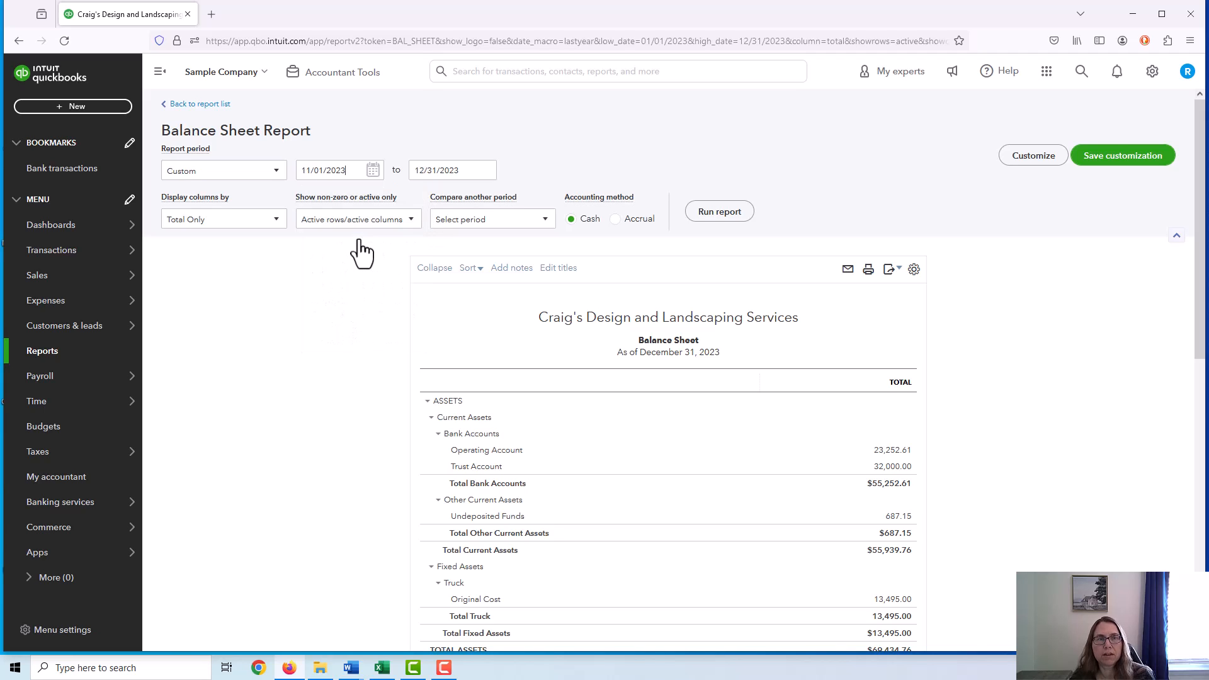
click(333, 169)
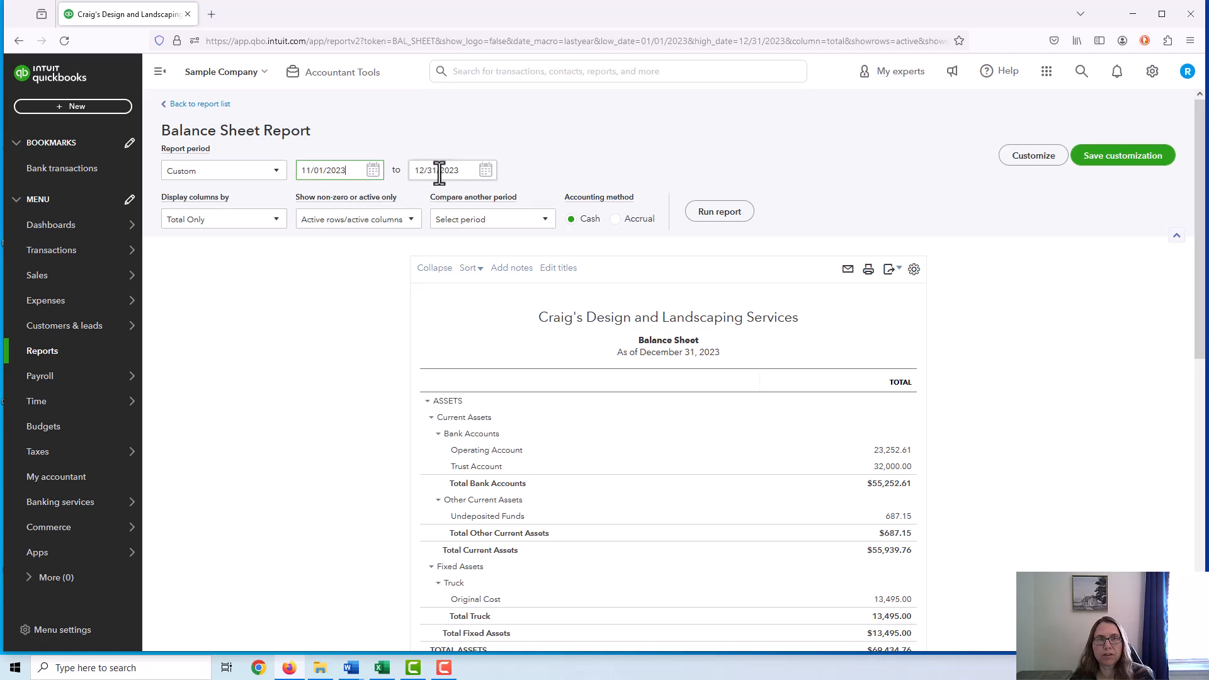
click(717, 211)
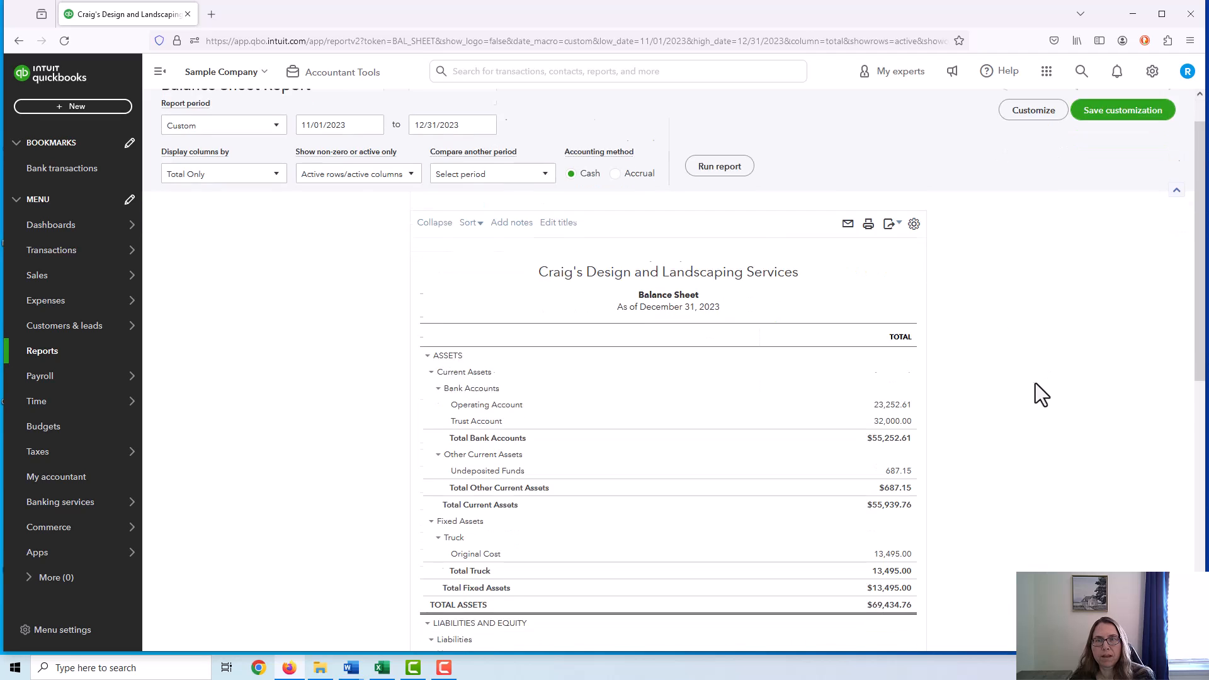
scroll(down, 3)
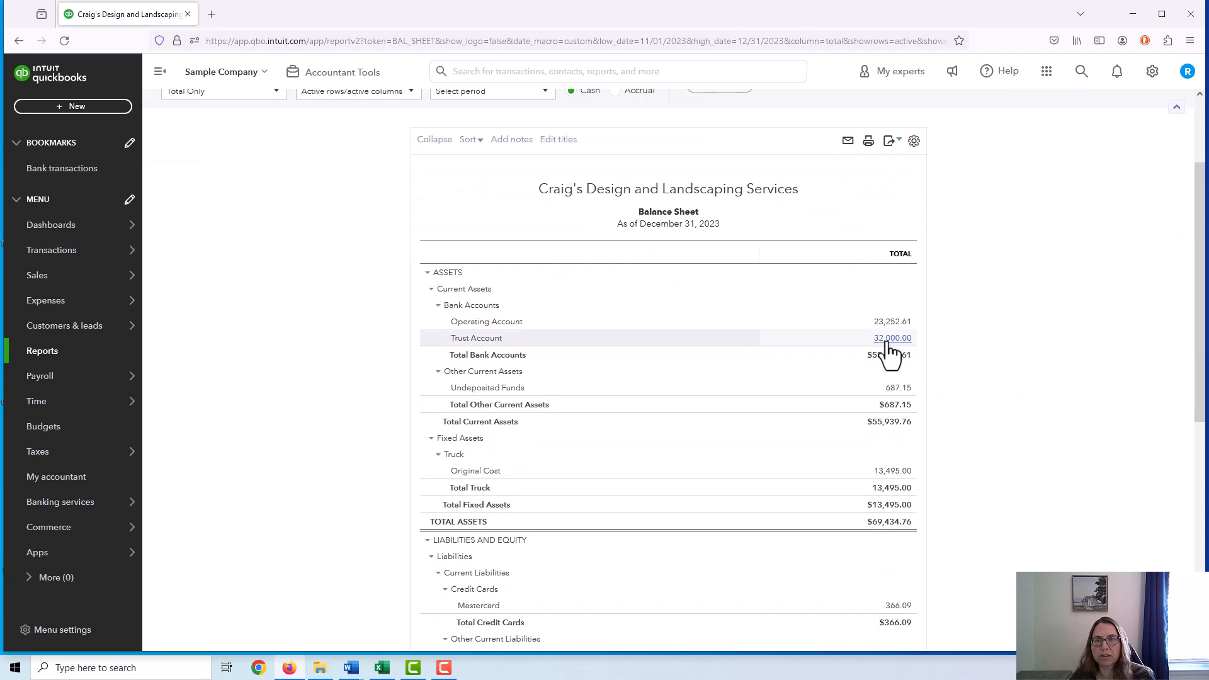
click(892, 337)
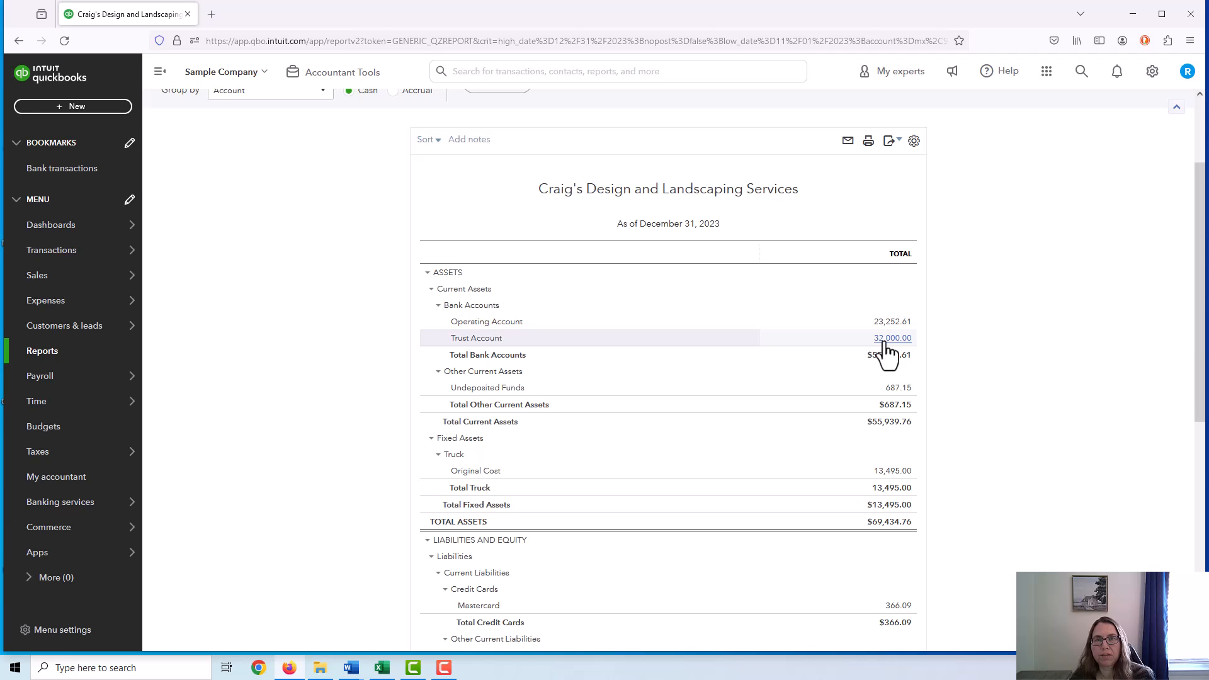
Load the Trust Account's 14-transaction, 32,000.00 report, dismiss the intro, check columns, and go back.
click(892, 338)
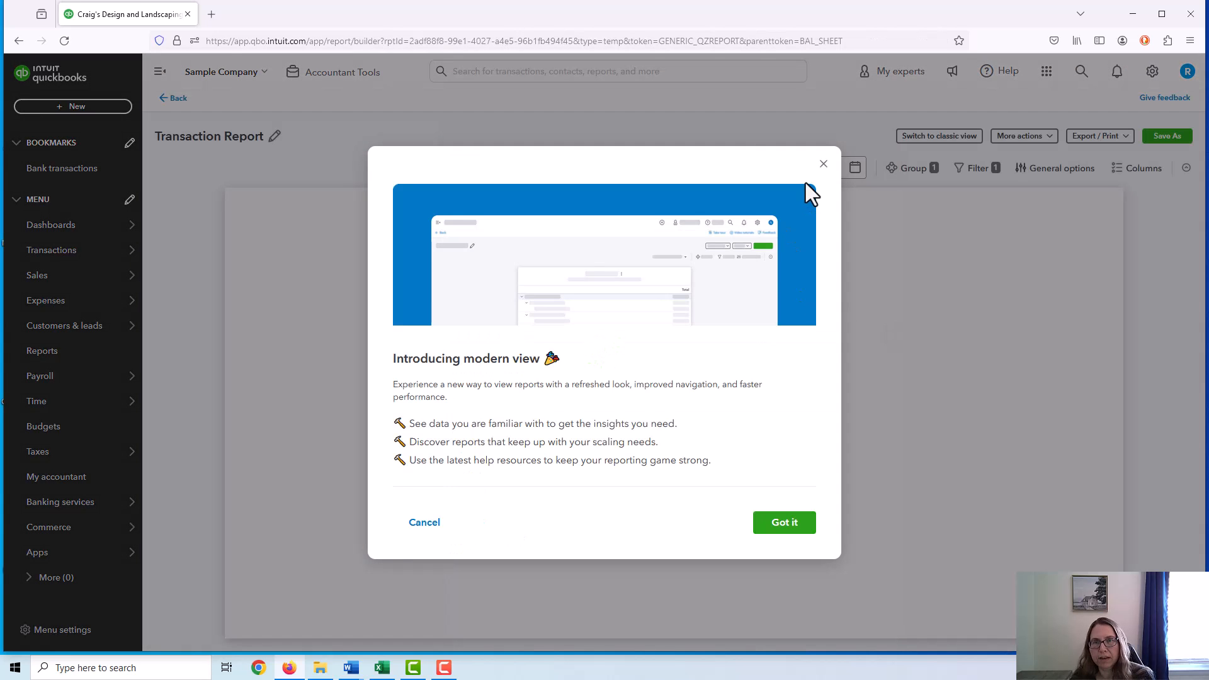
click(783, 522)
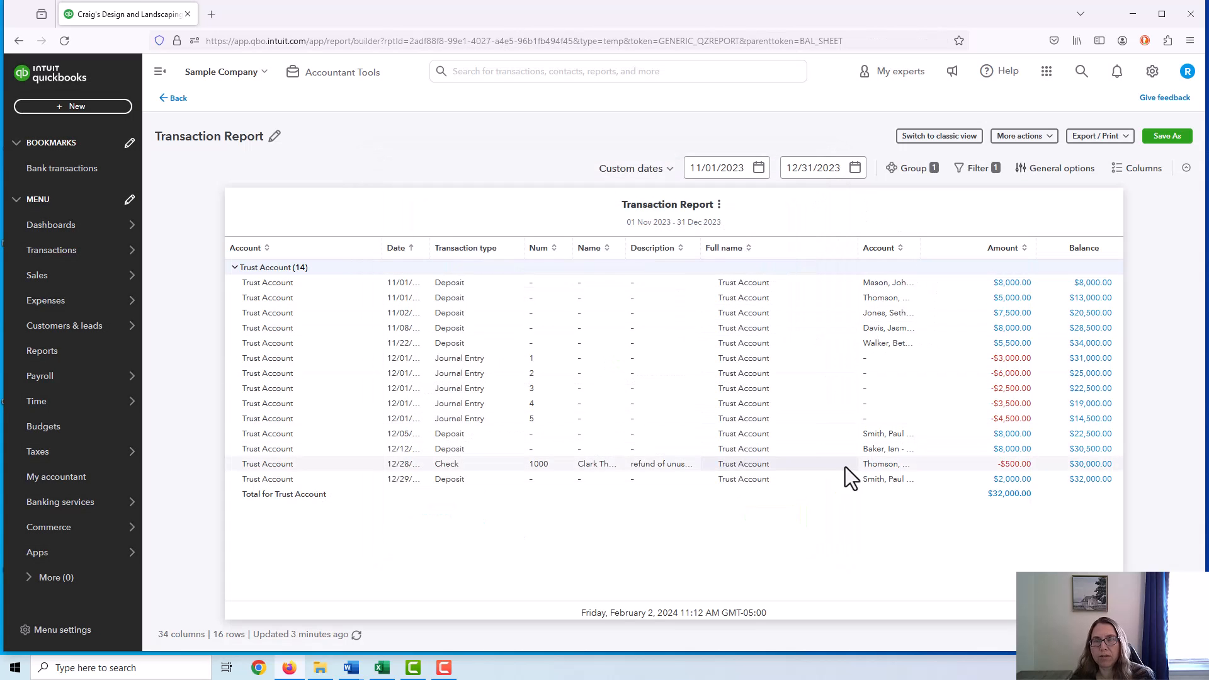
mouse_move(459, 373)
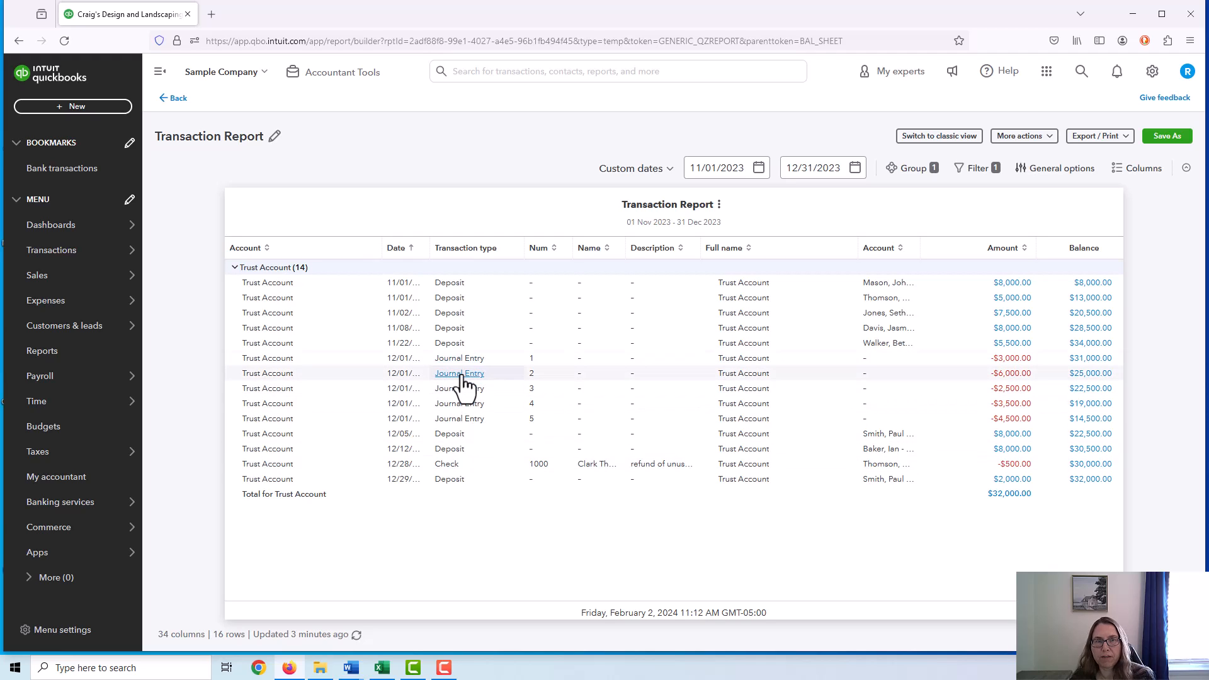
mouse_move(781, 169)
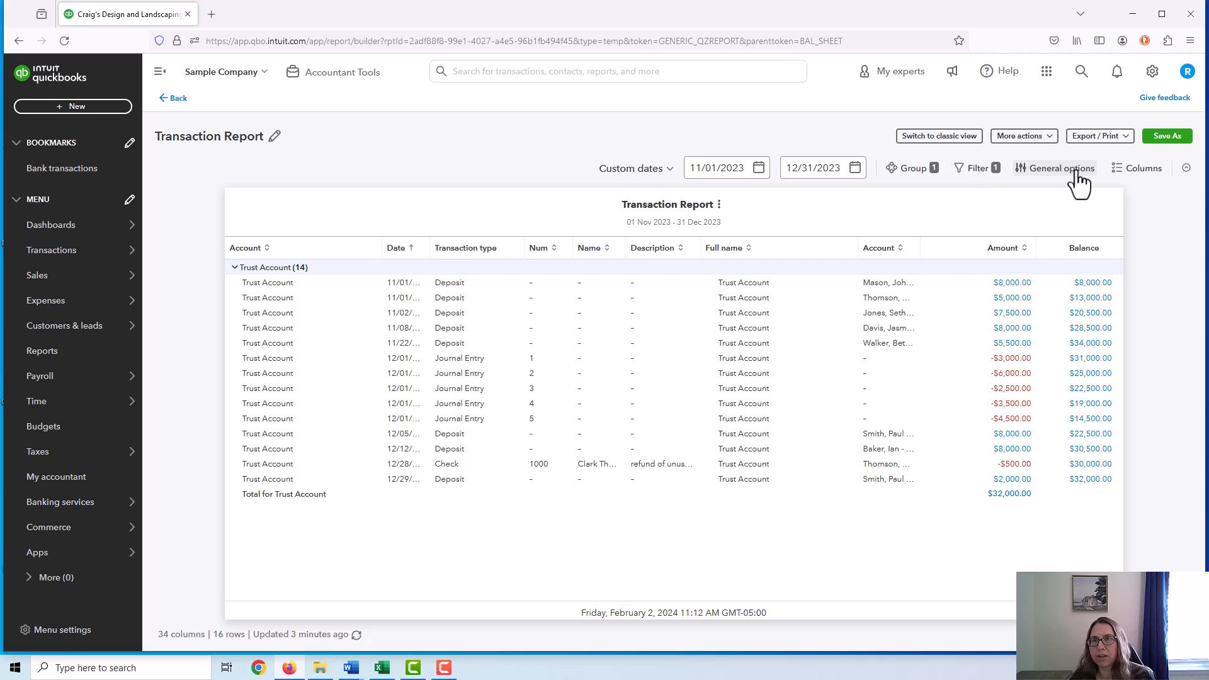
click(1140, 168)
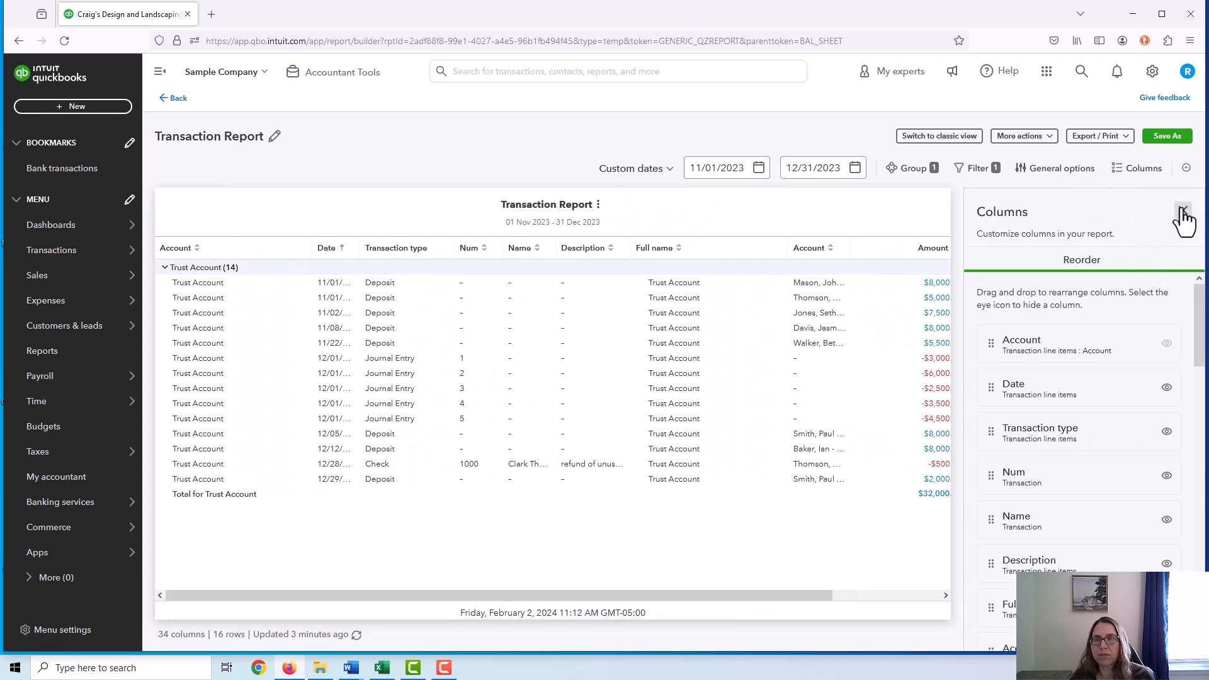
click(1183, 213)
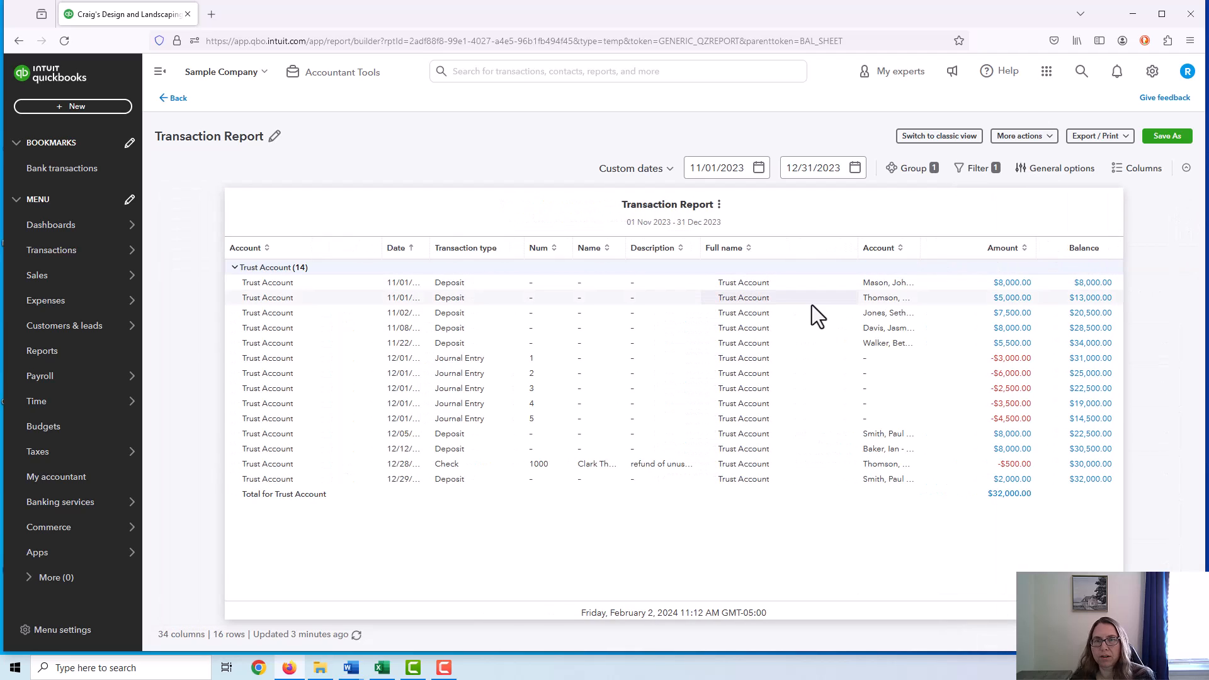
mouse_move(801, 312)
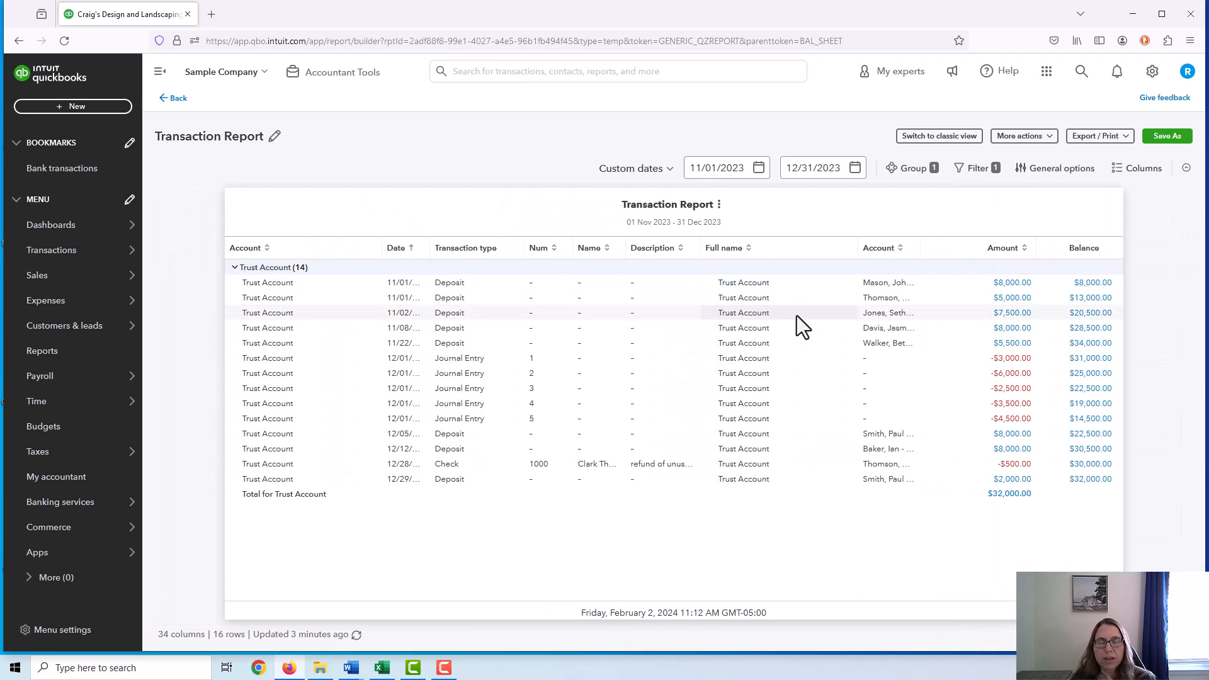
mouse_move(837, 316)
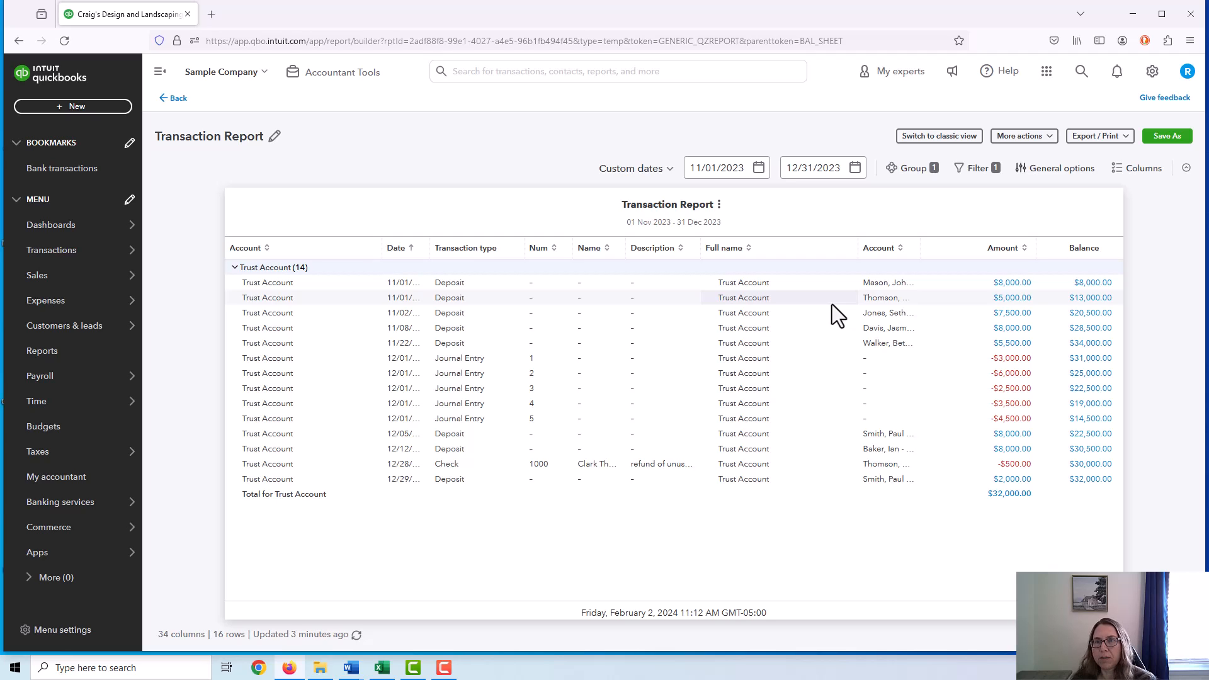
mouse_move(173, 98)
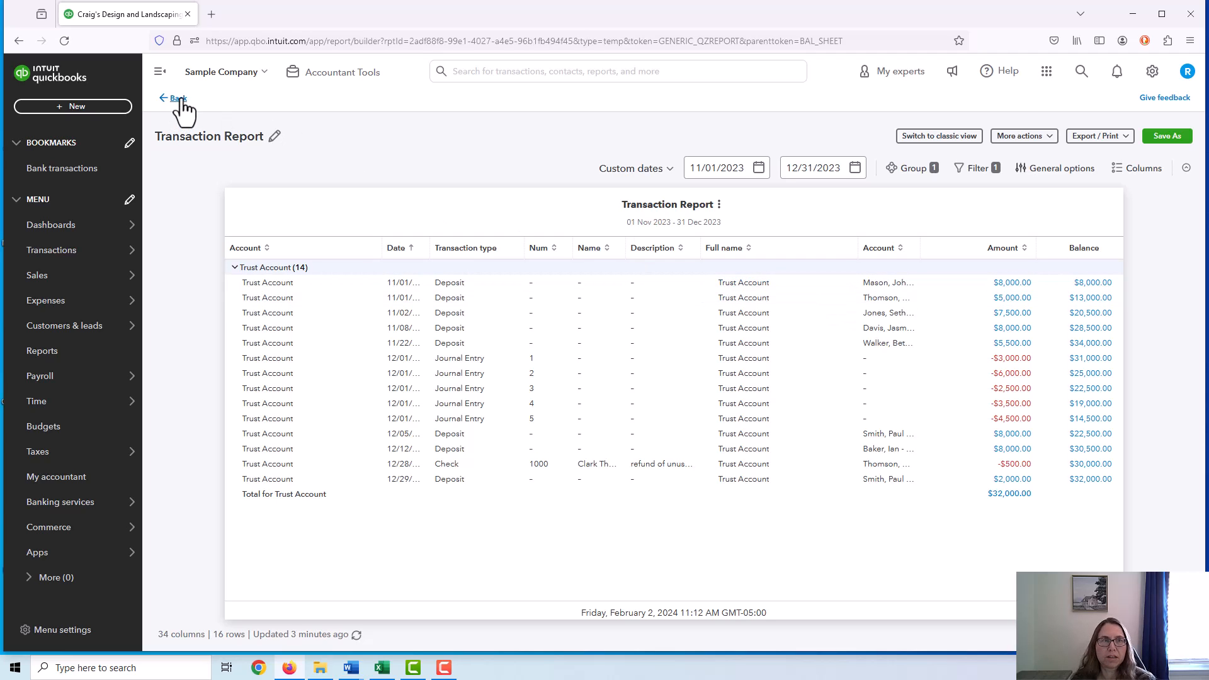
click(174, 99)
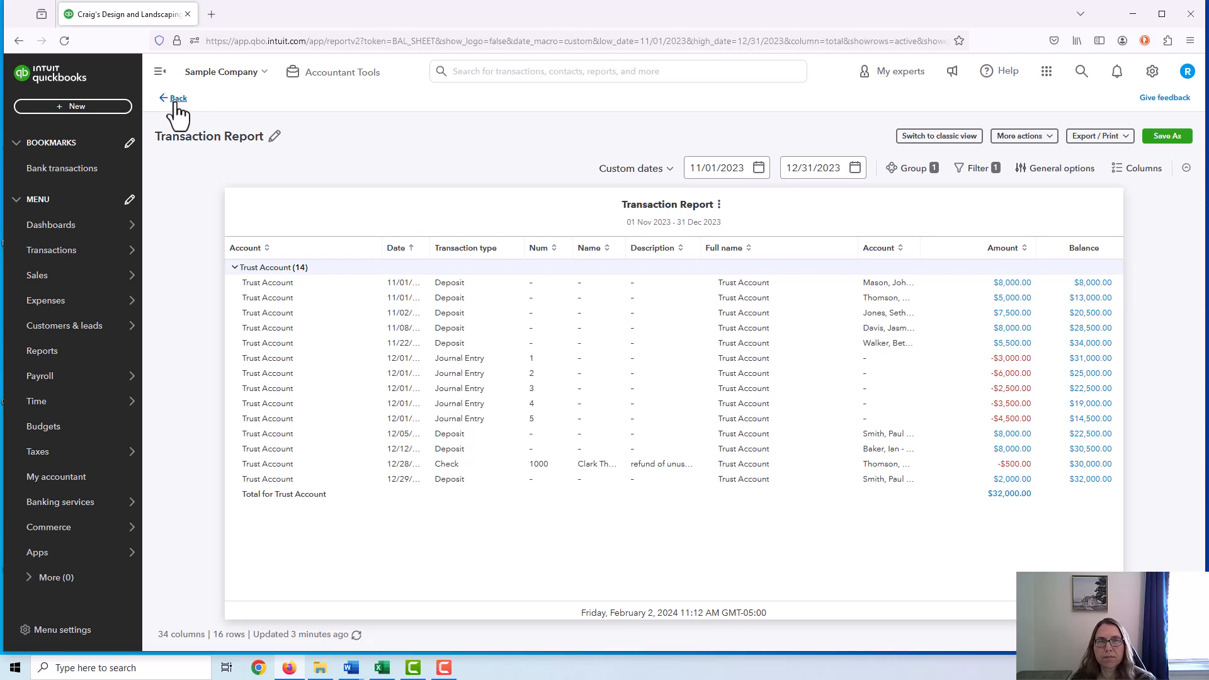
click(174, 98)
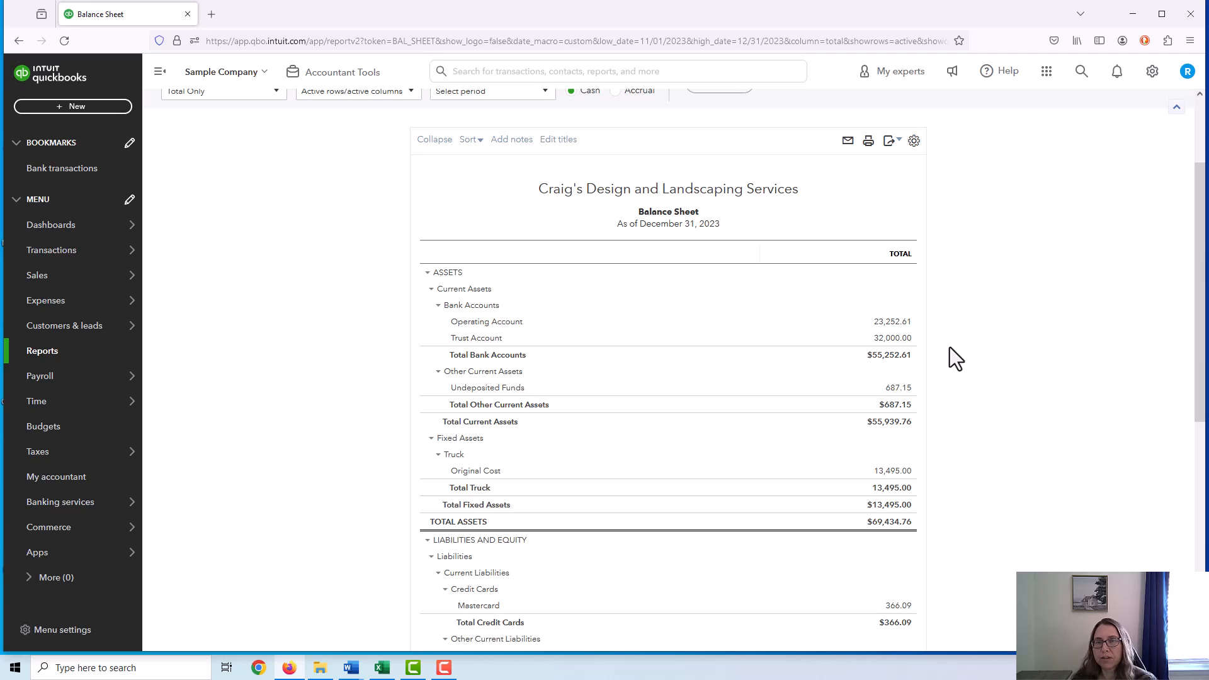
mouse_move(881, 332)
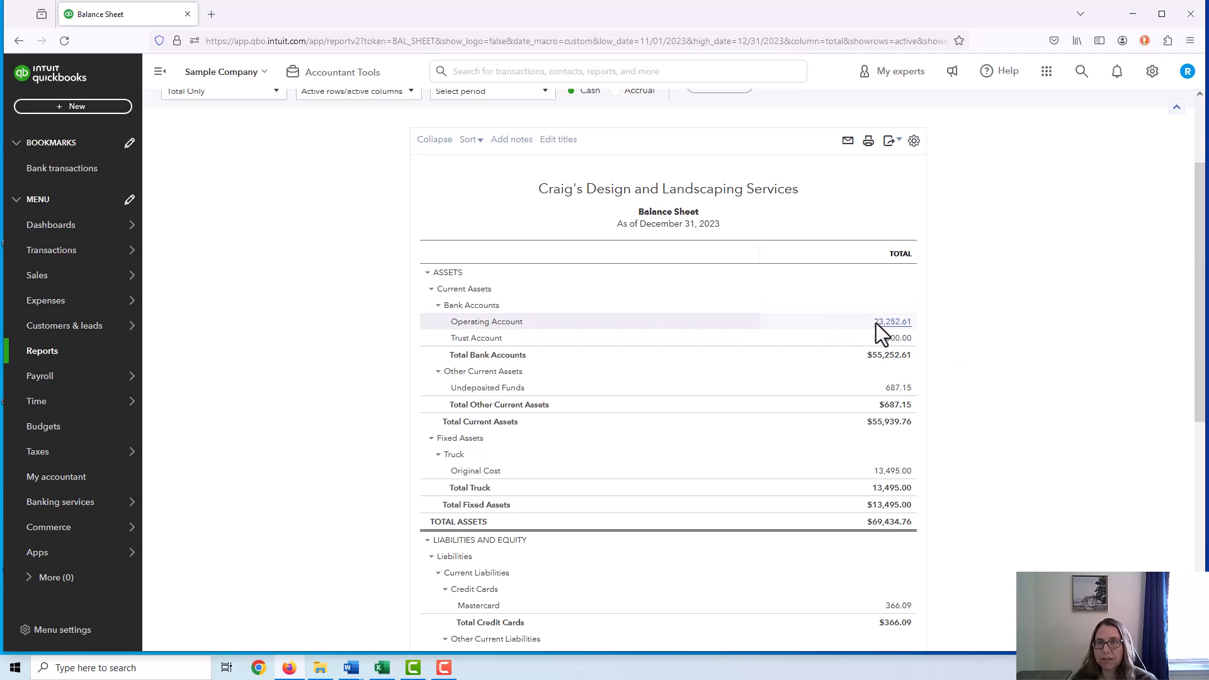
mouse_move(884, 340)
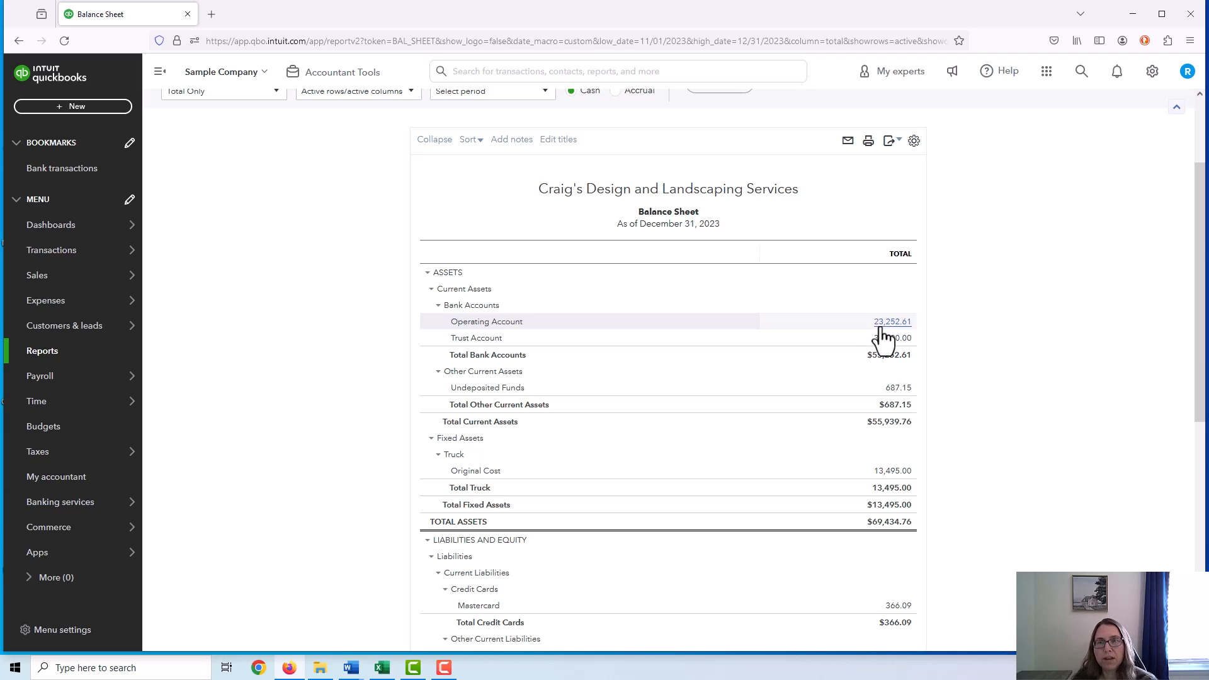
mouse_move(888, 333)
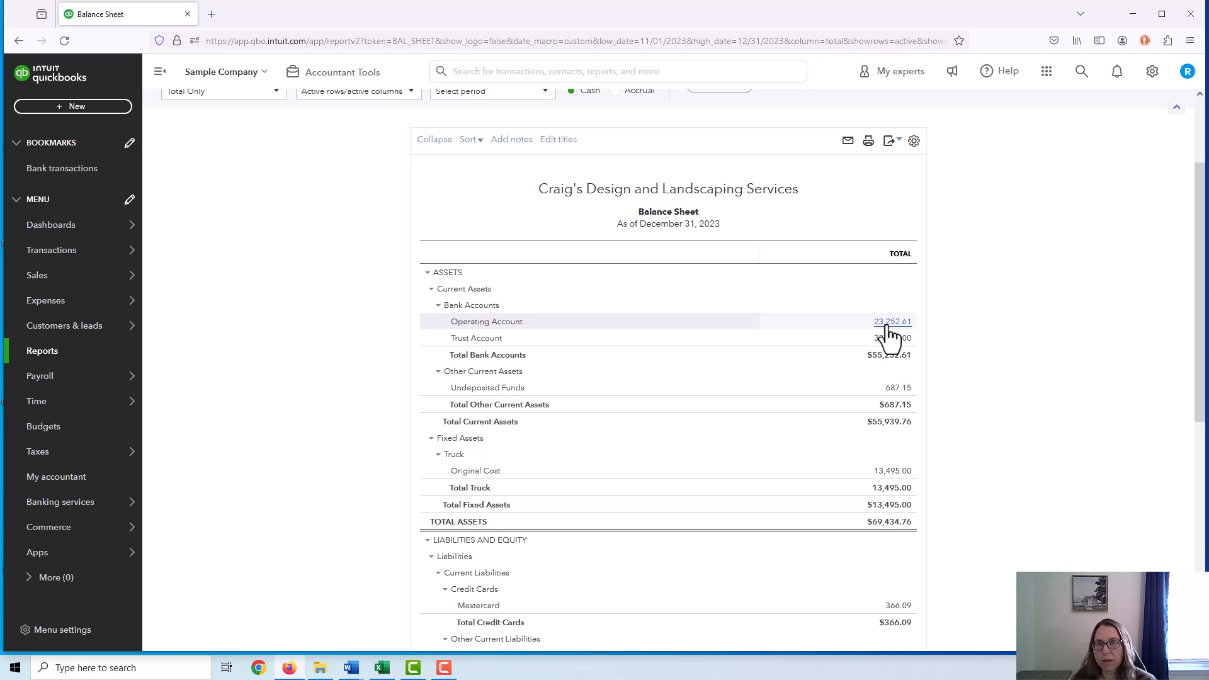
scroll(down, 3)
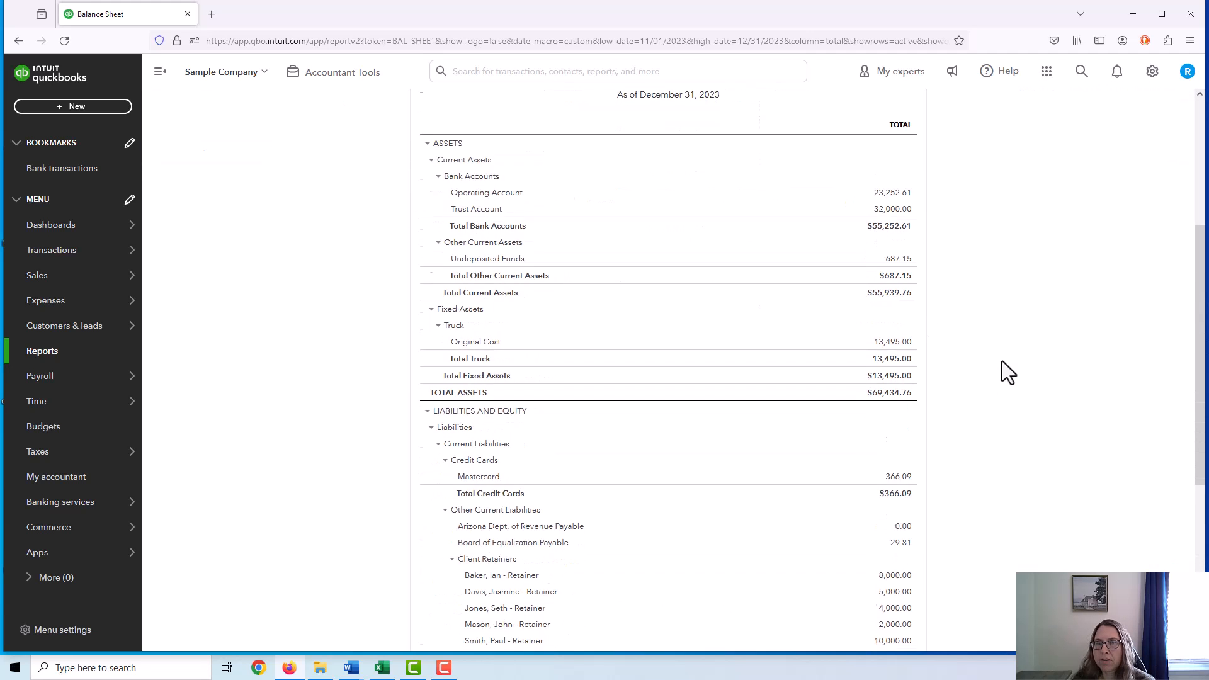
scroll(down, 3)
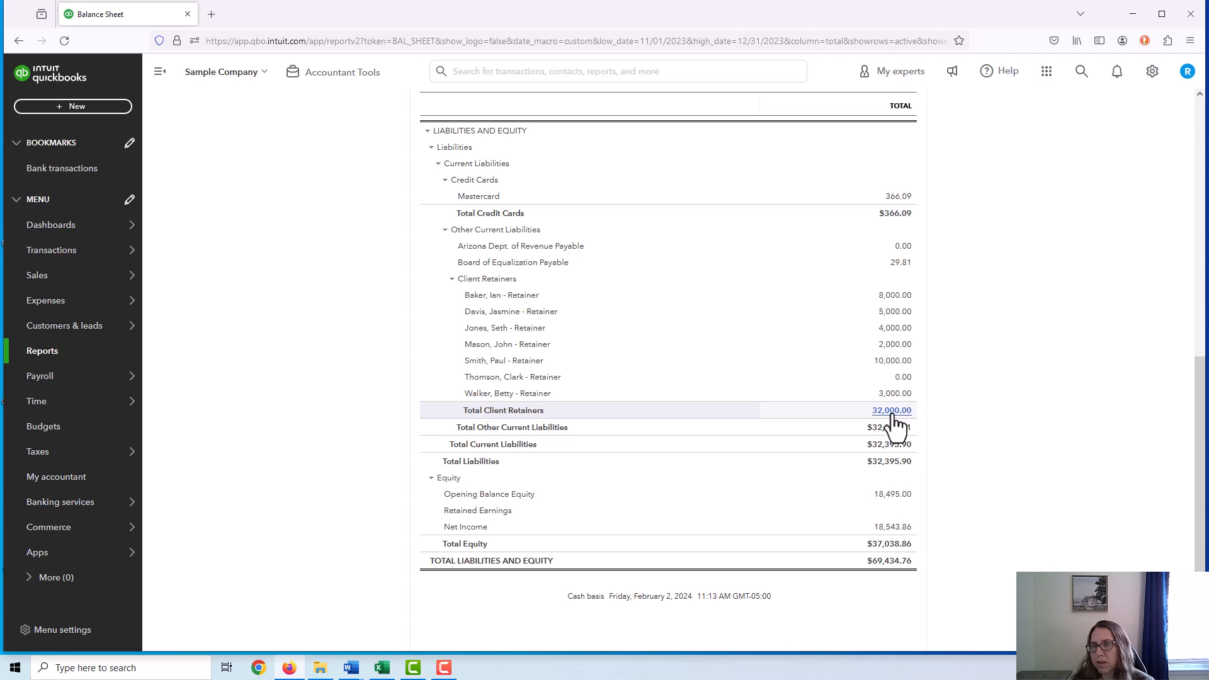
mouse_move(894, 377)
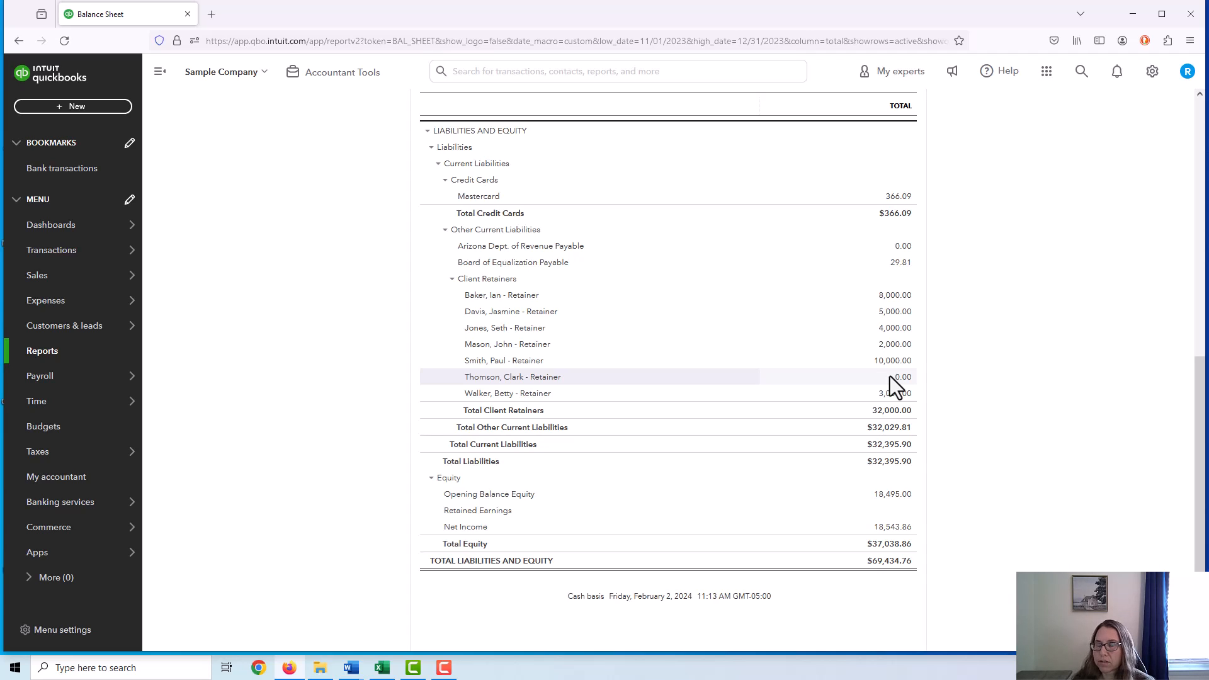
mouse_move(1040, 387)
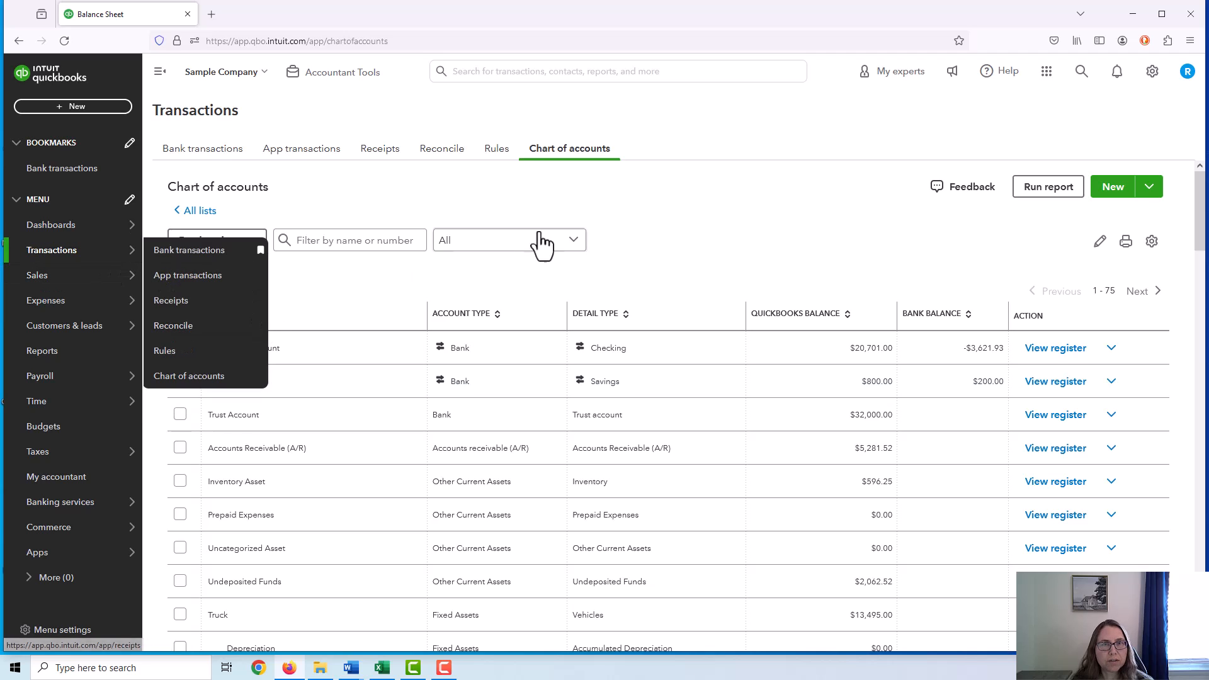
scroll(down, 3)
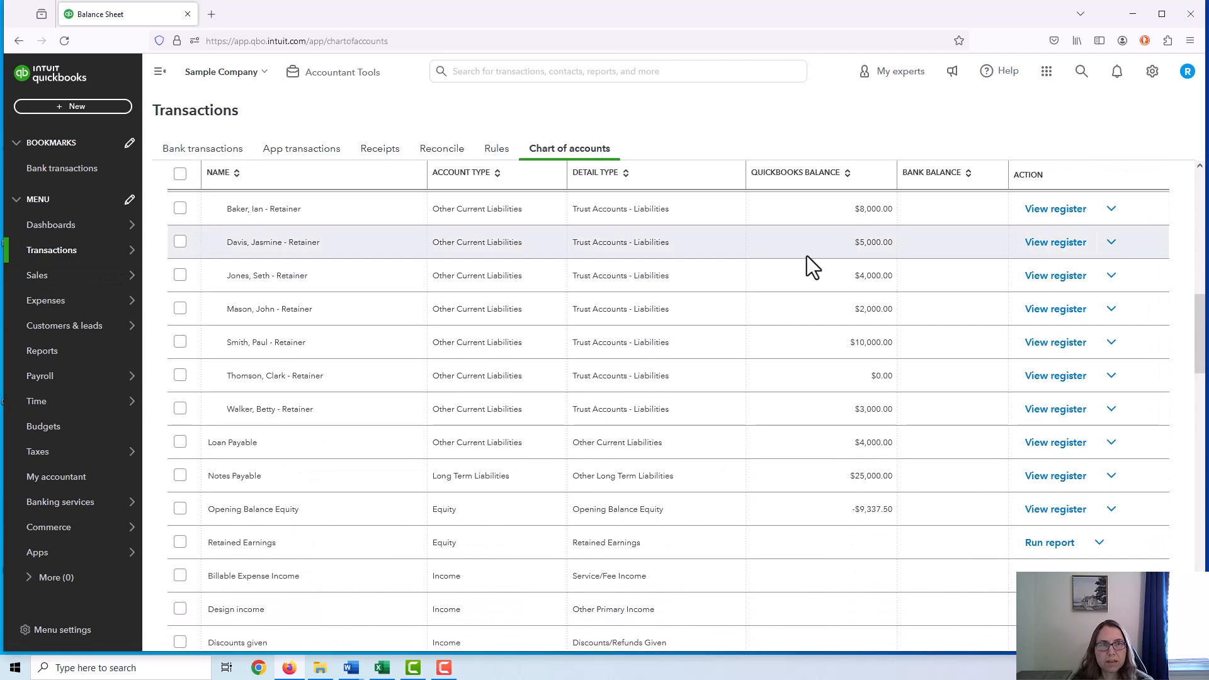
click(1054, 208)
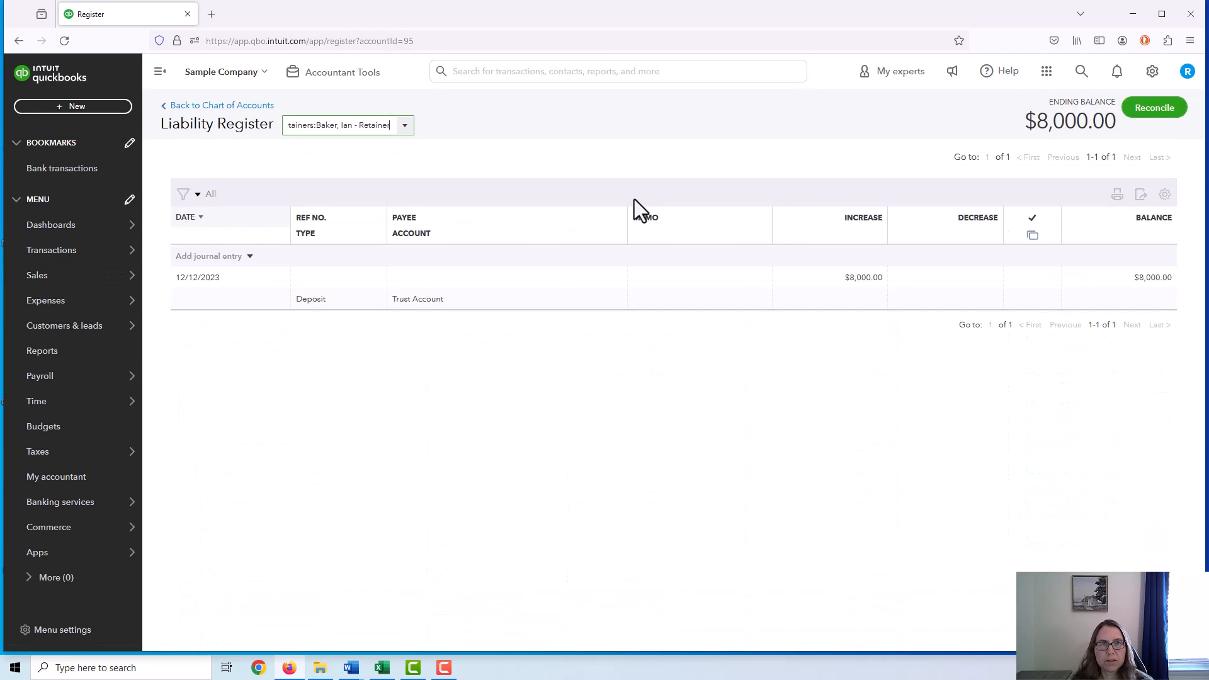
click(404, 124)
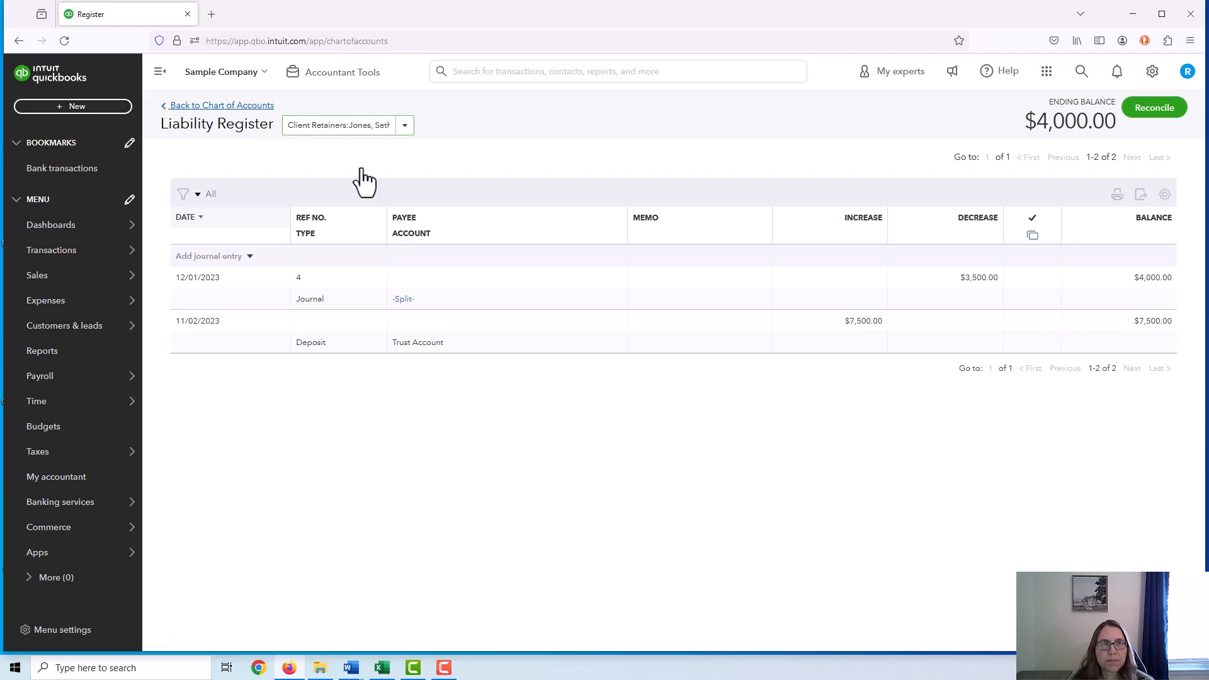
click(222, 105)
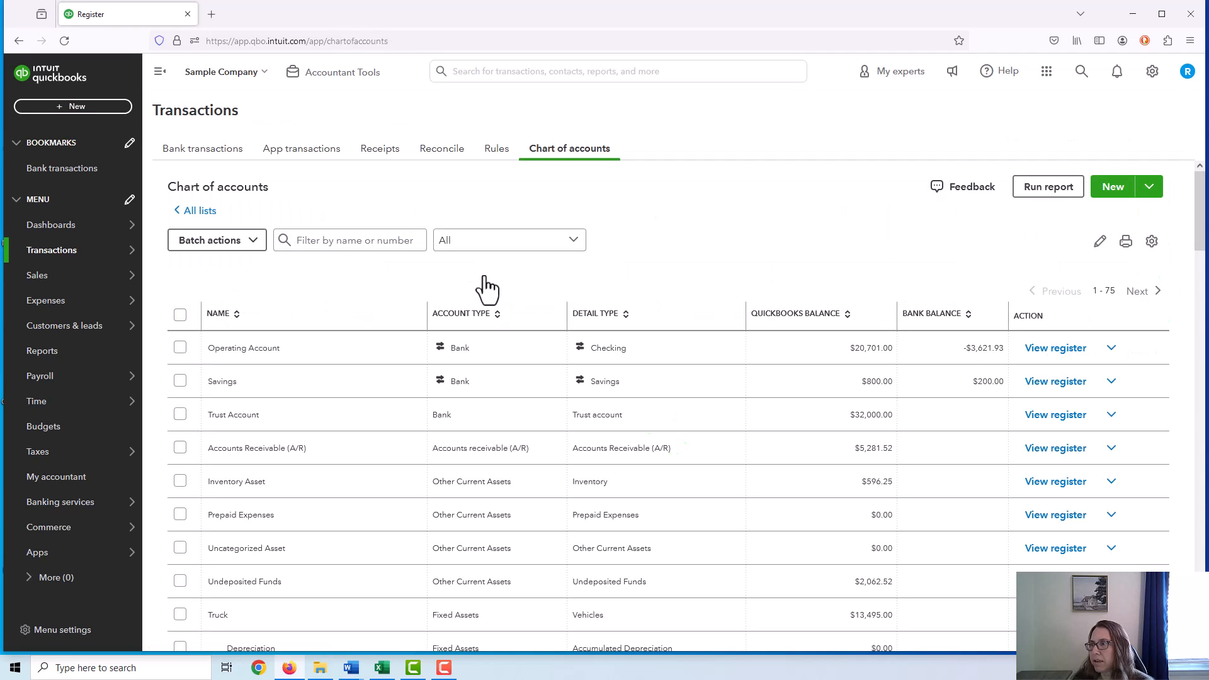
scroll(down, 3)
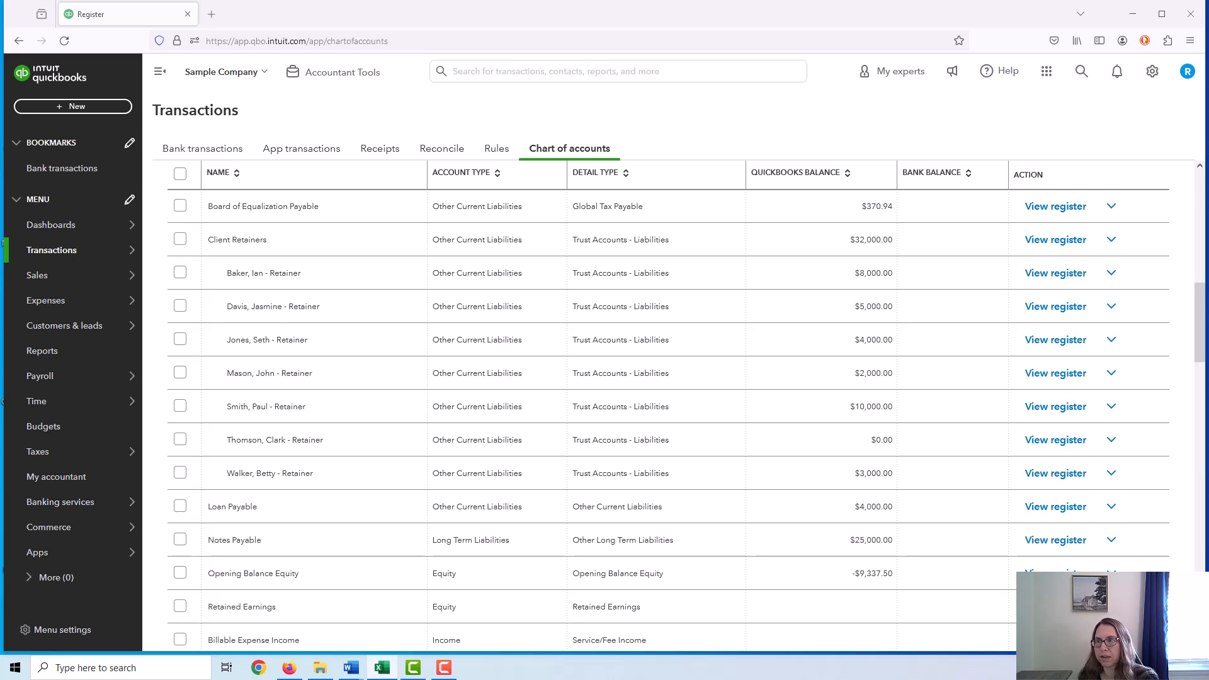
click(381, 667)
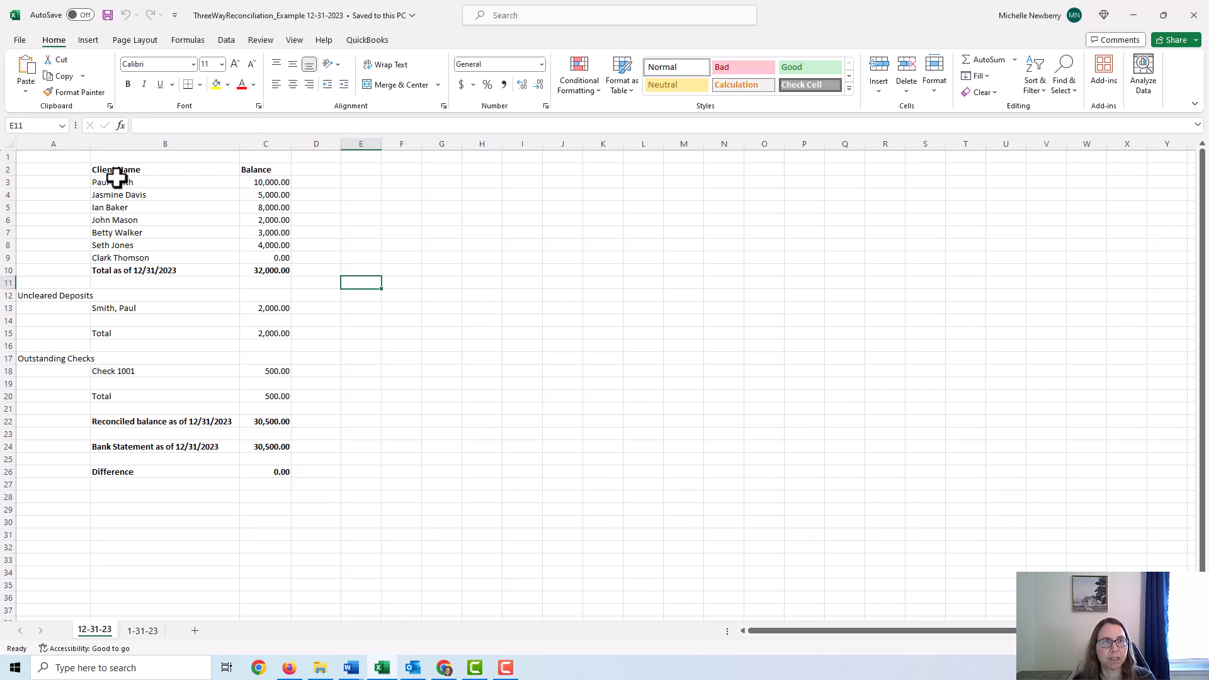
Highlight the client balances and check the formula behind their total.
drag(164, 182, 164, 194)
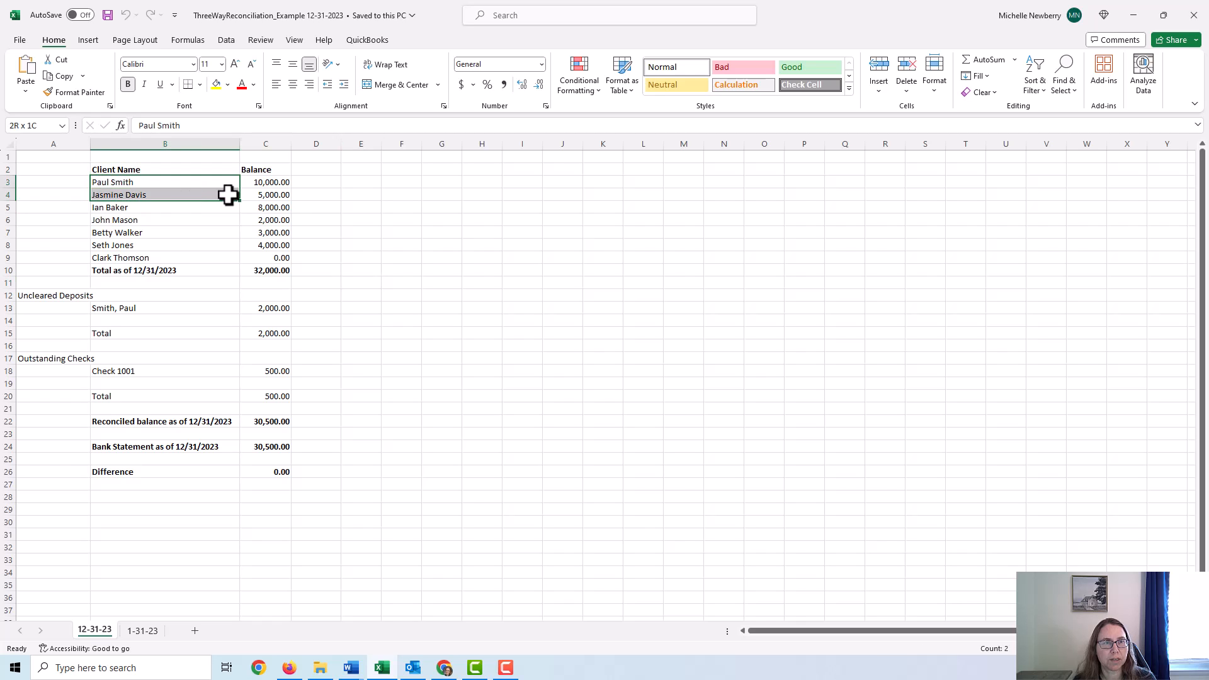
drag(164, 188, 265, 258)
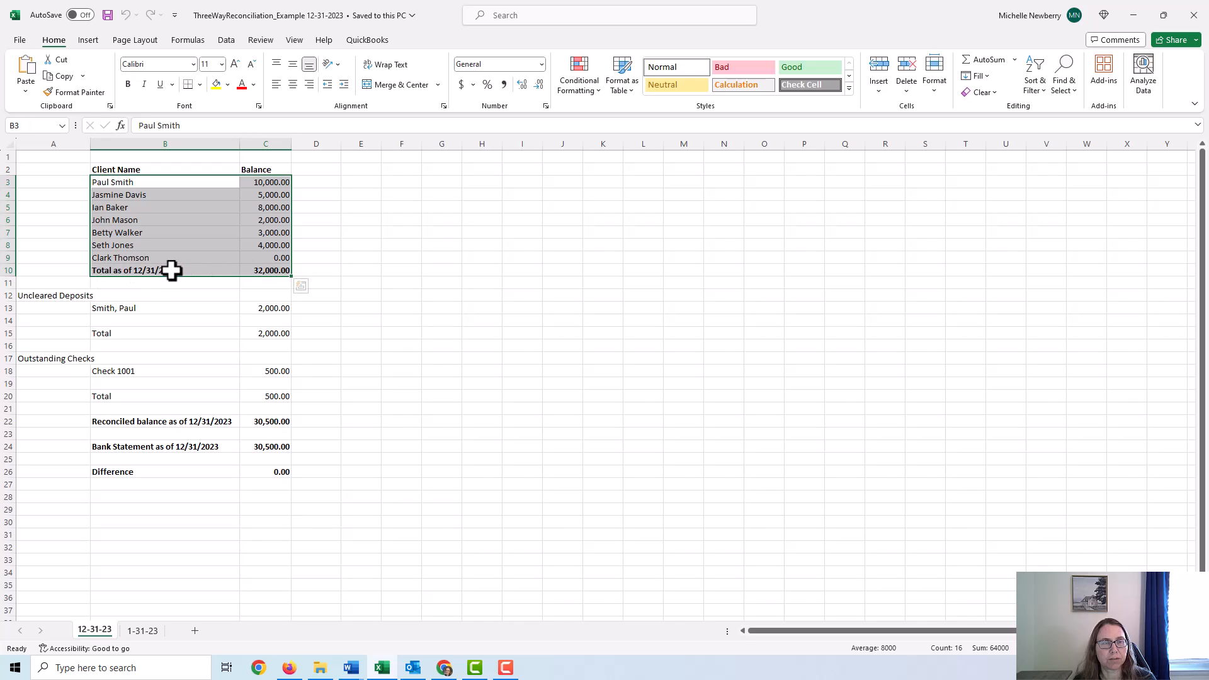
click(265, 270)
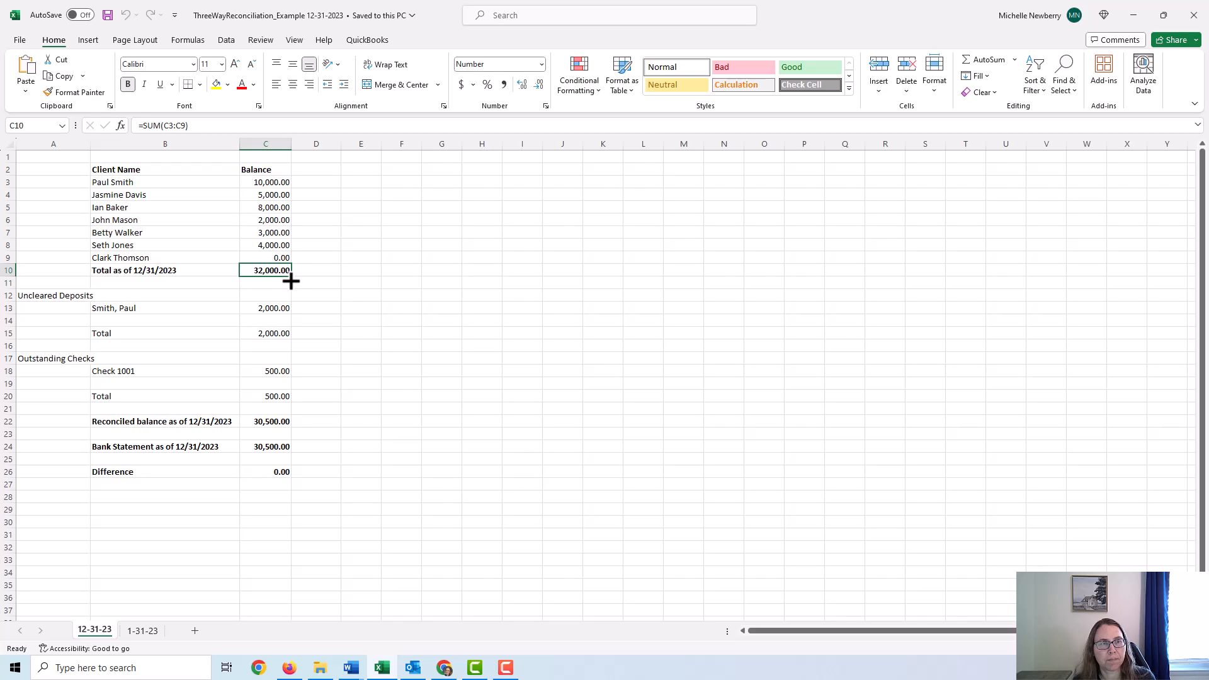
mouse_move(100, 310)
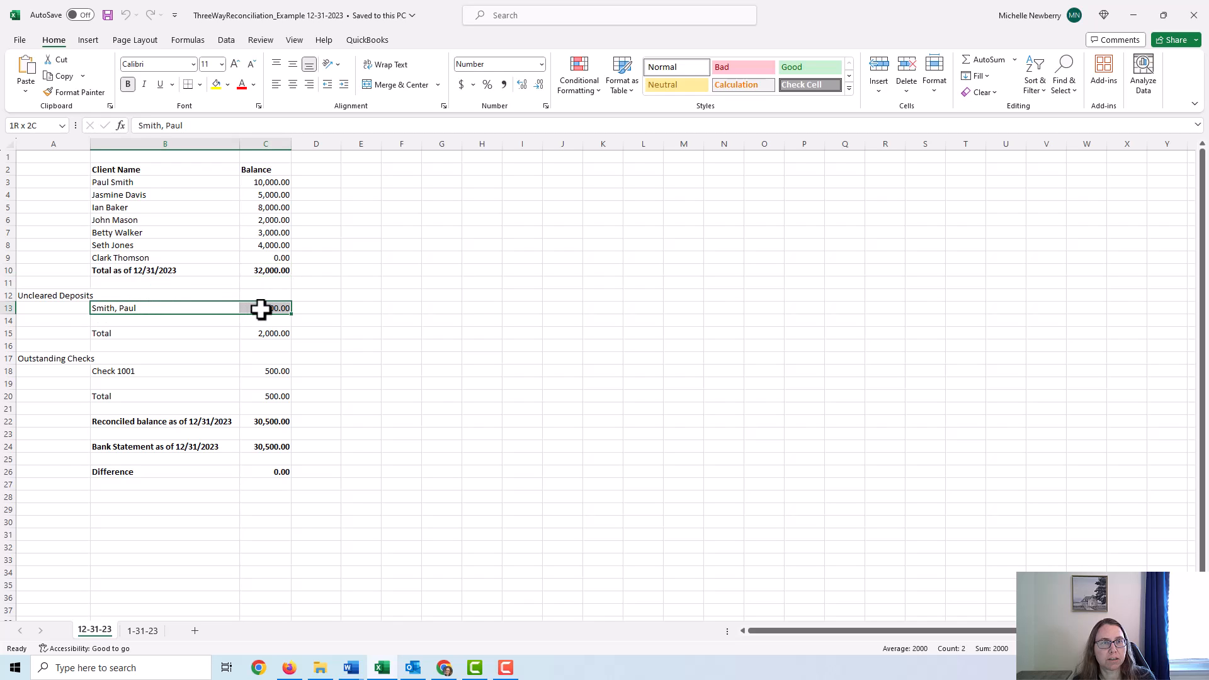
Inspect the outstanding check, the reconciled balance formula and the 0.00 Difference formula.
click(164, 370)
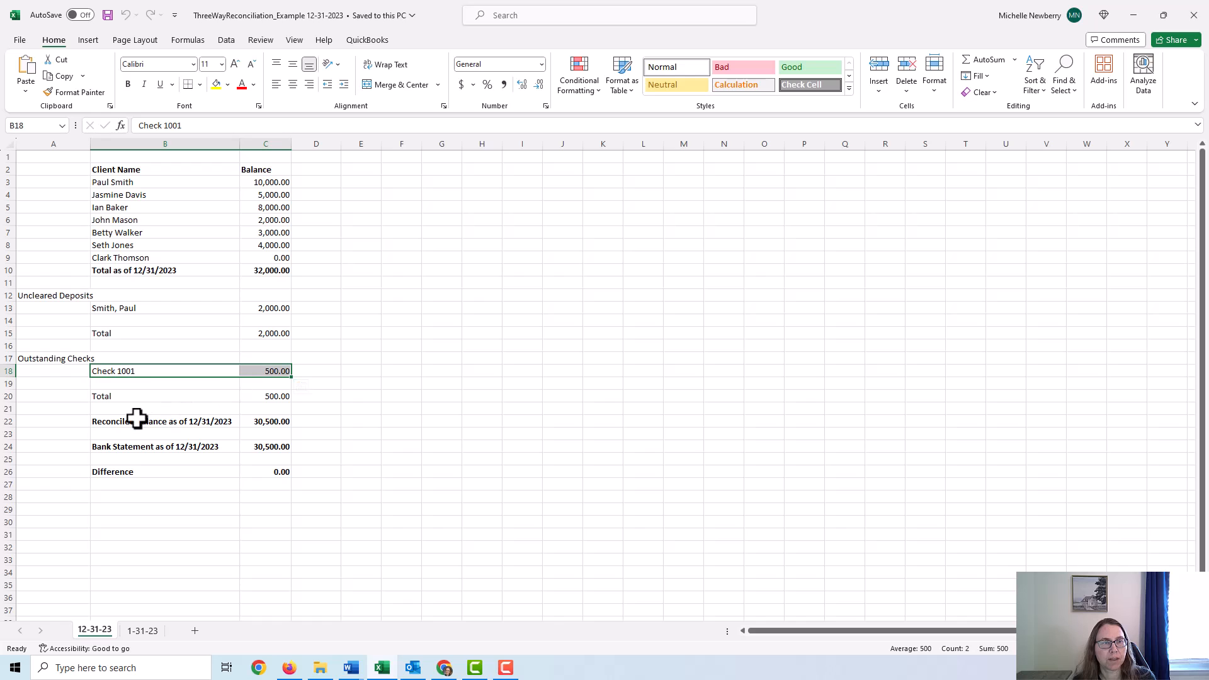
click(164, 421)
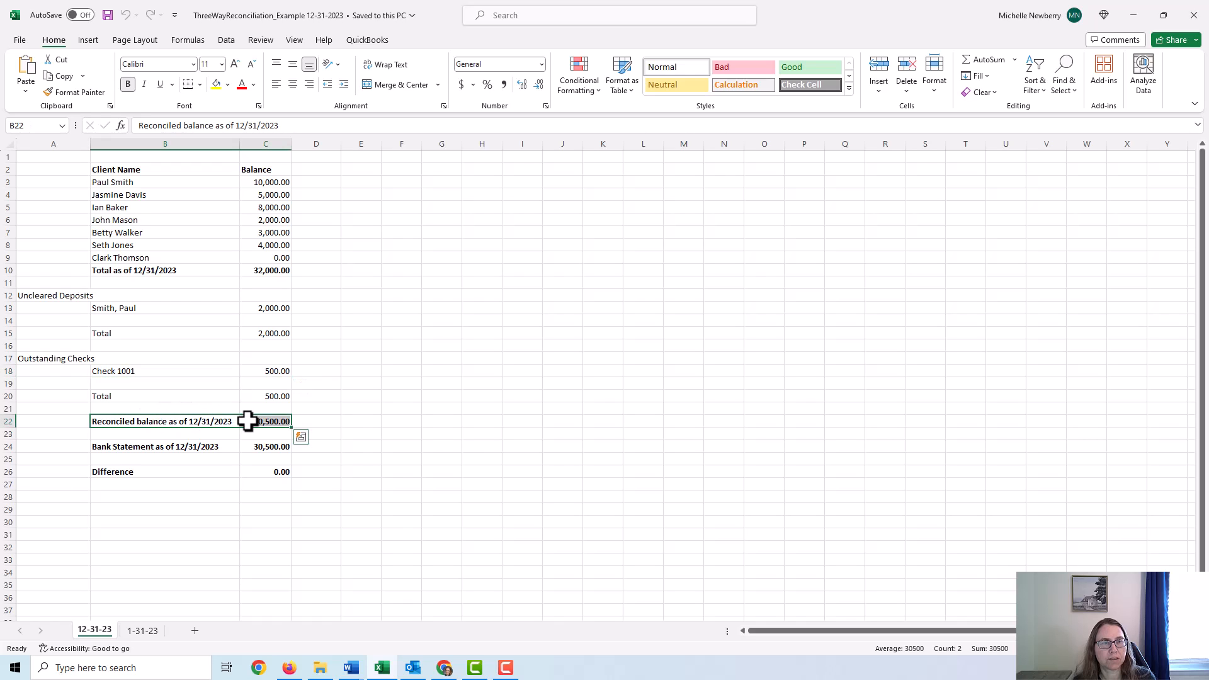
mouse_move(259, 423)
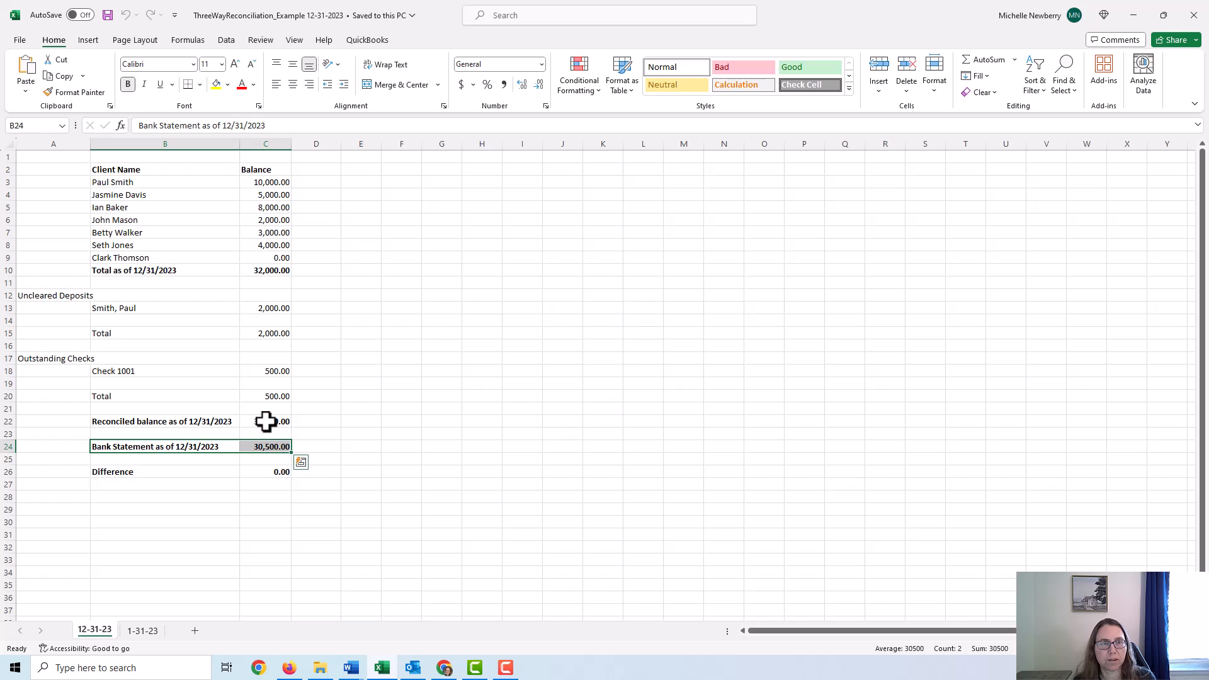
click(265, 421)
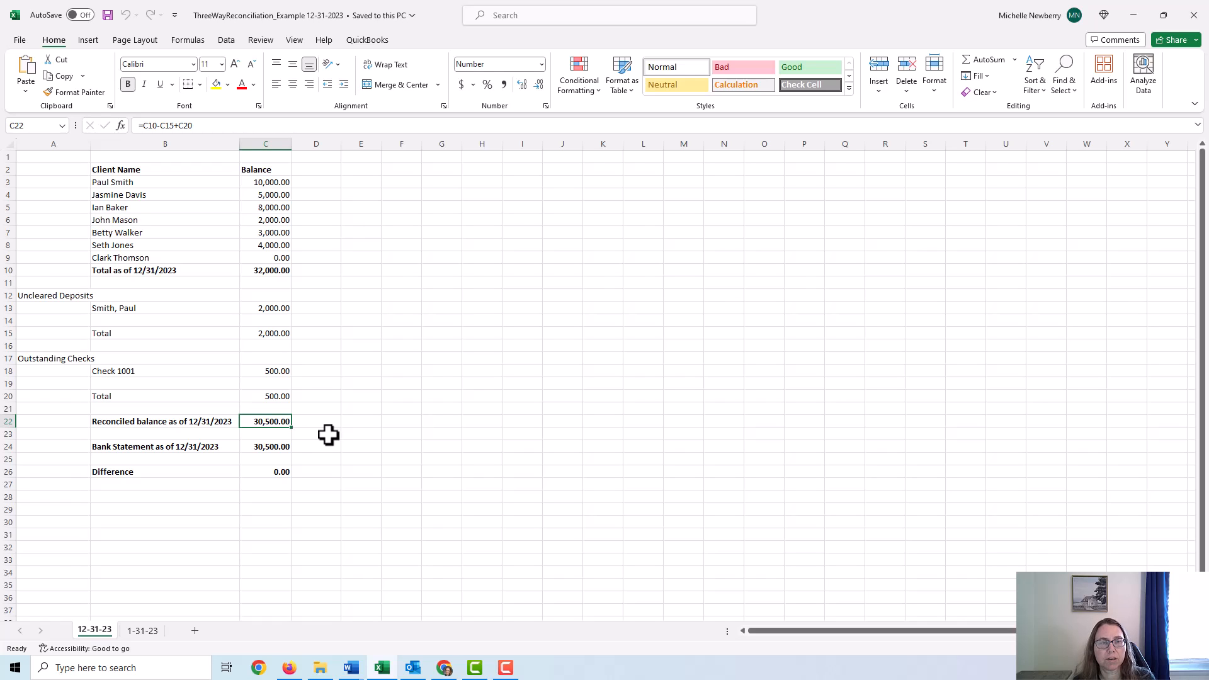
mouse_move(138, 471)
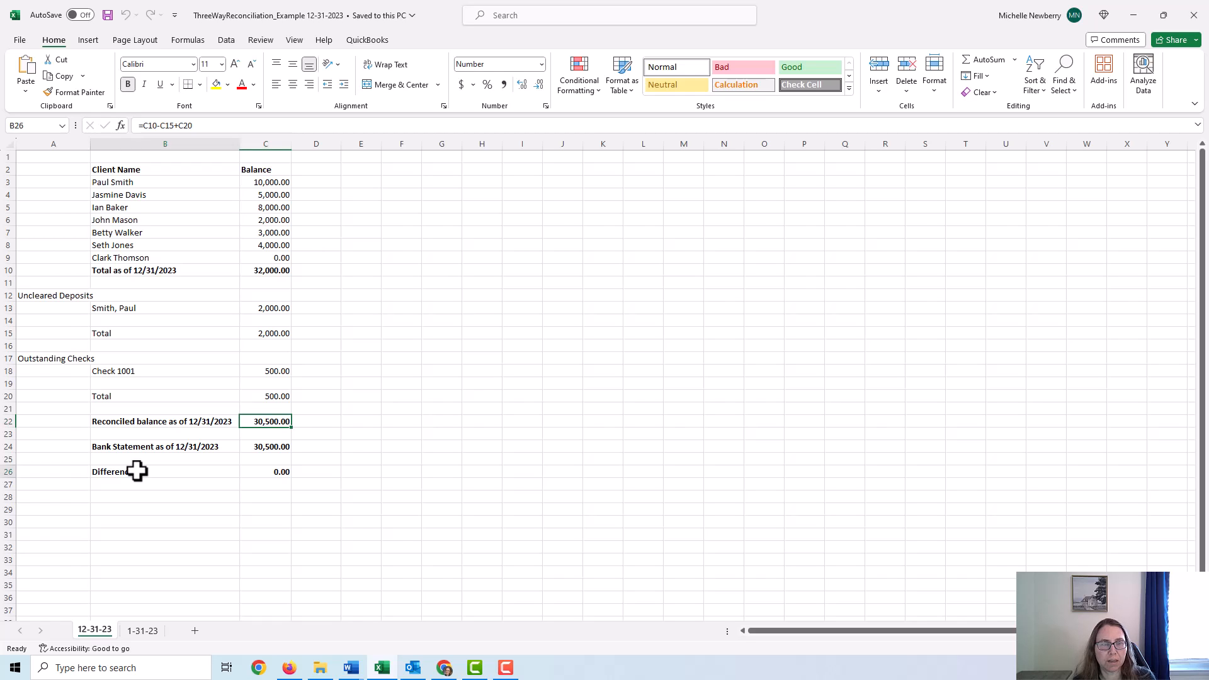
click(265, 470)
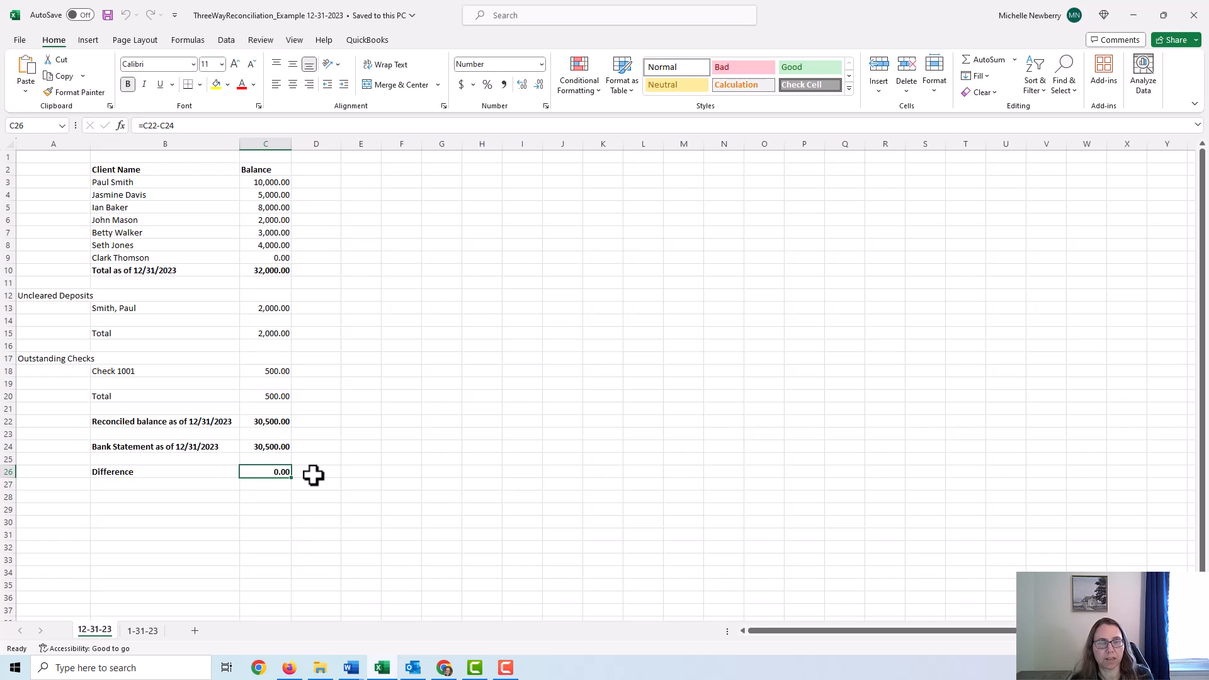
click(165, 509)
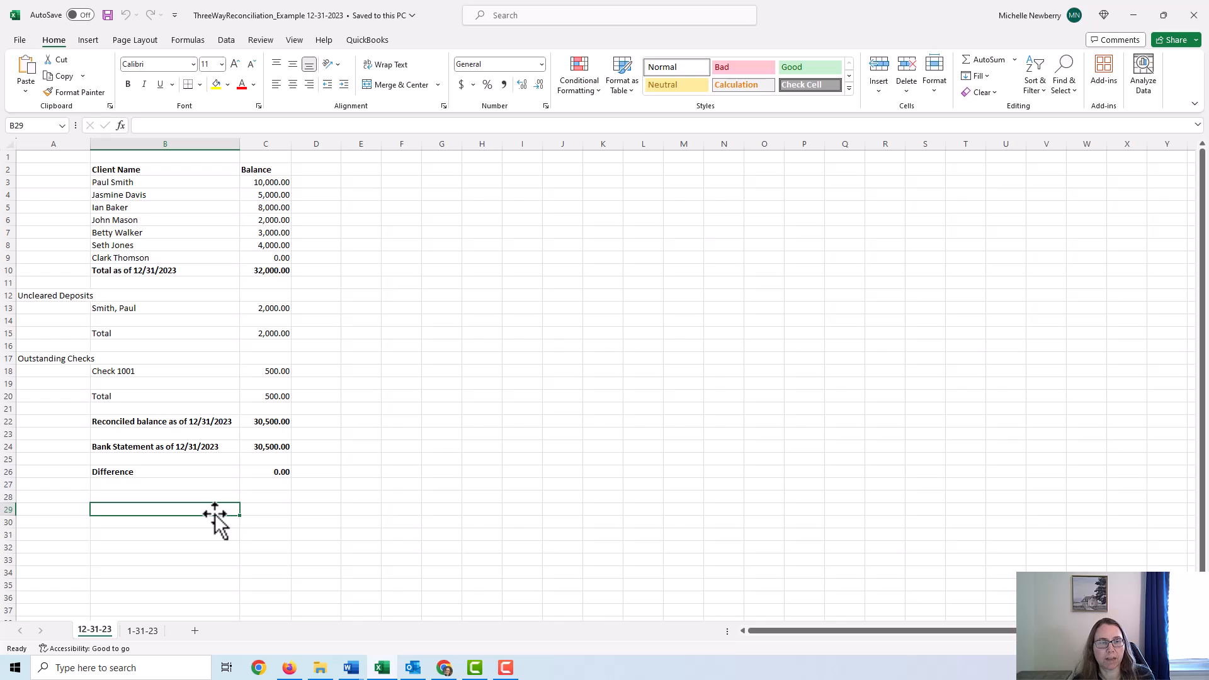
mouse_move(193, 529)
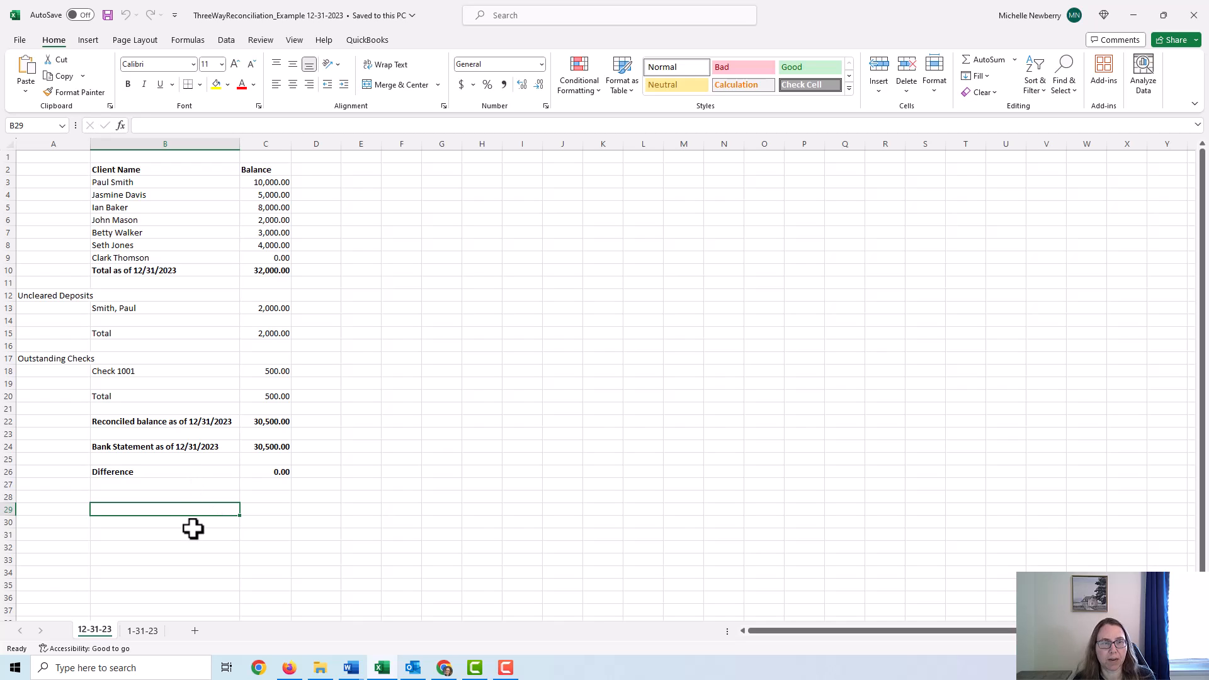
mouse_move(198, 523)
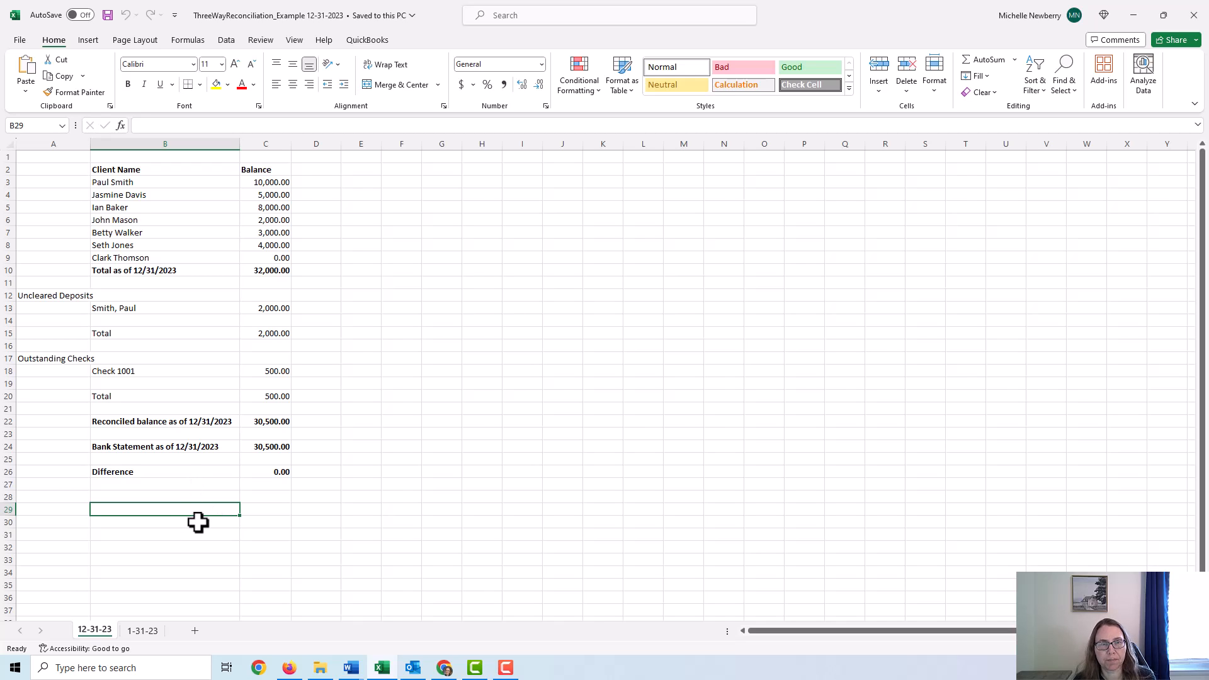